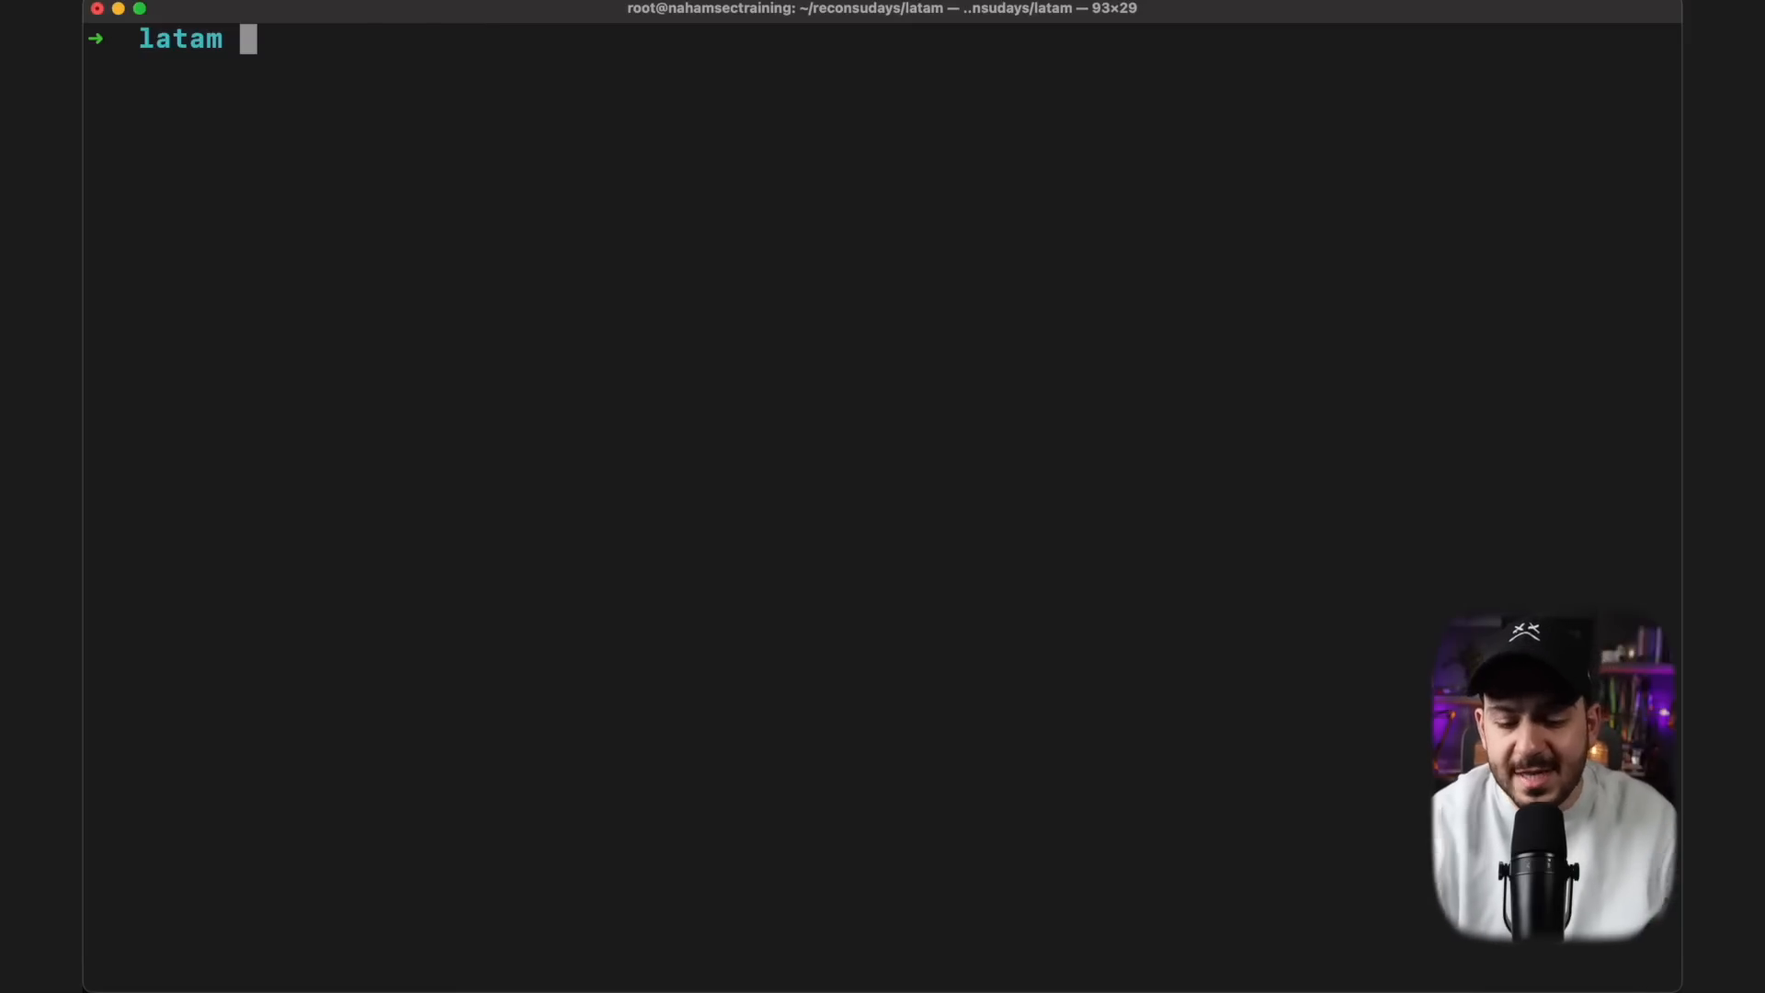
Step: Print the full subdomain list from output.txt and scroll through the latamairlines.com and latampass.com hosts
text(cat output.txt)
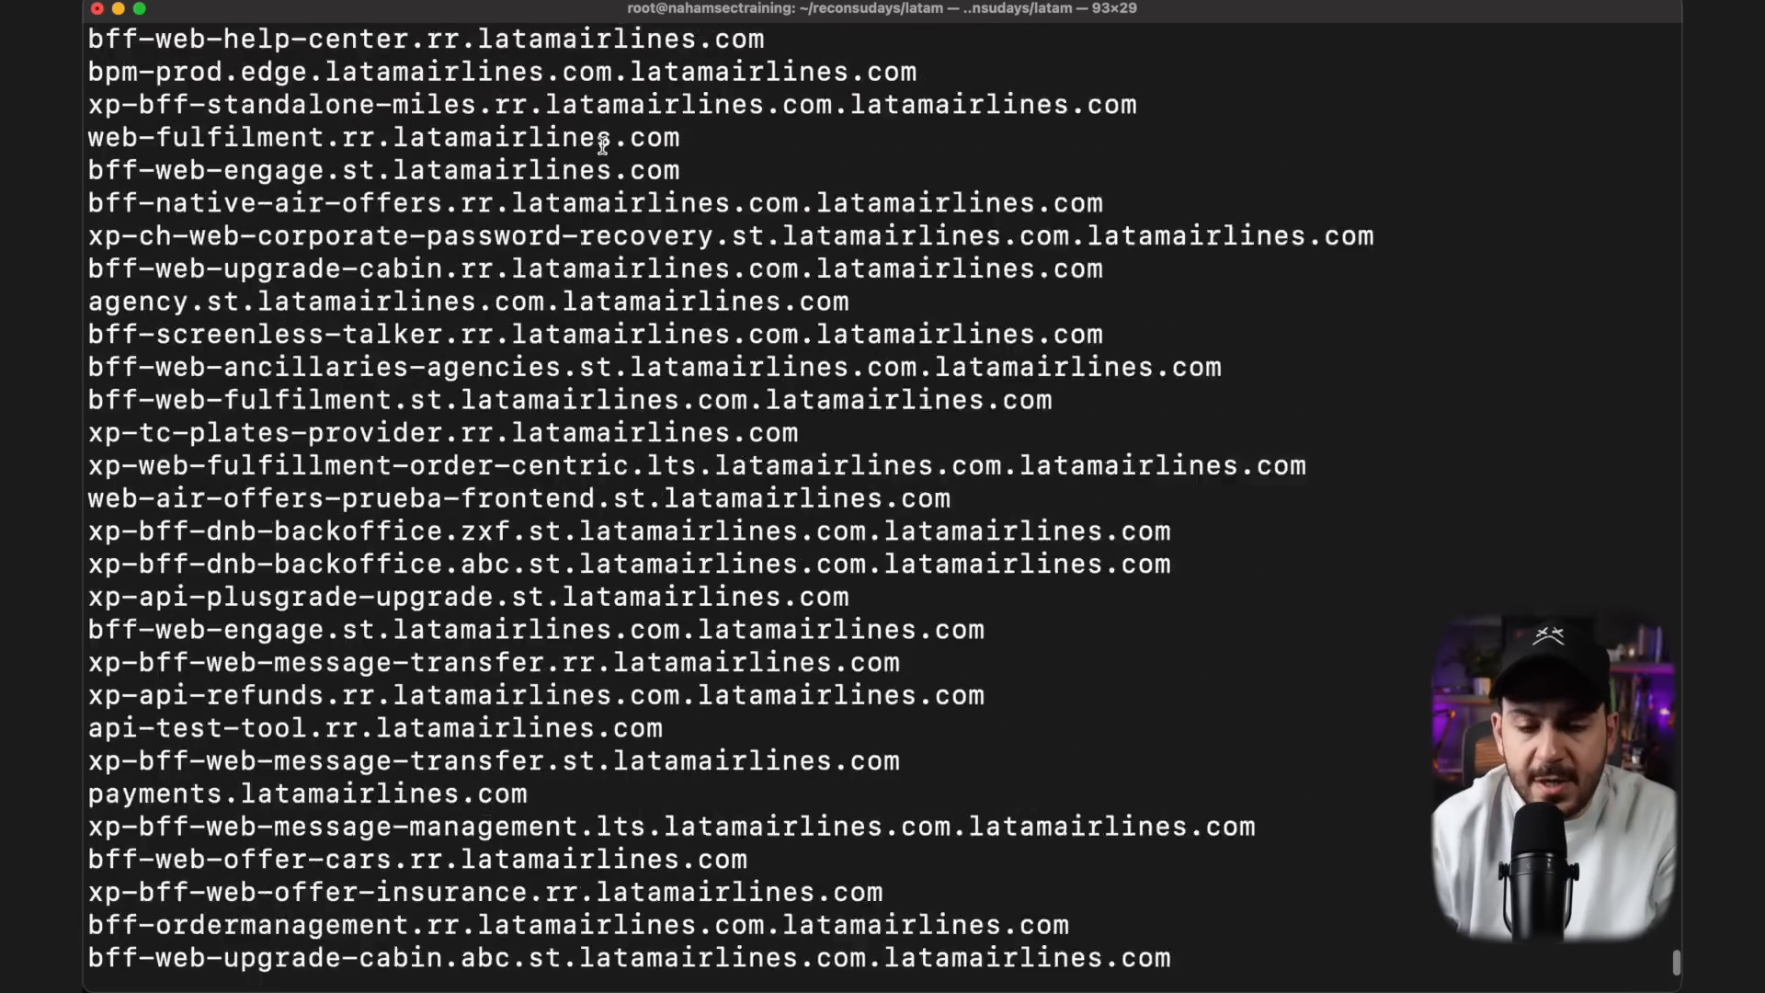
scroll(down, 3)
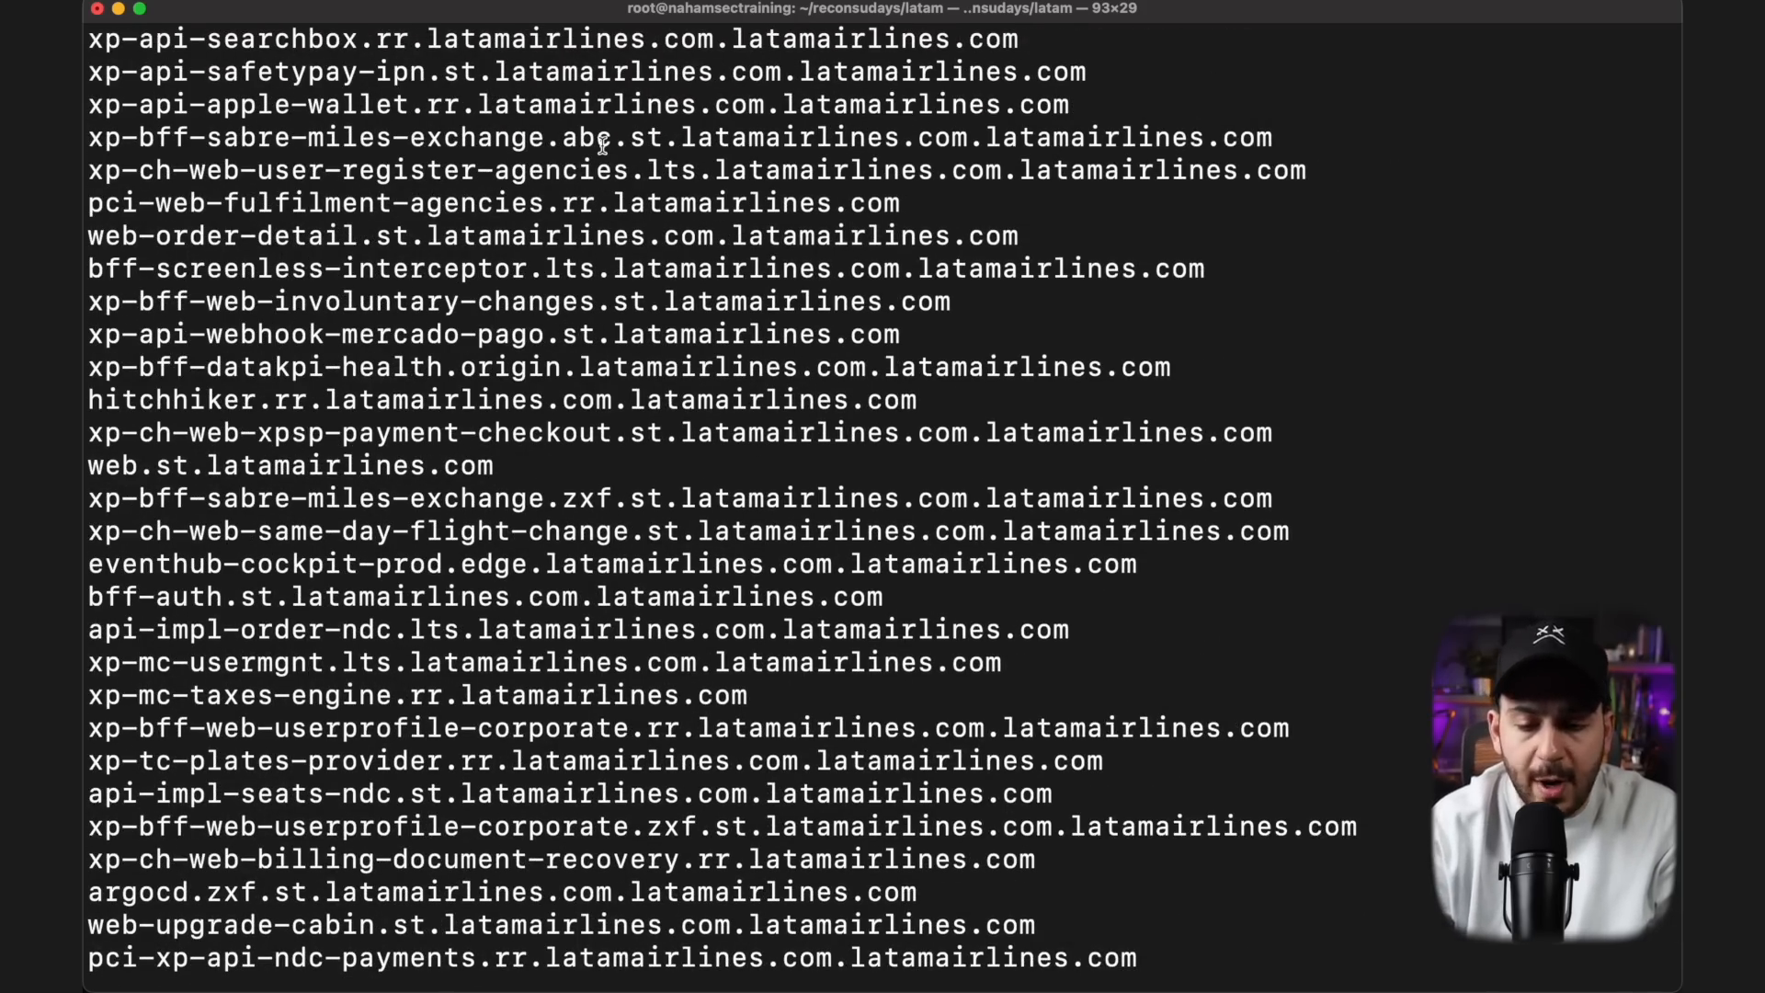
scroll(down, 3)
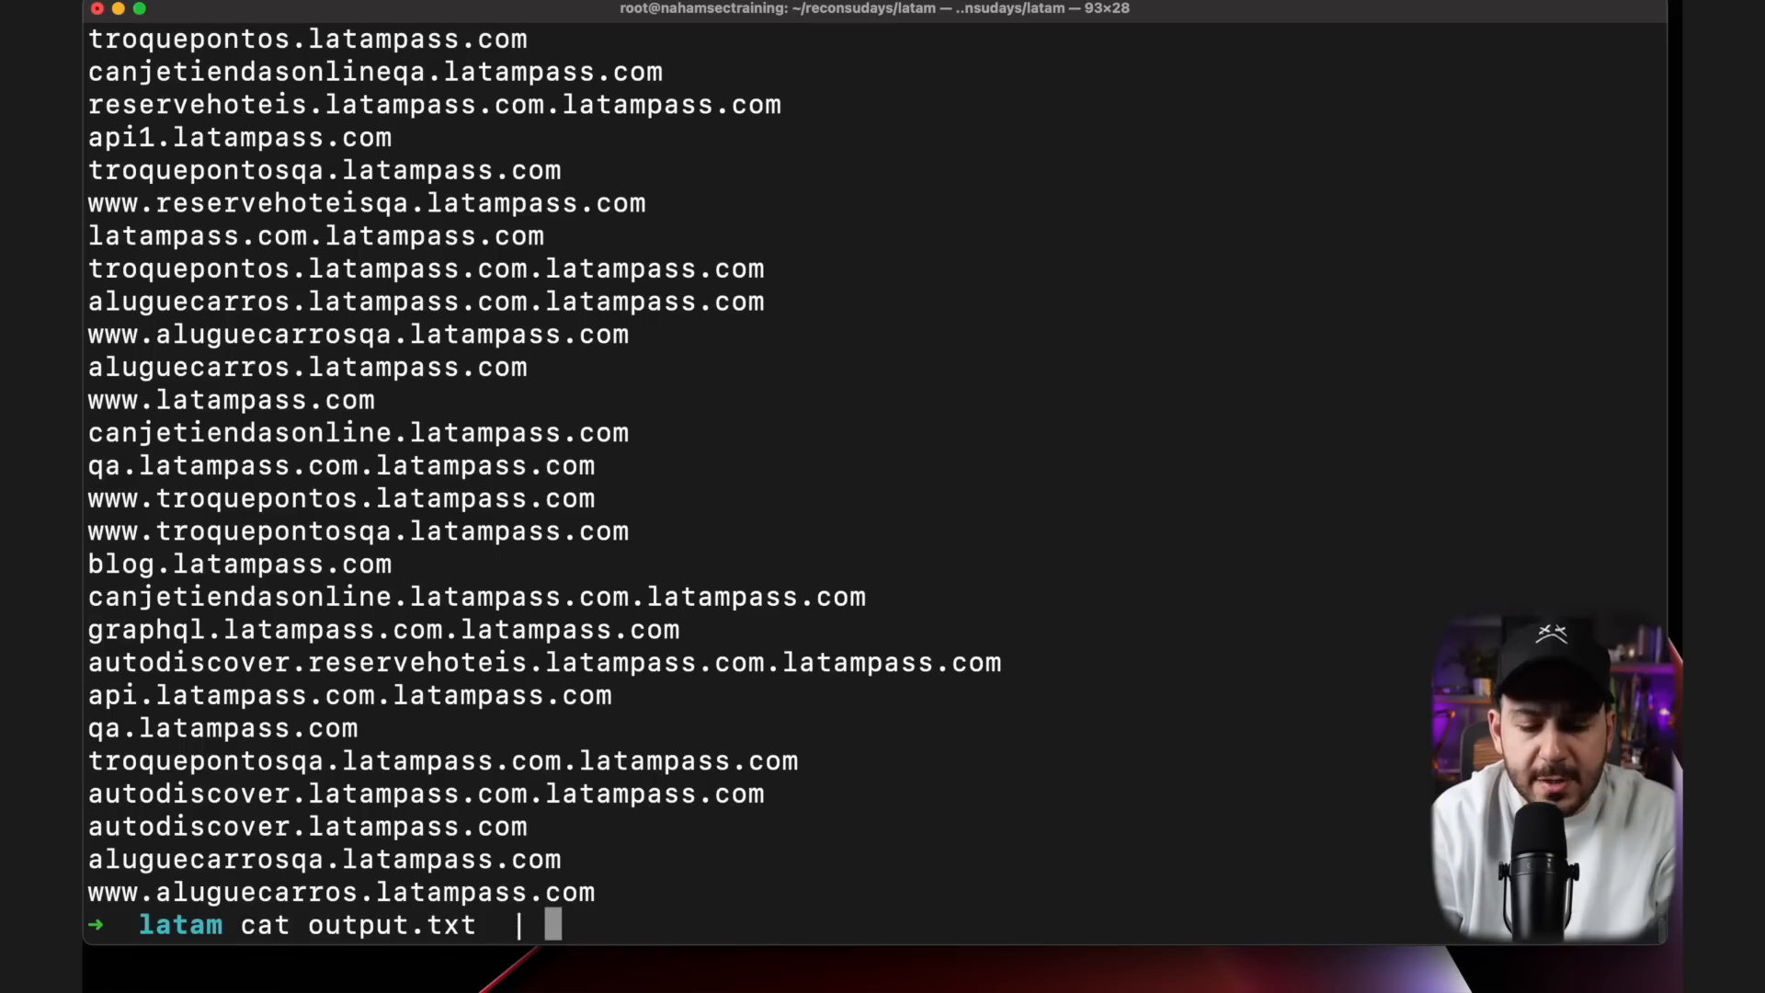
Step: Filter output.txt with grep for hosts carrying a standalone .ci. label
text(grep)
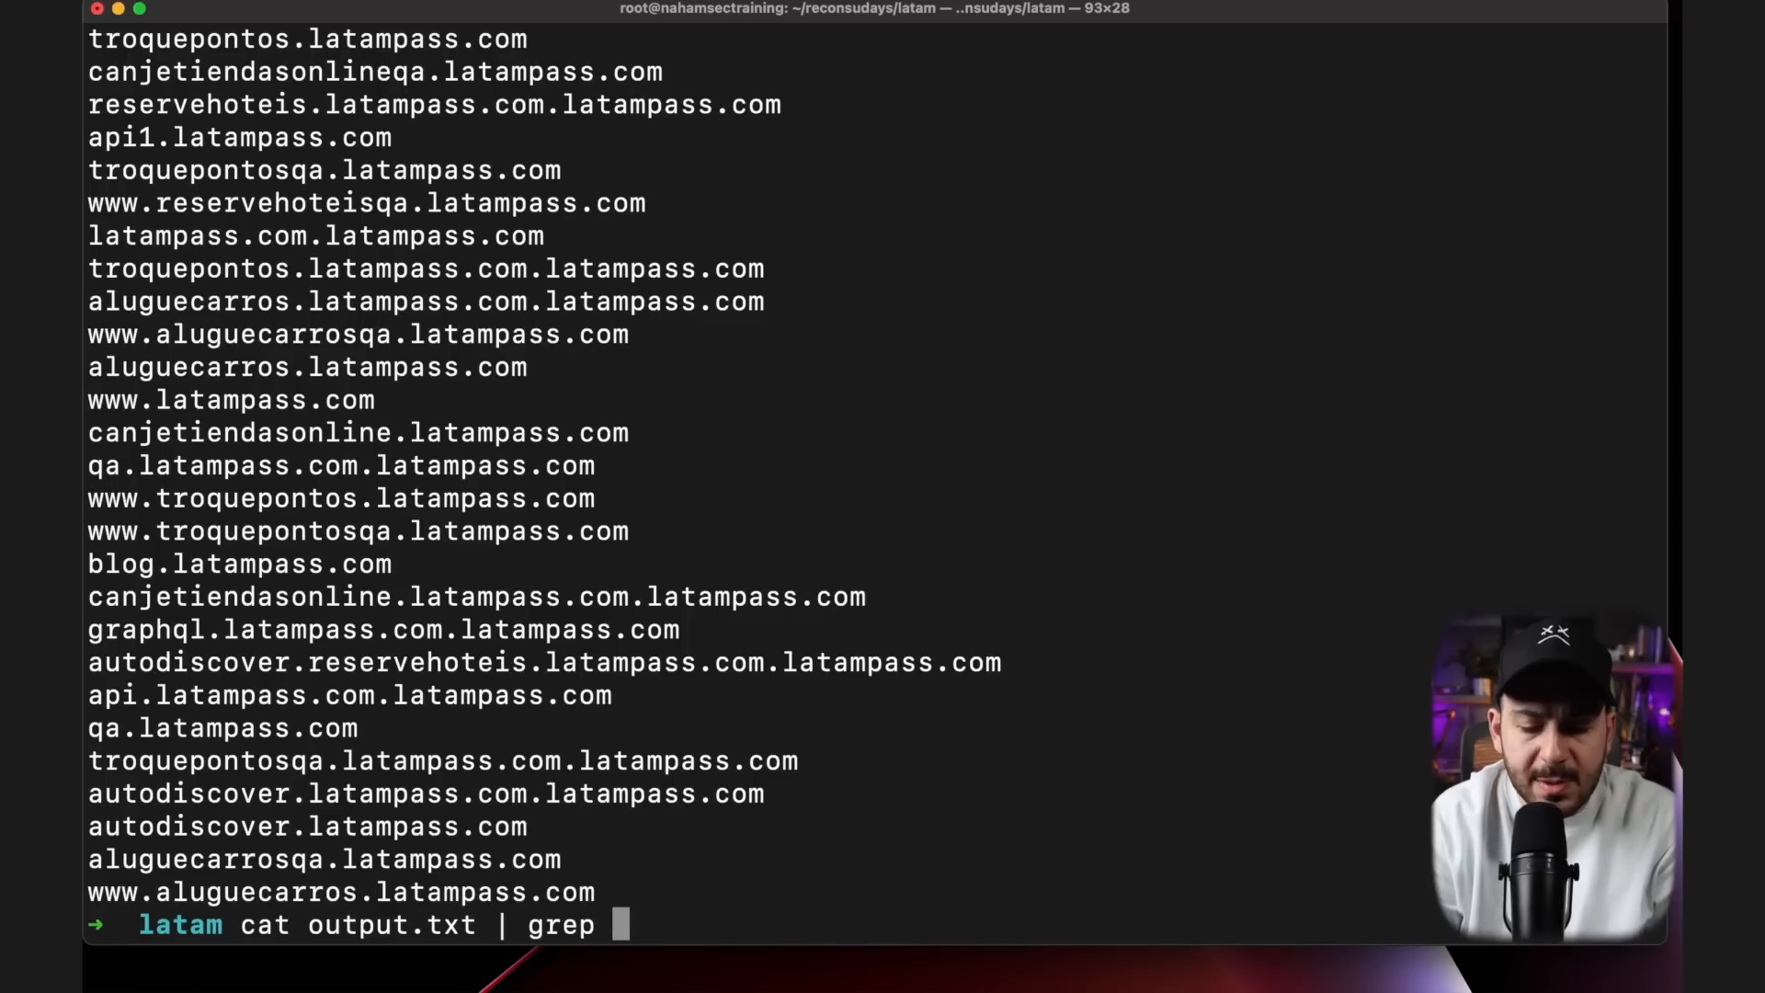
text(jenki)
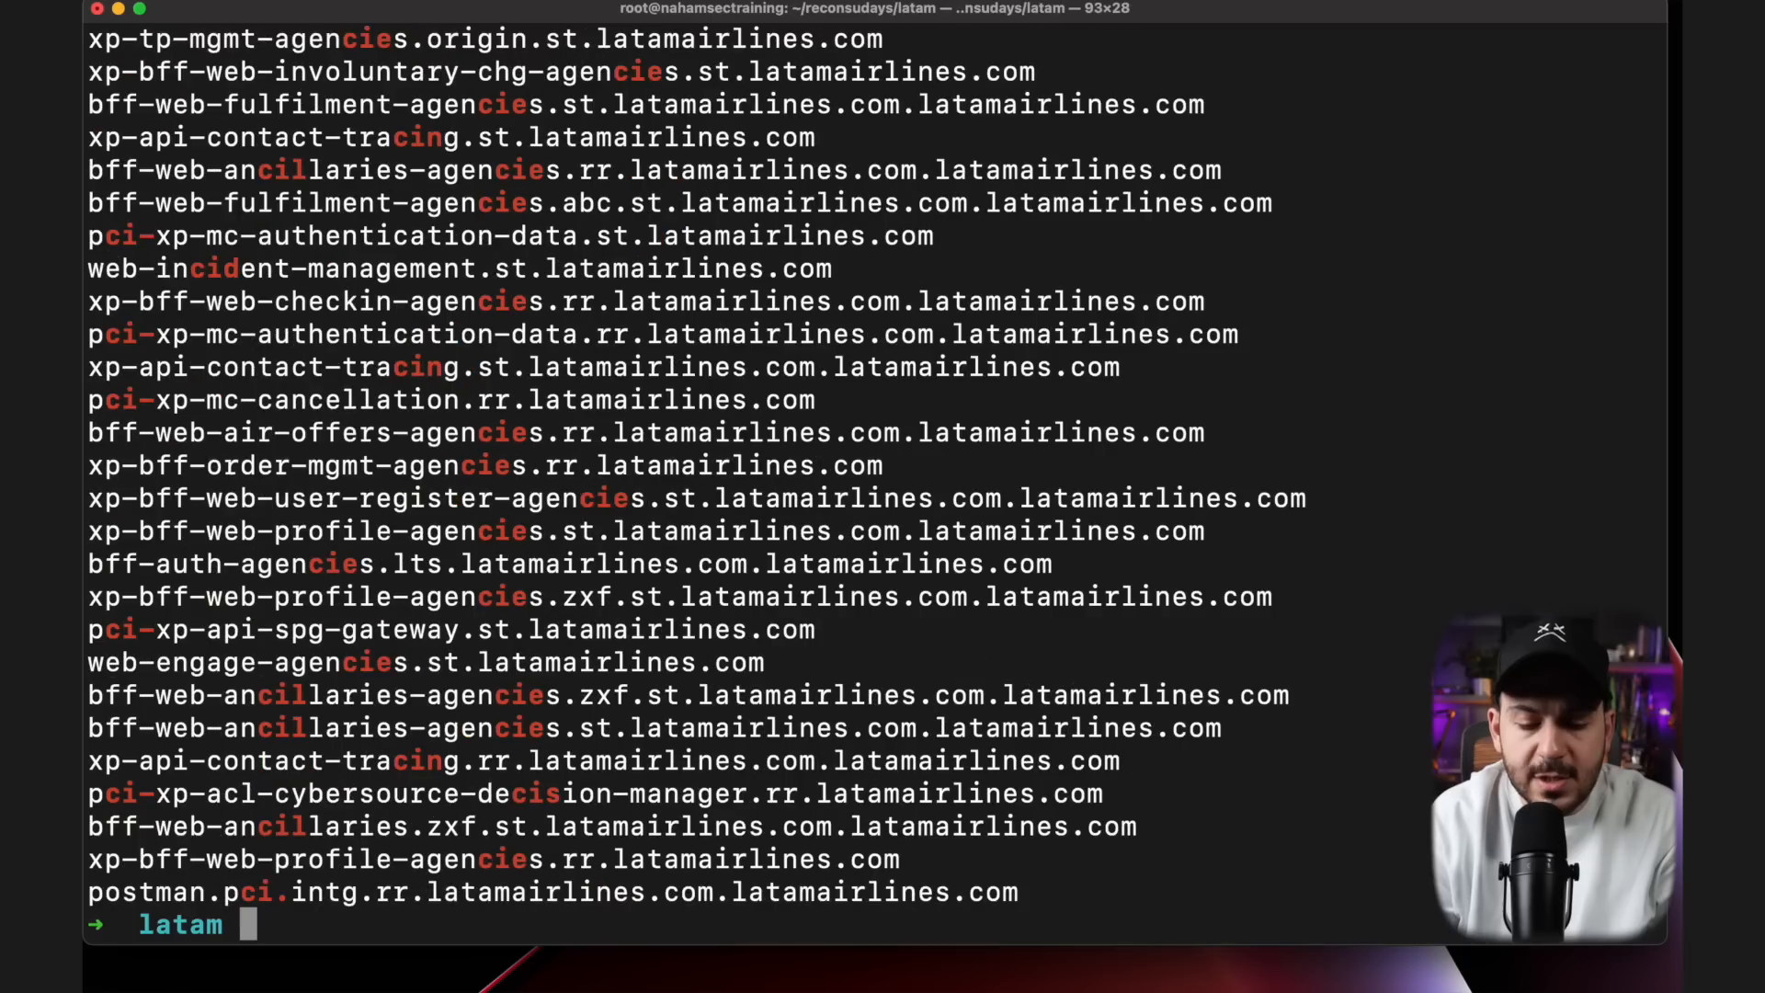
text(cat output.txt | grep "ci.")
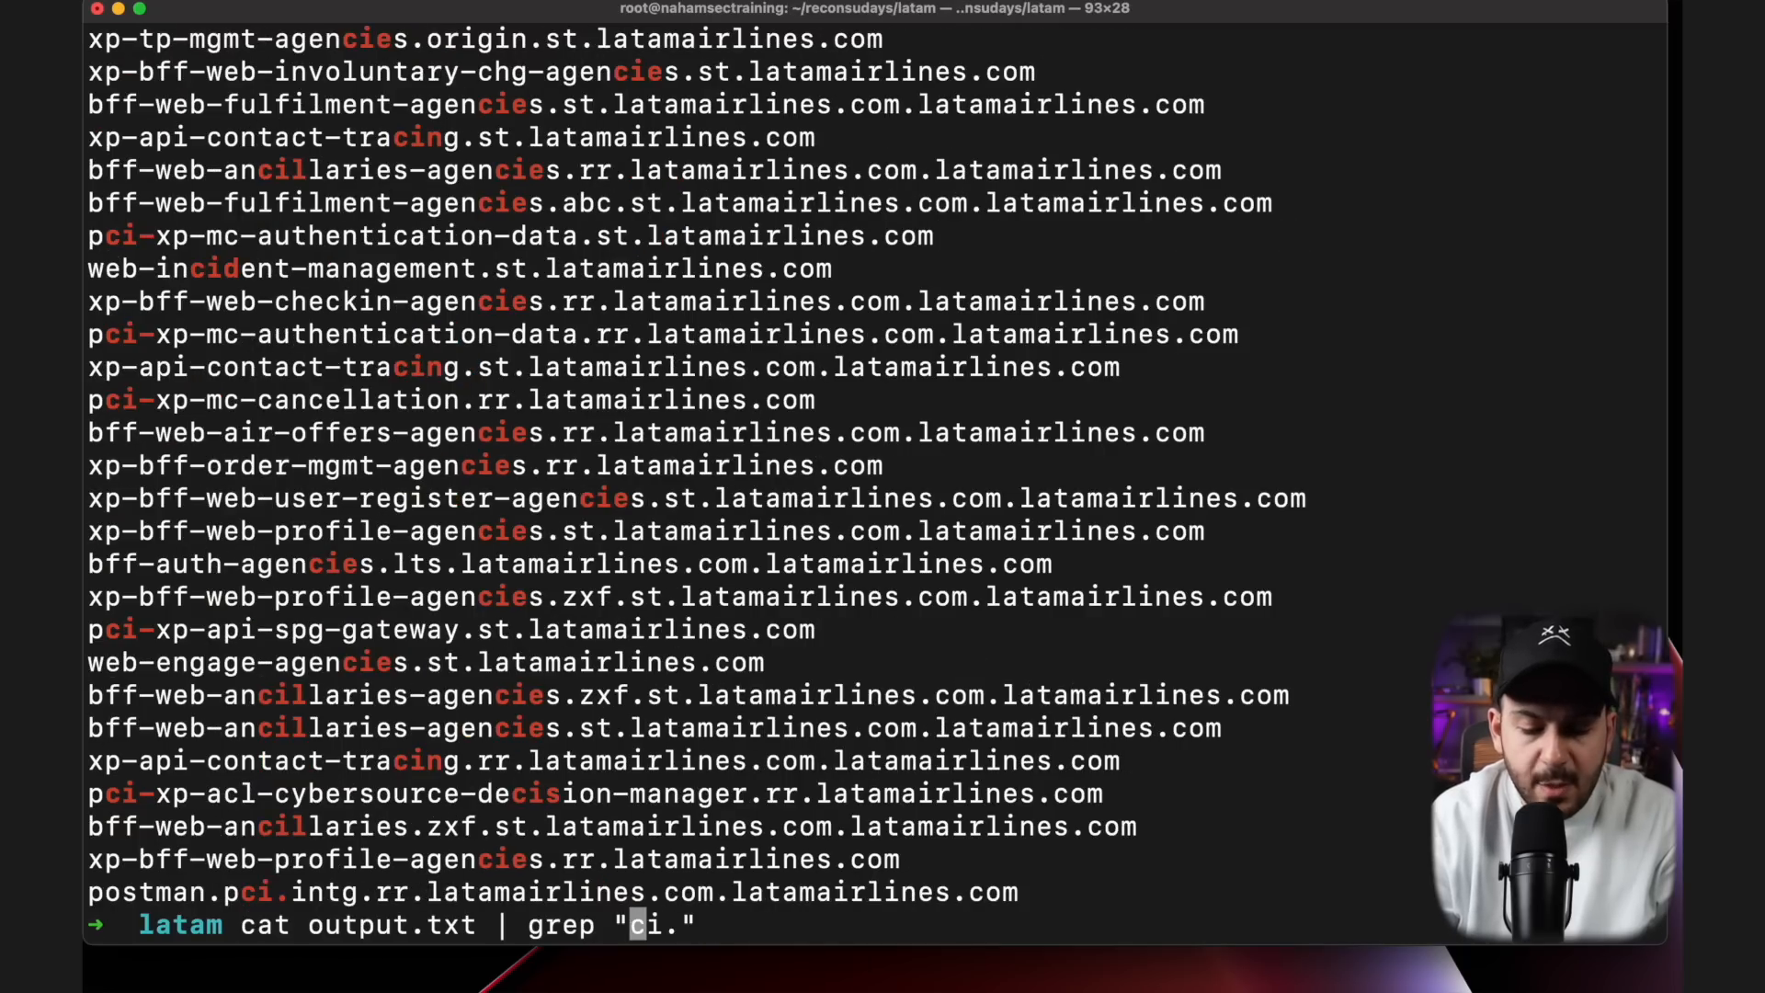
key(ctrl+c)
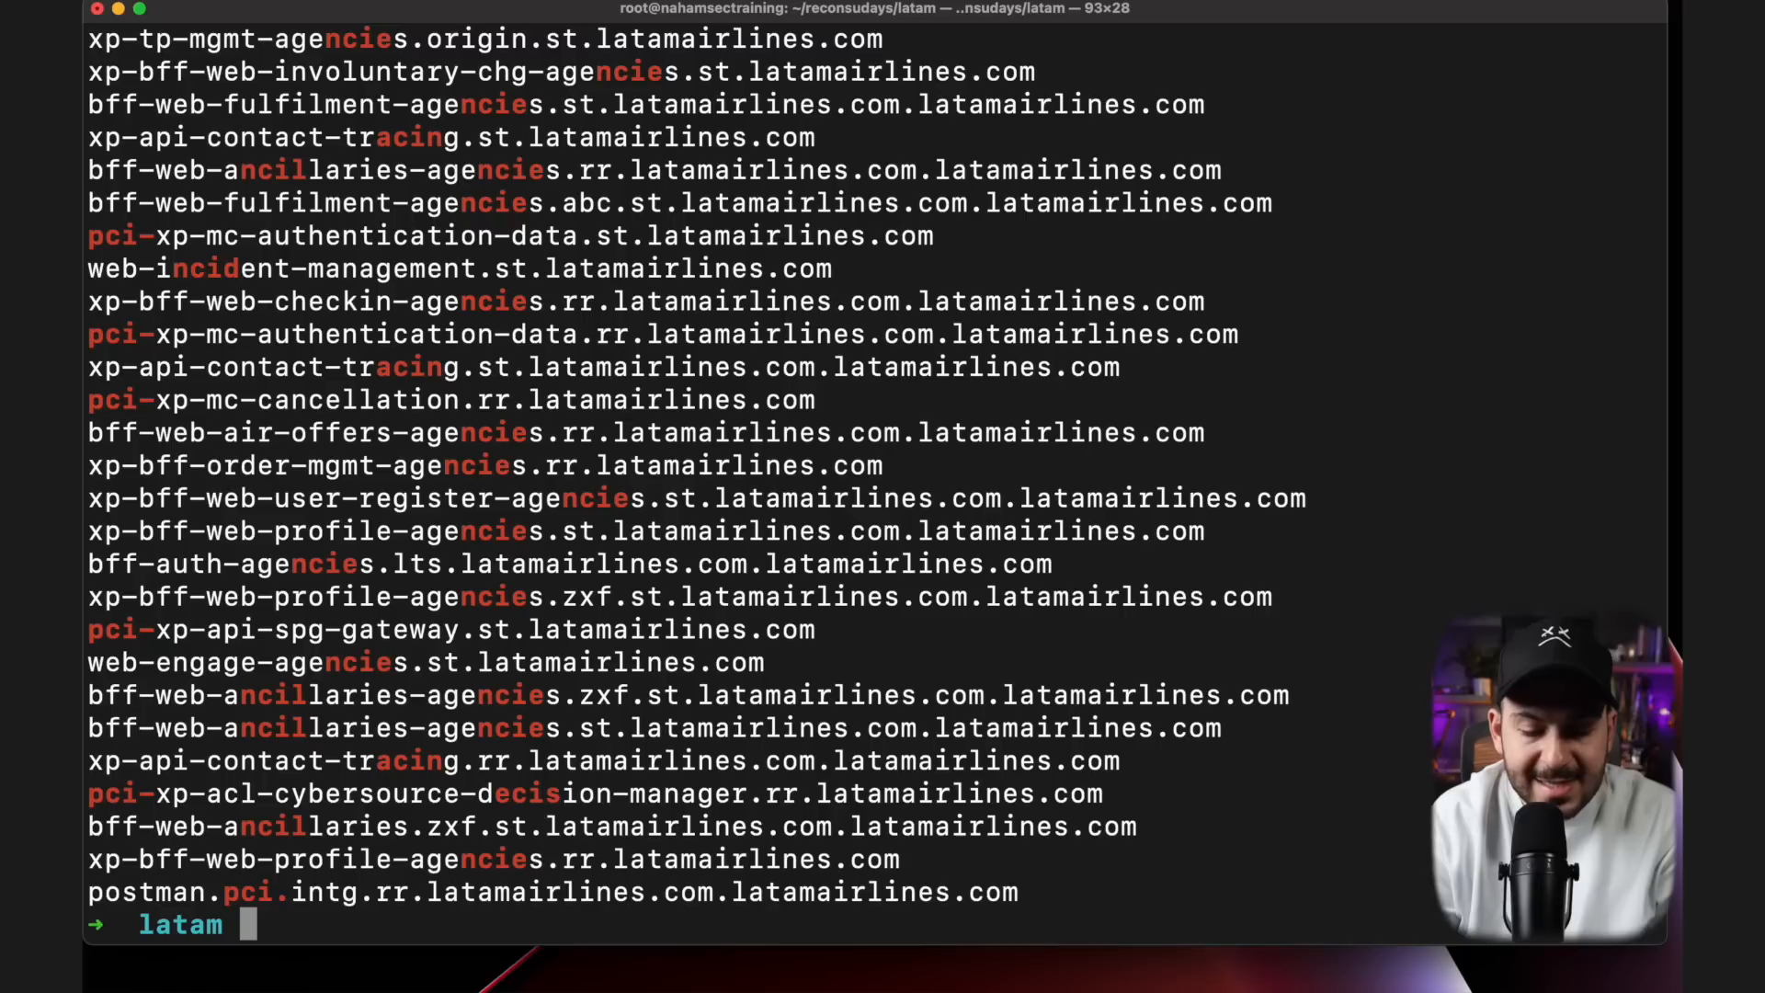
text(cat output.txt | grep ".ci.")
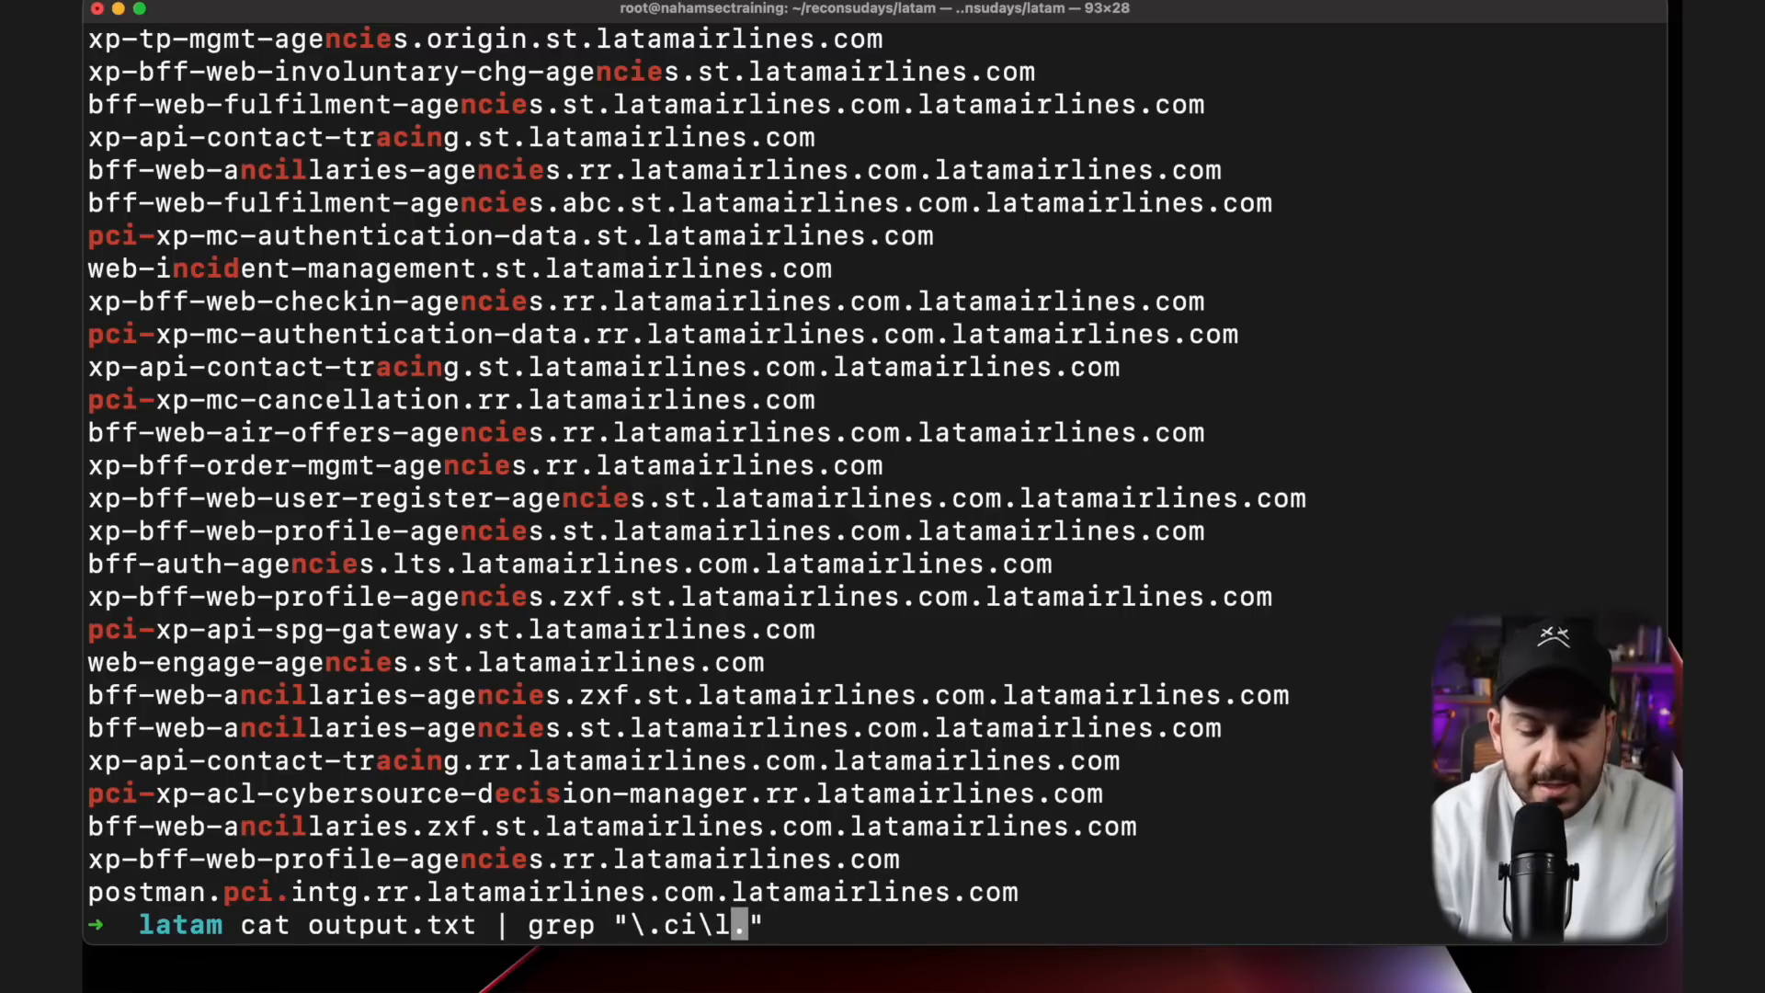
key(enter)
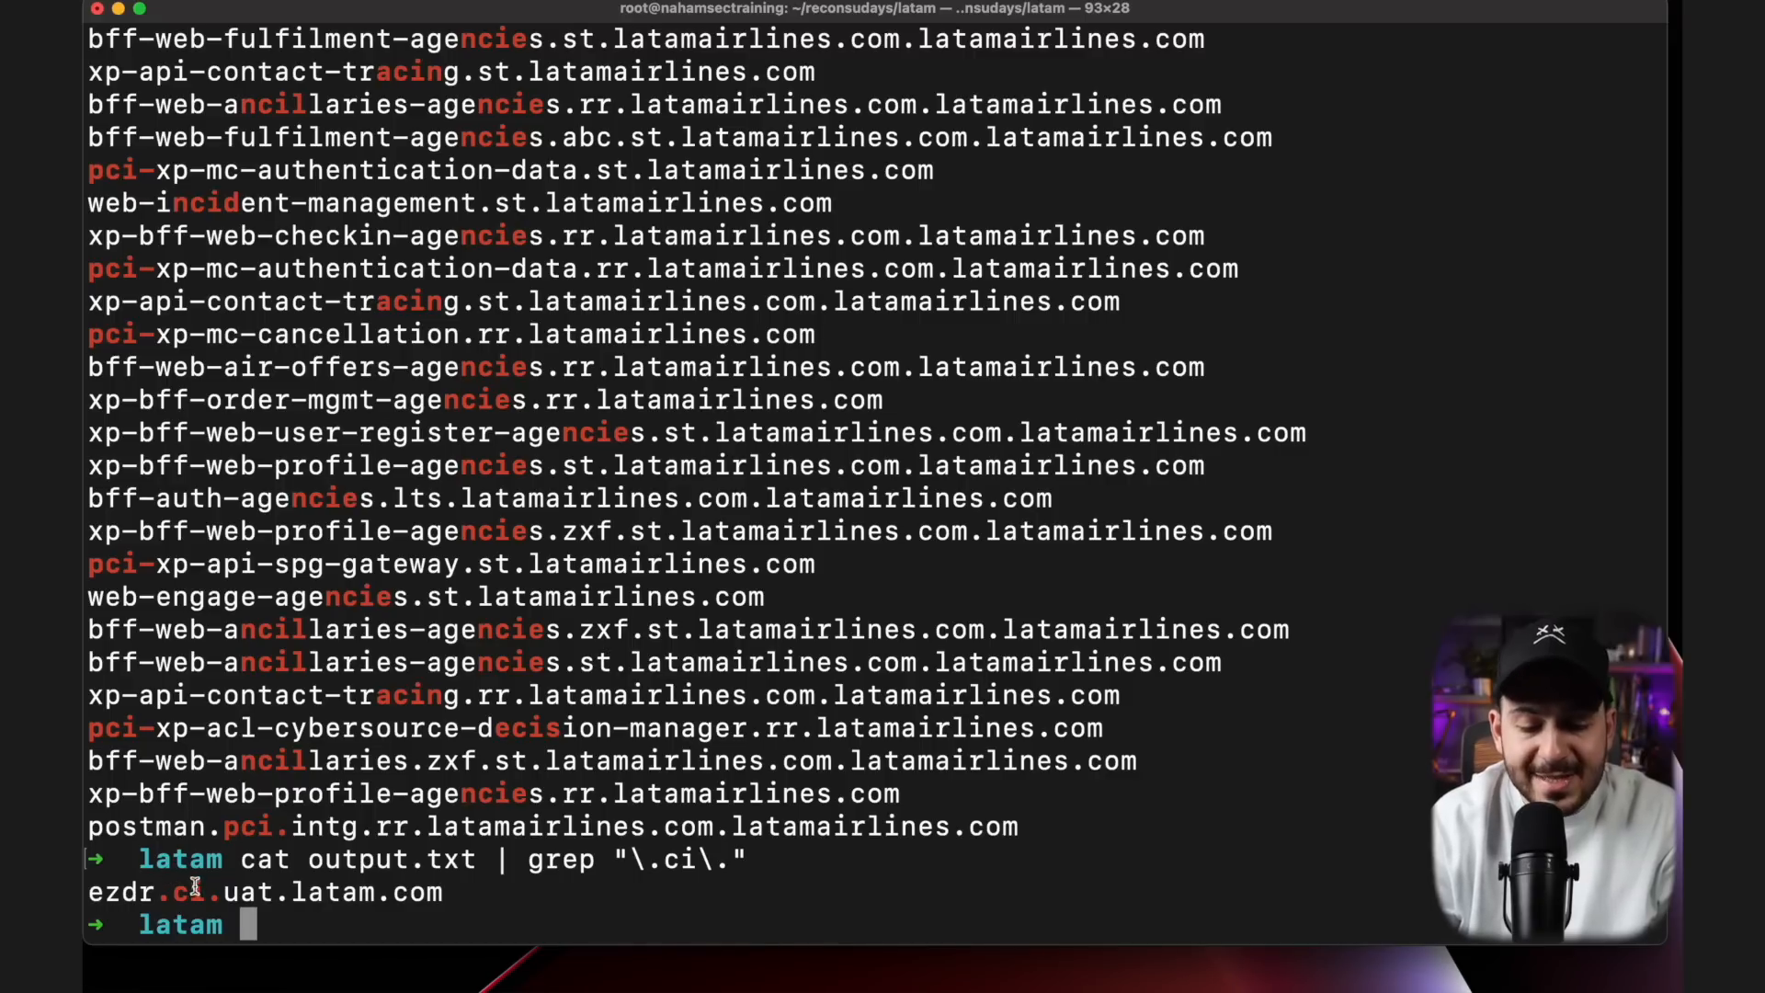
Step: Select the ezdr.ci.uat.latam.com result line and prepare a grep for \.jenki hosts
drag(224, 892, 449, 892)
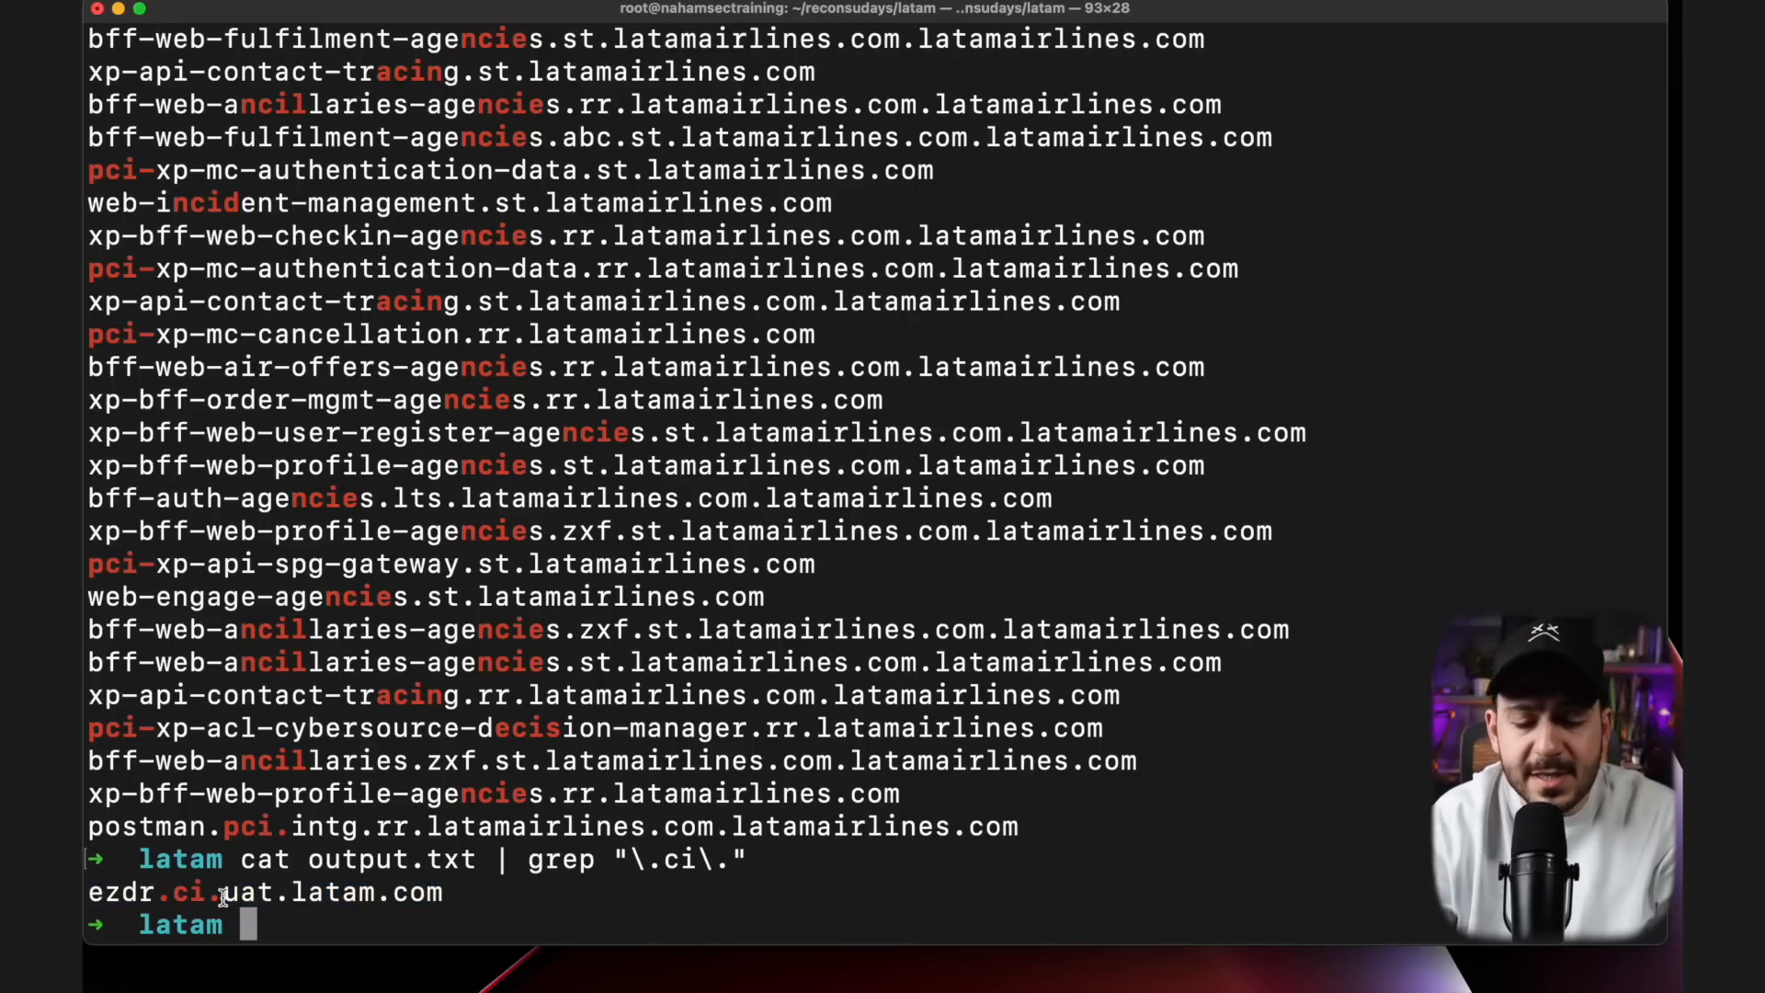
double_click(248, 892)
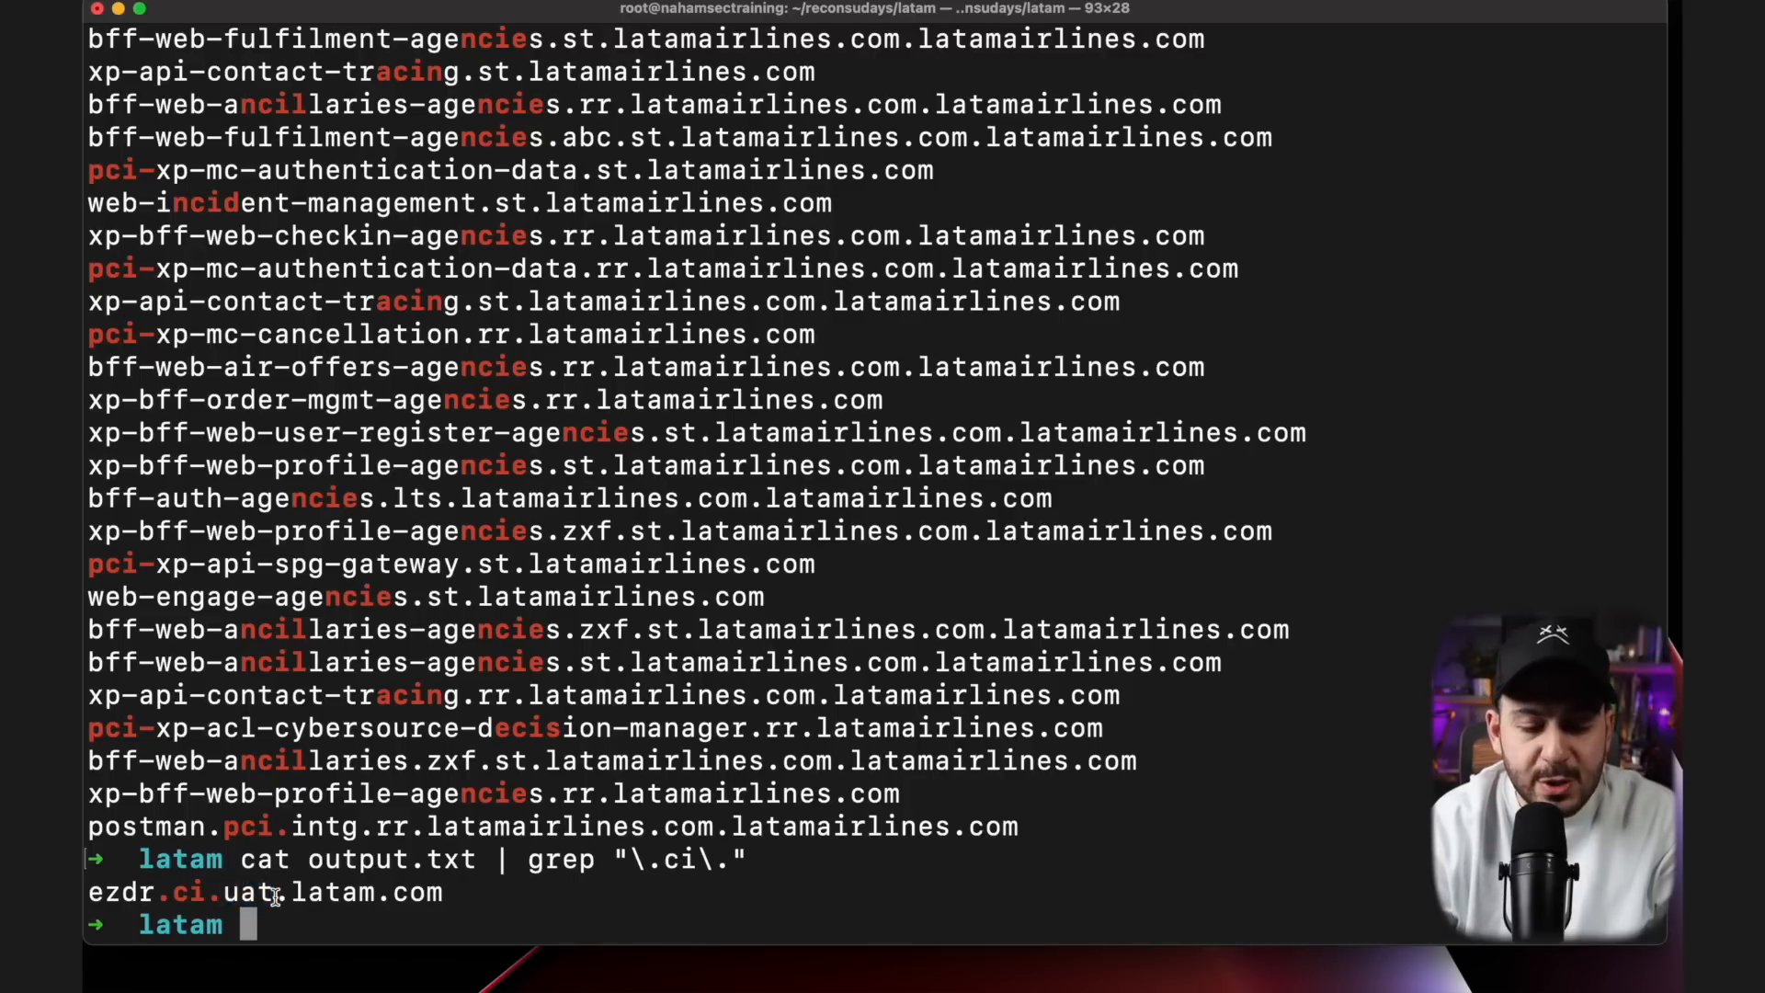
triple_click(265, 892)
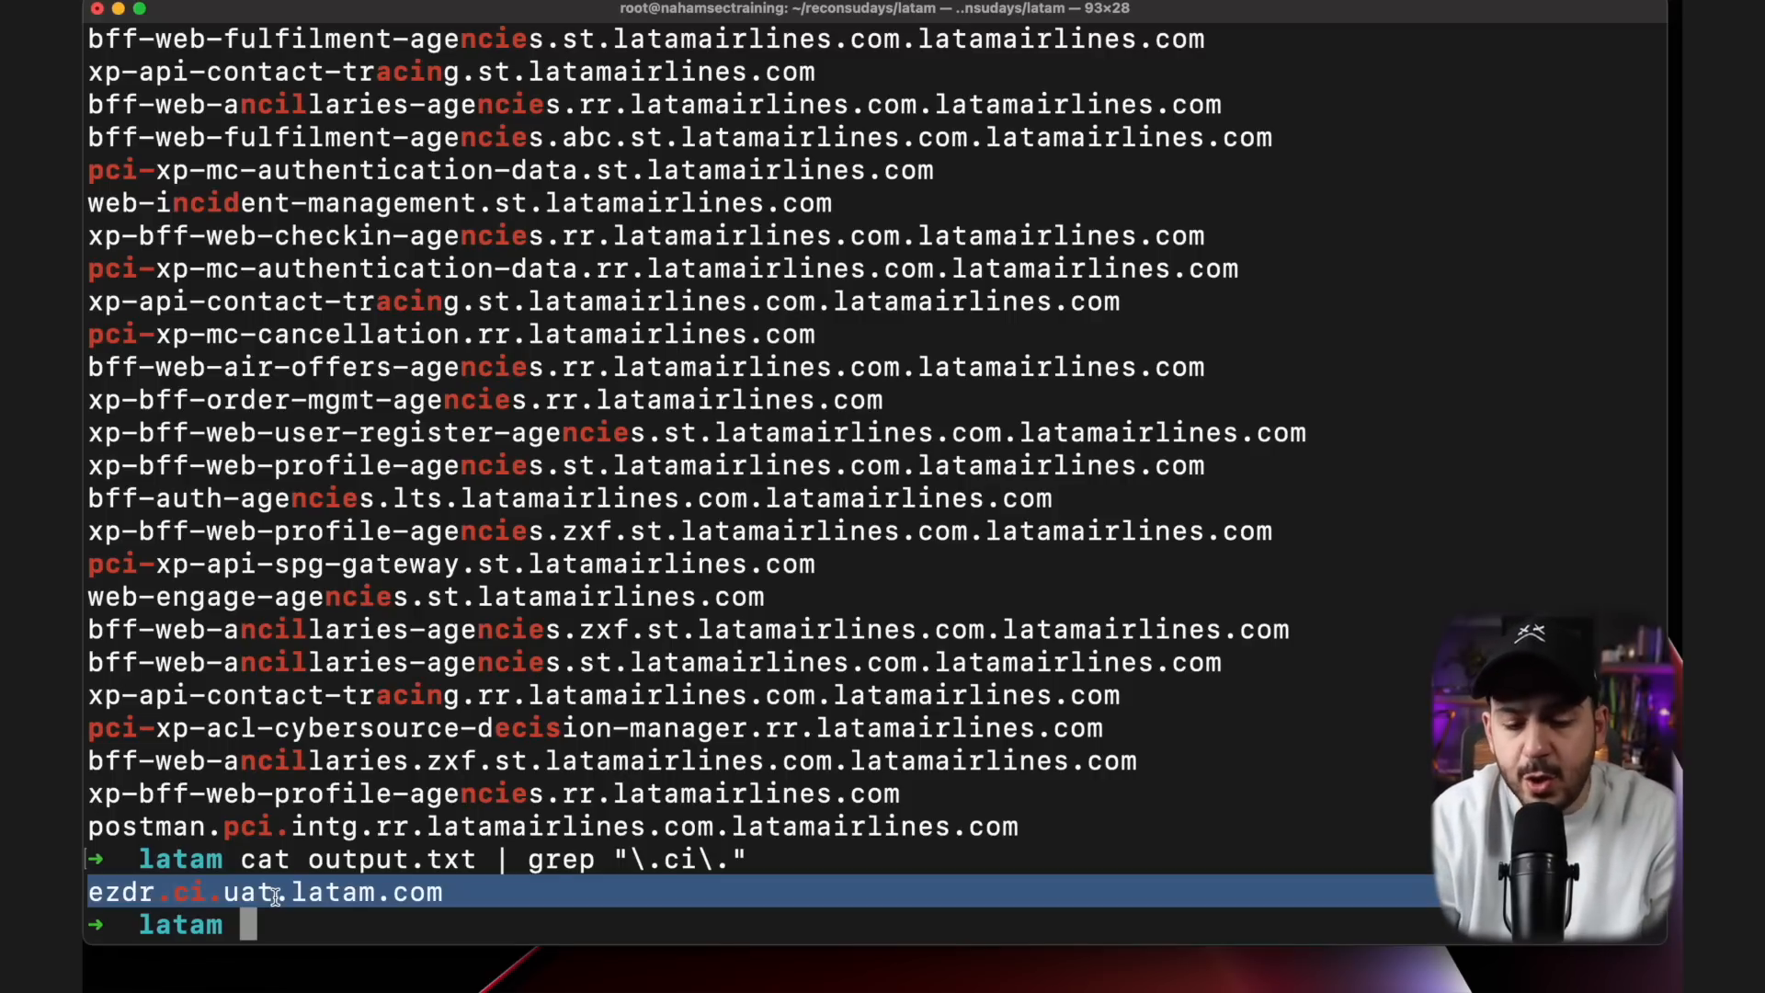
text(cat output.txt | grep "\.jenki.")
text(cat output.txt | grep "jenkins")
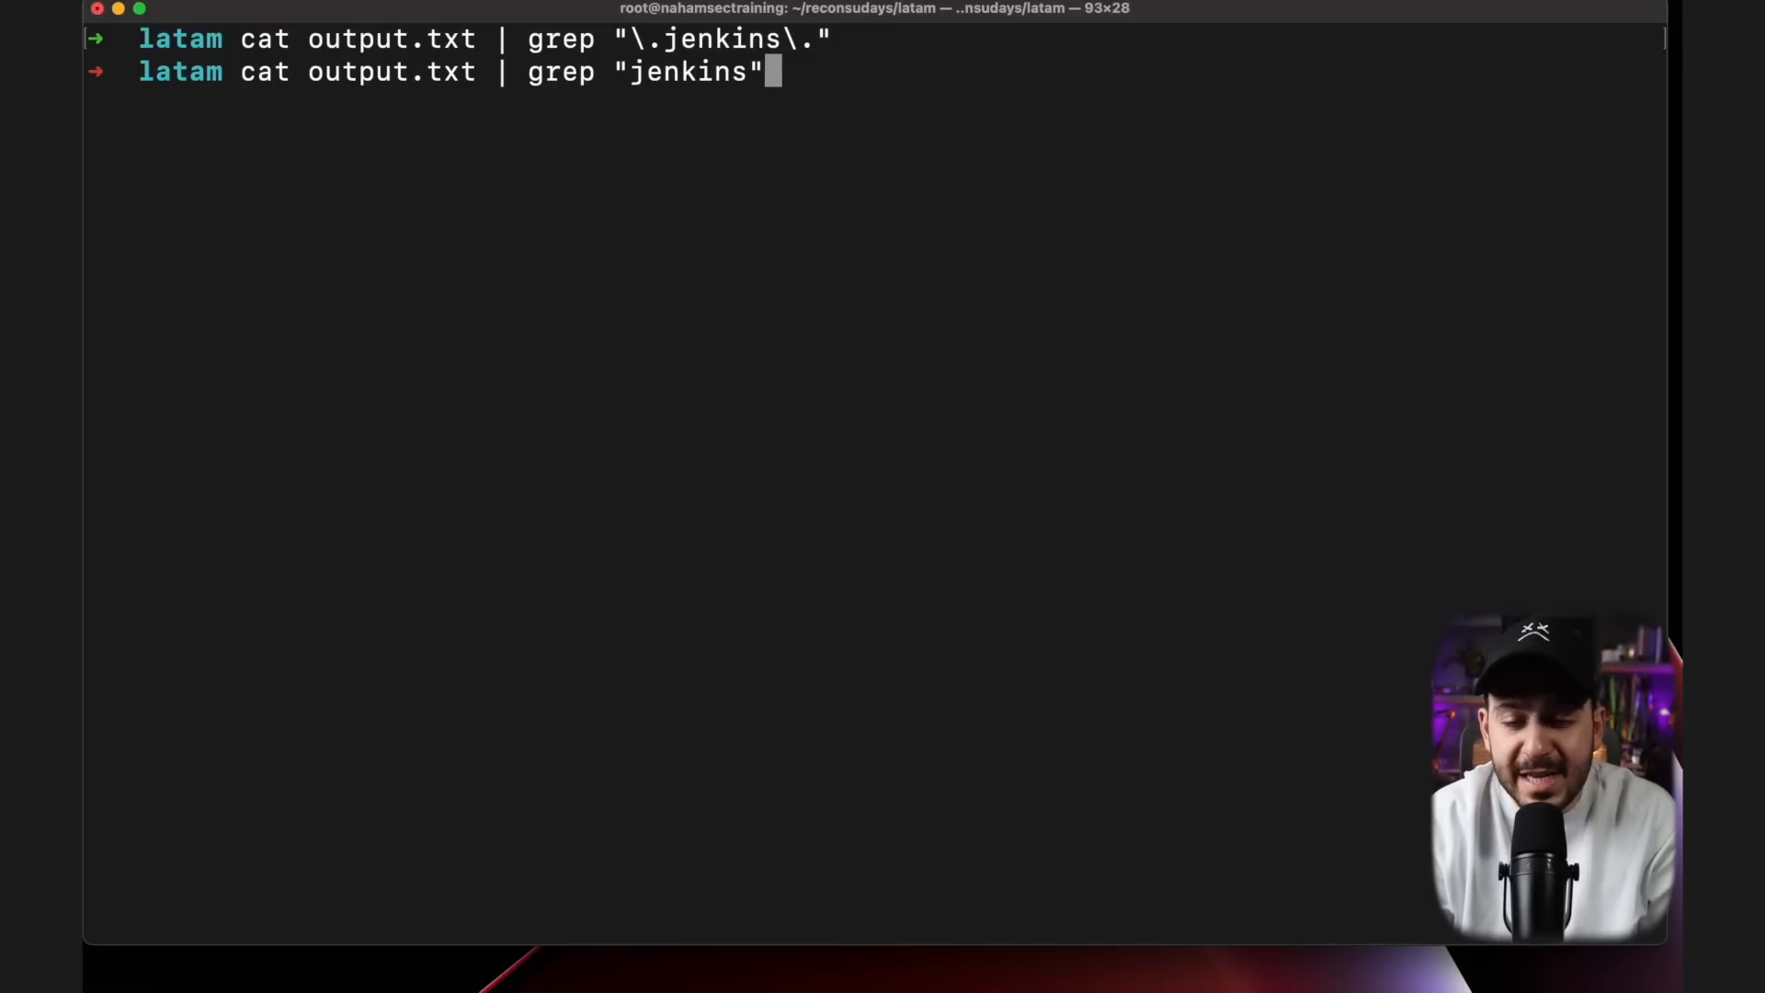
Step: List the jenkins subdomains in output.txt and mark the xp.latam.com part of a Jenkins host
key(Enter)
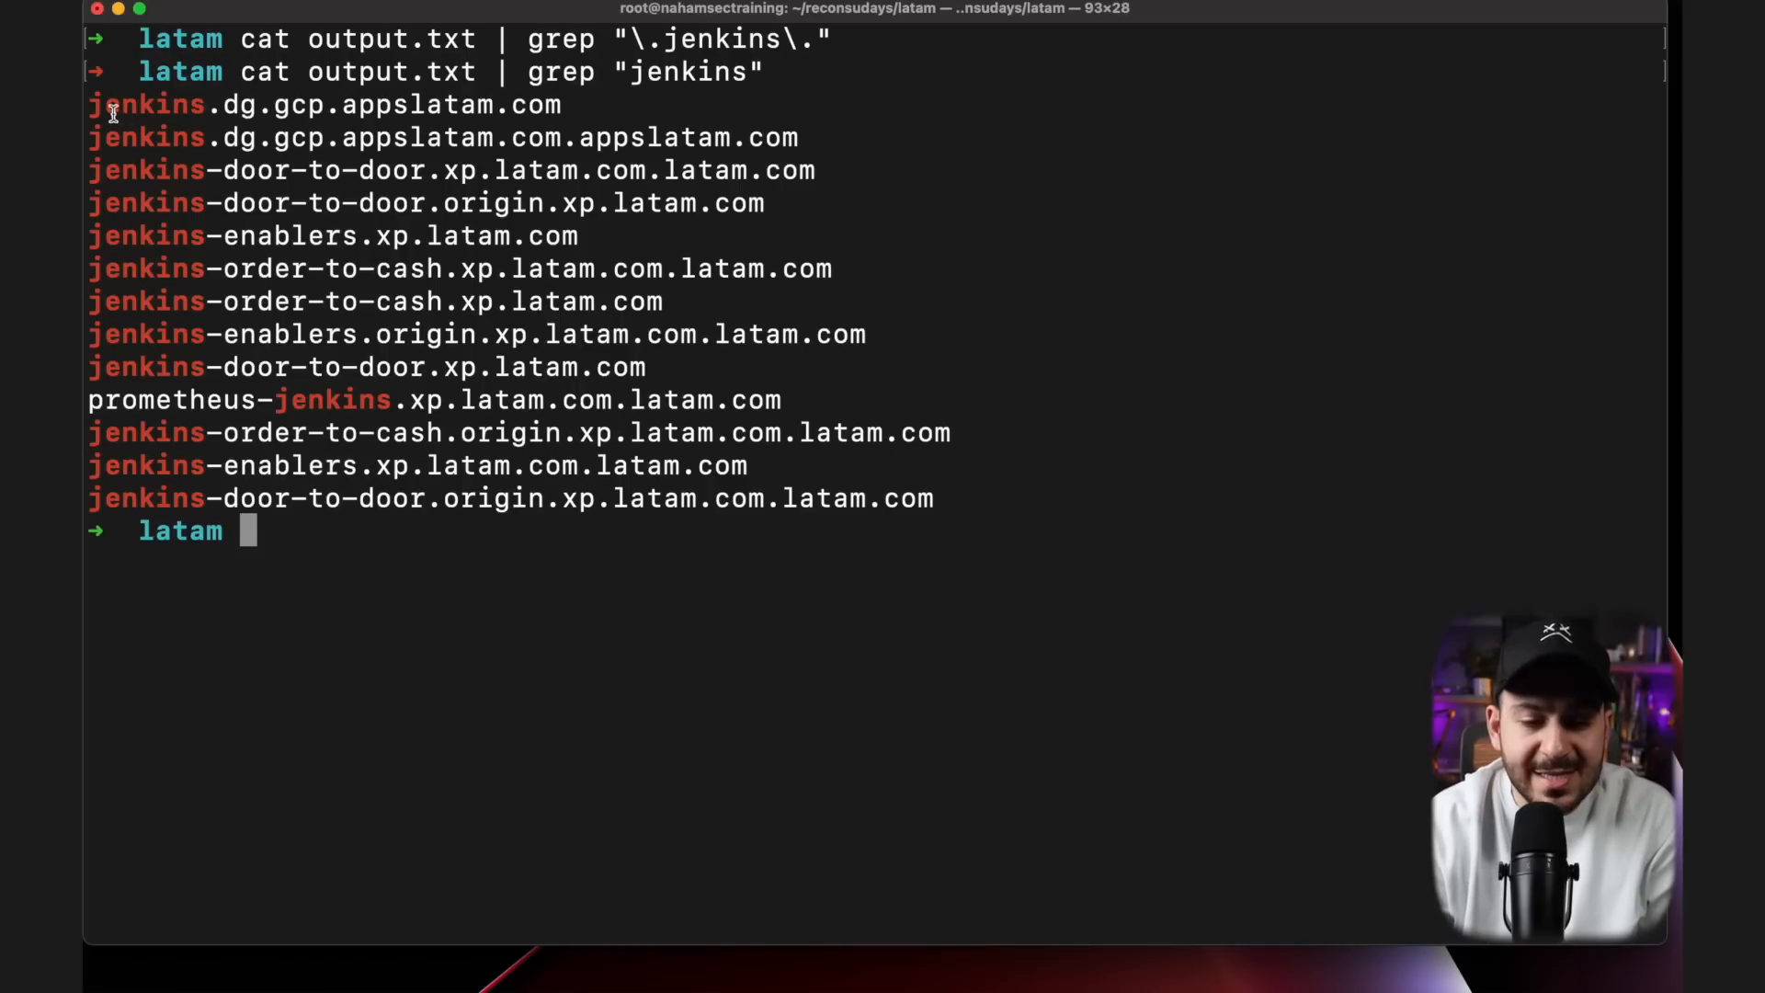
mouse_move(691, 158)
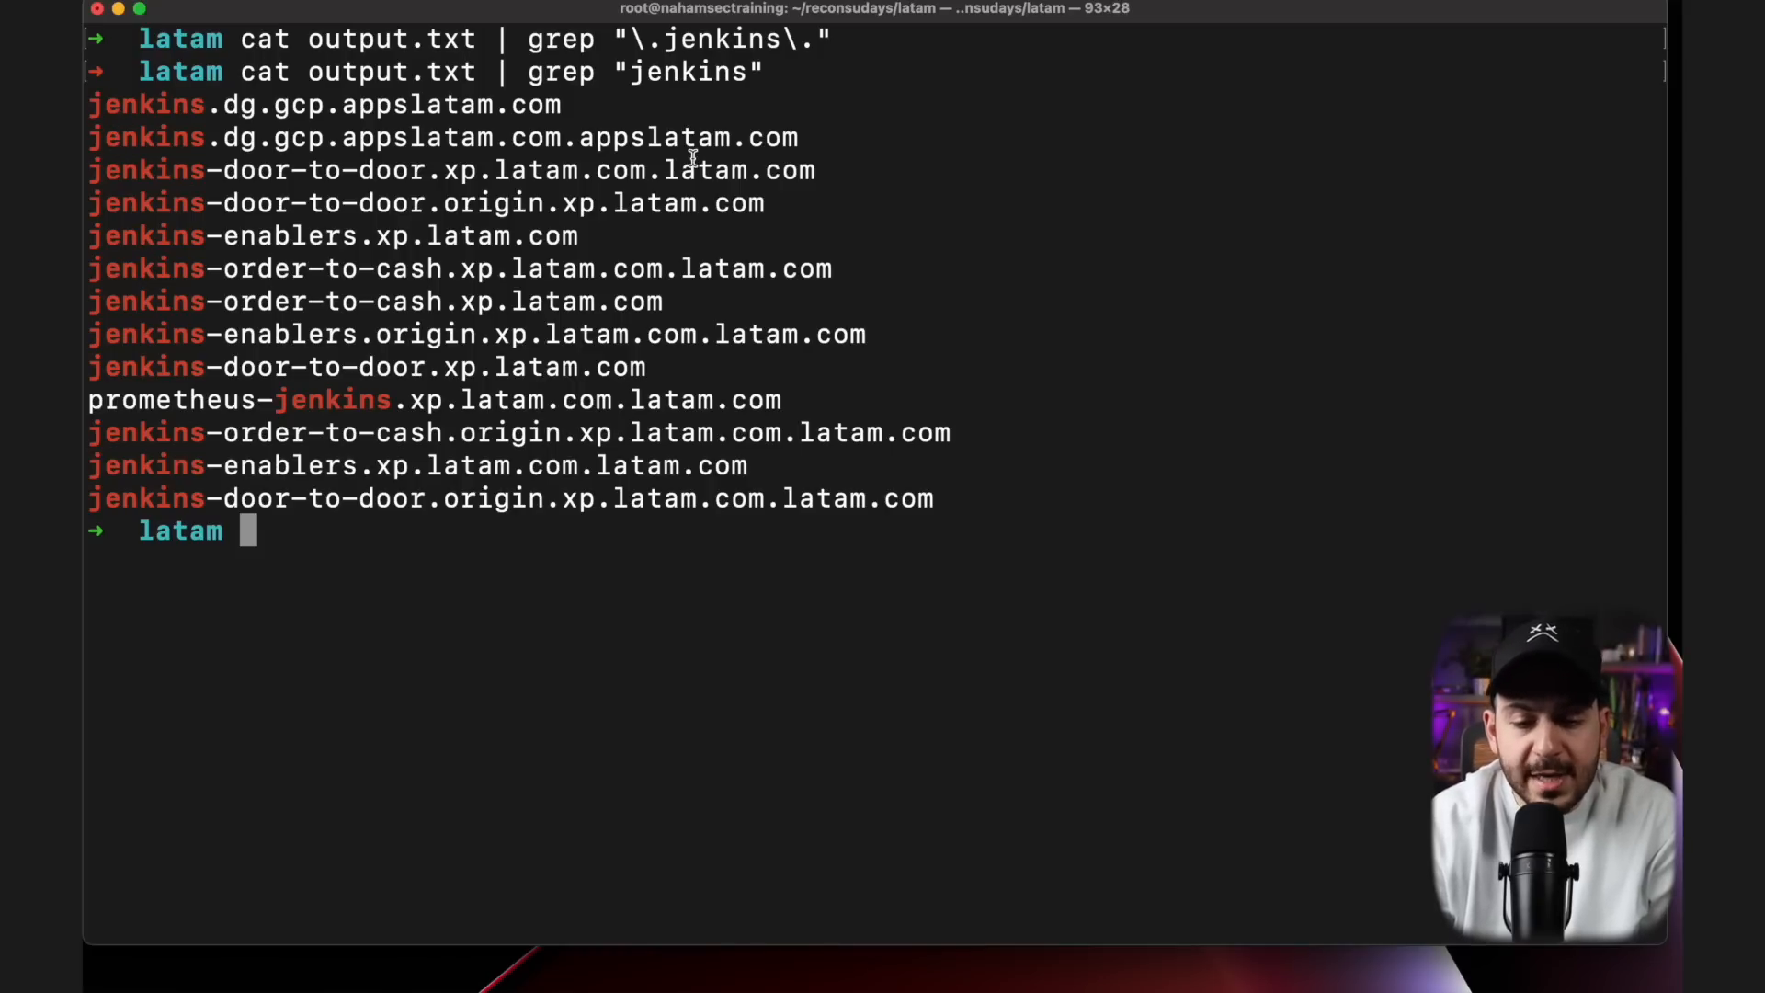
text(cat output.txt | grep "jenkins" | sort -u)
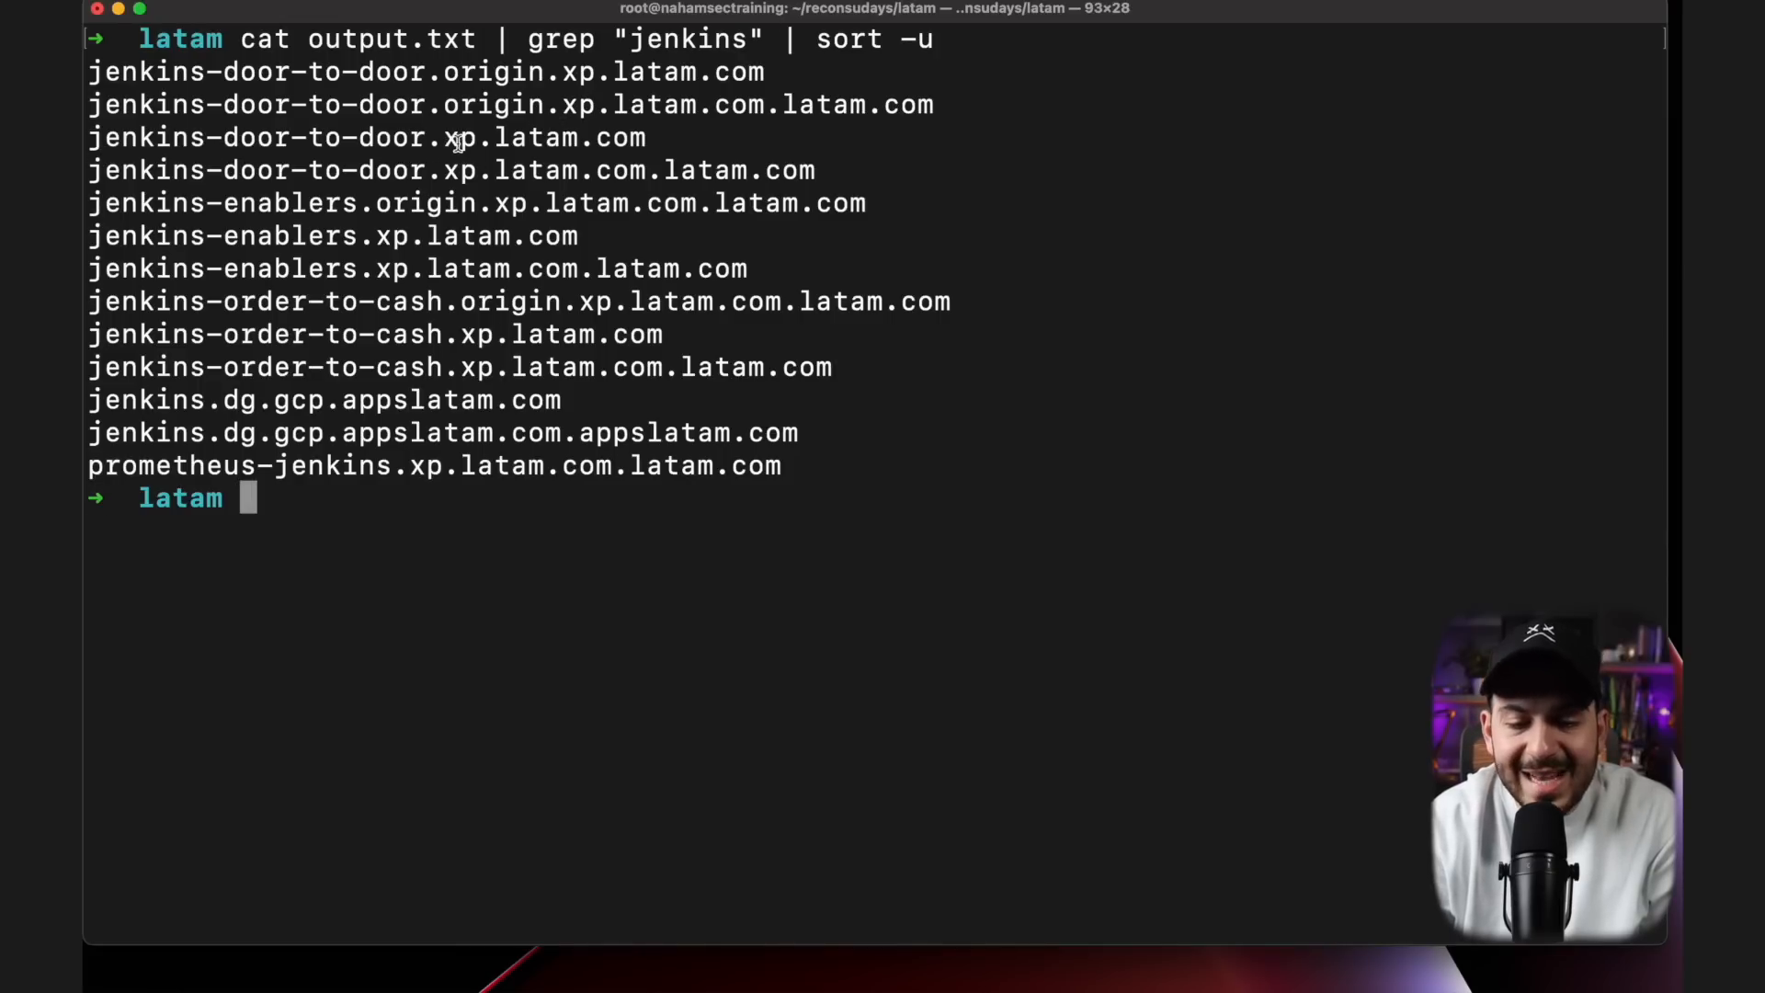
drag(443, 138, 647, 138)
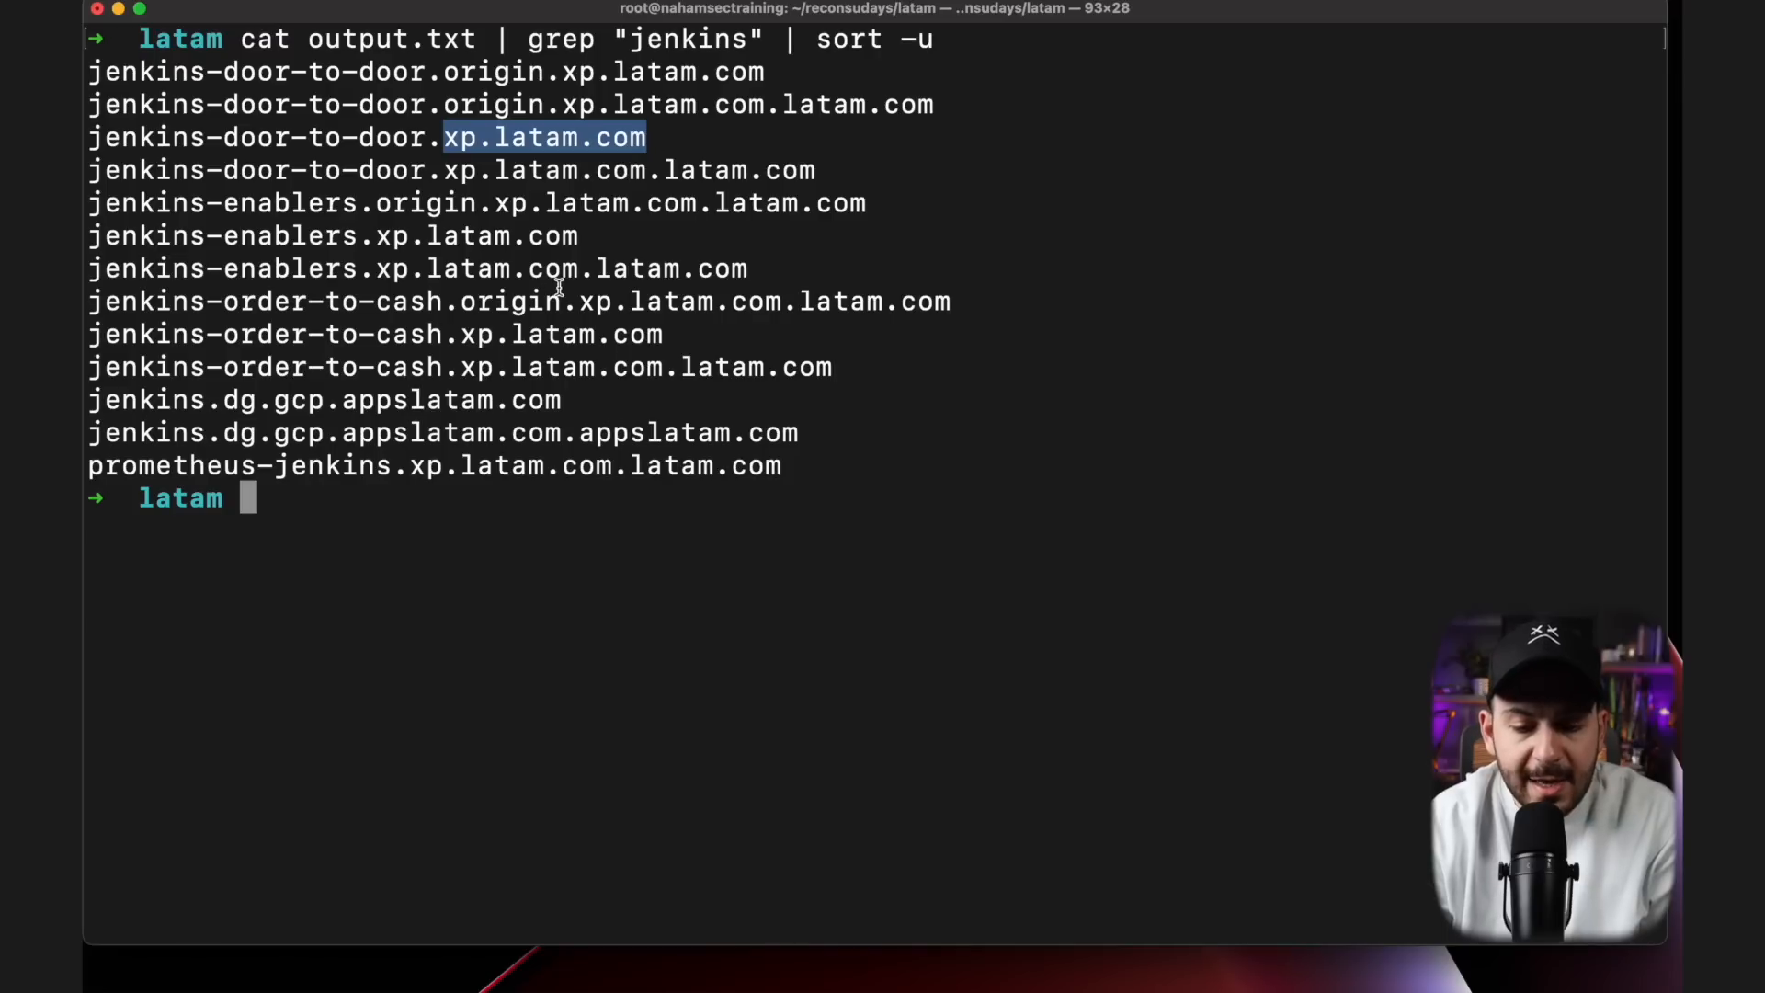
mouse_move(288, 403)
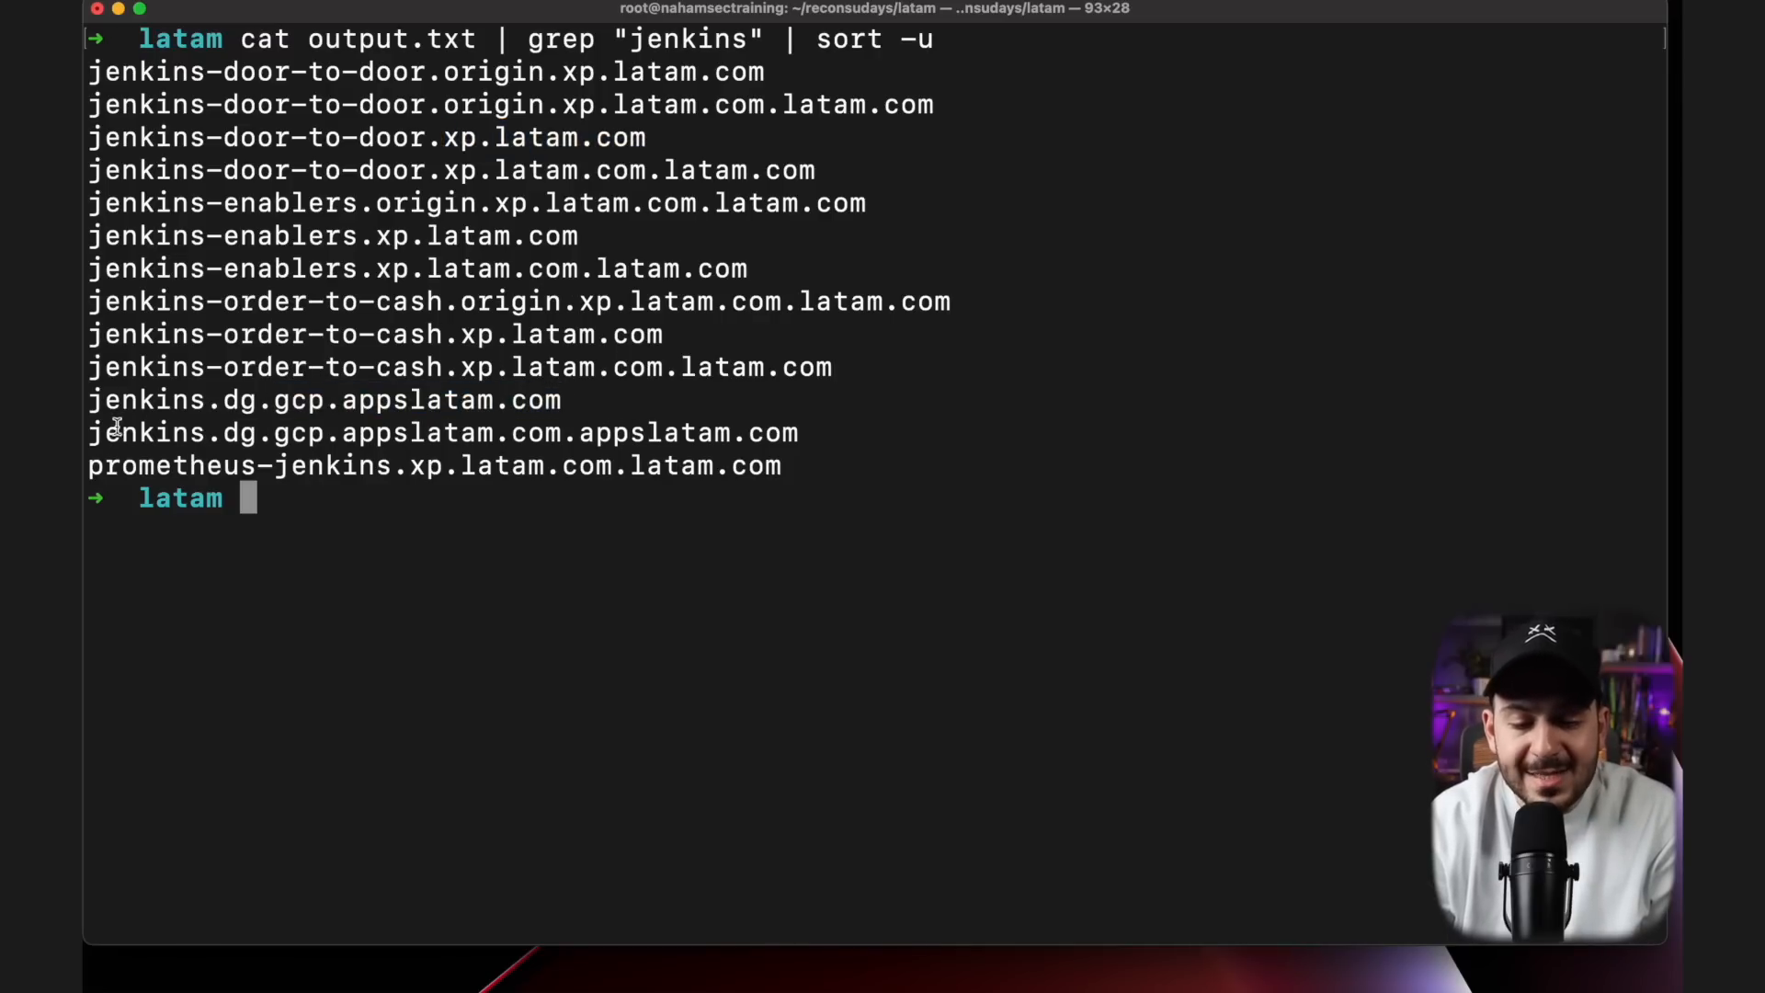
double_click(443, 432)
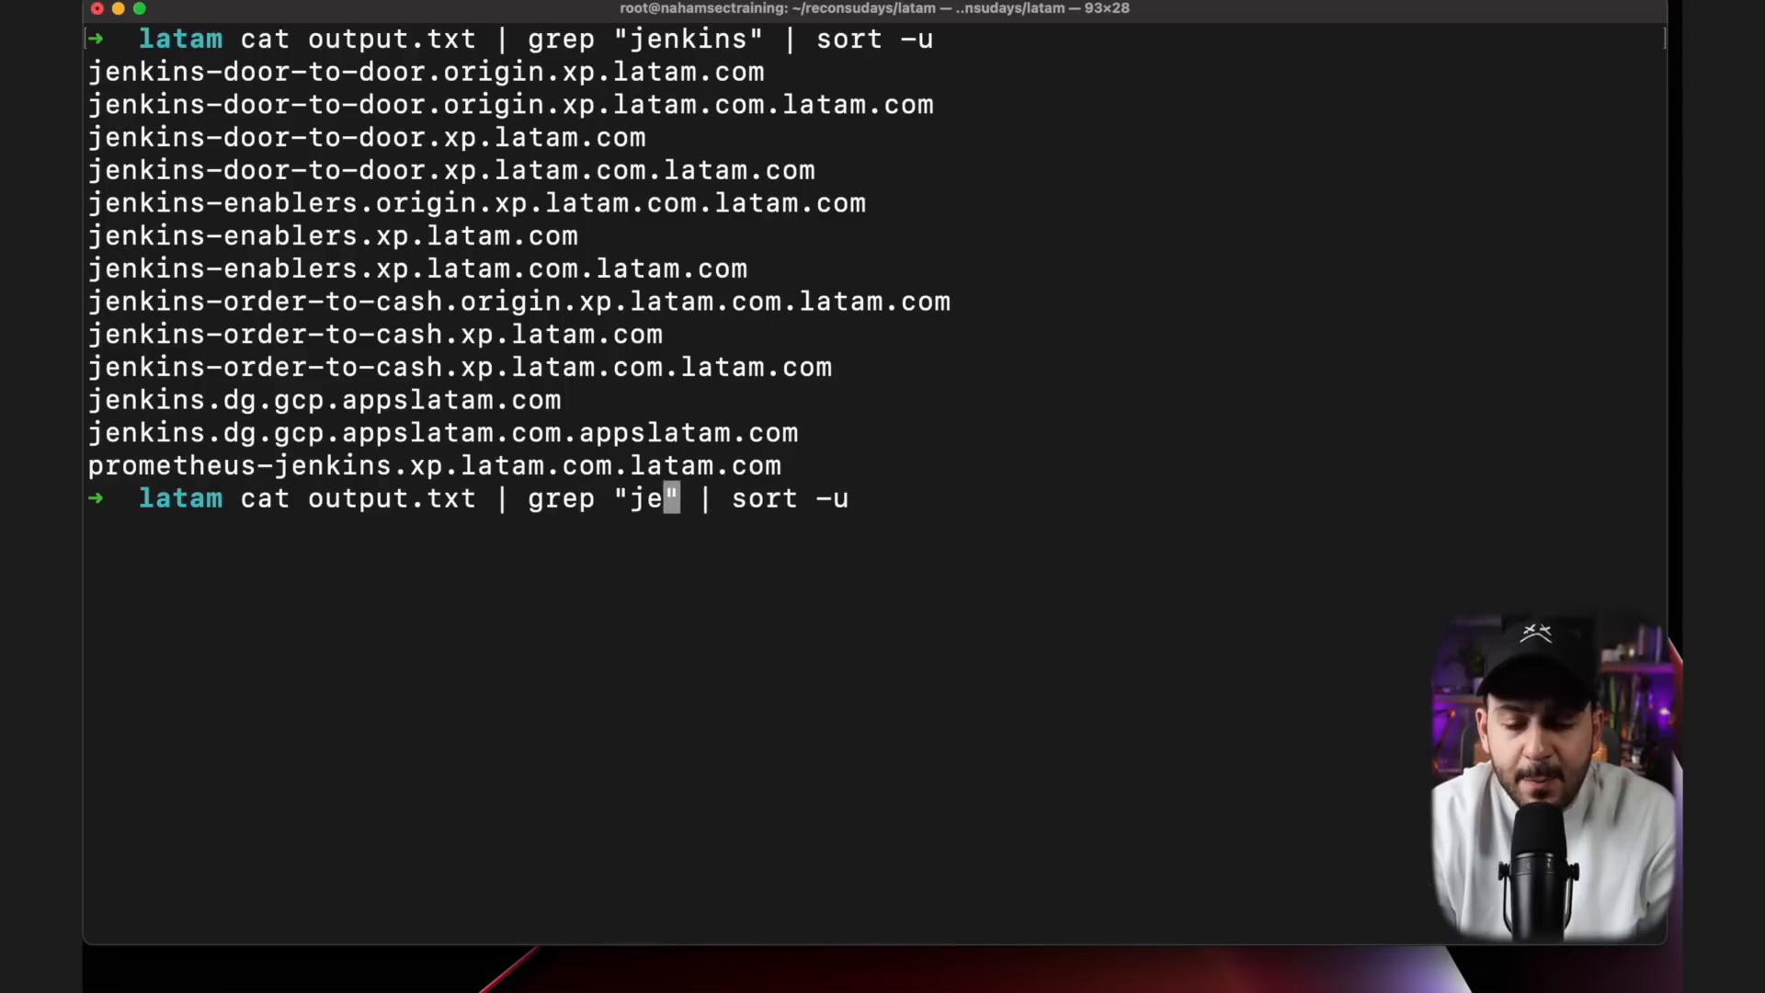
text(ri)
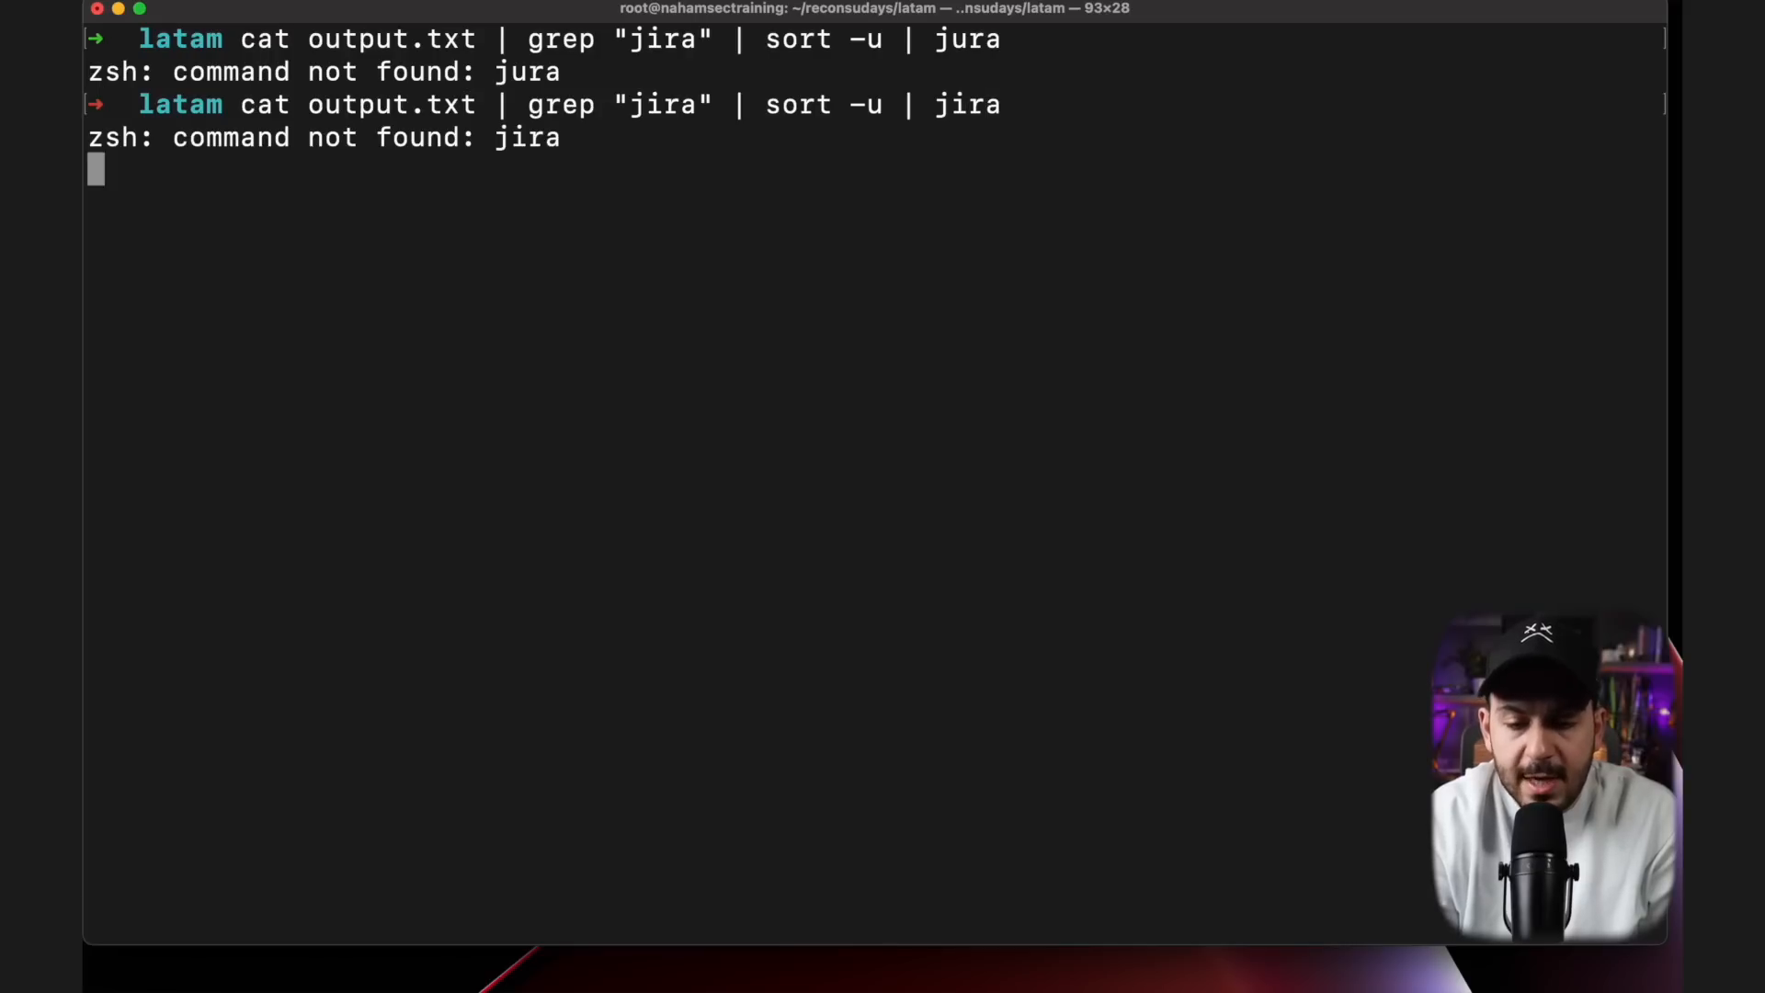
text(ejira" | sort -u | grep jira)
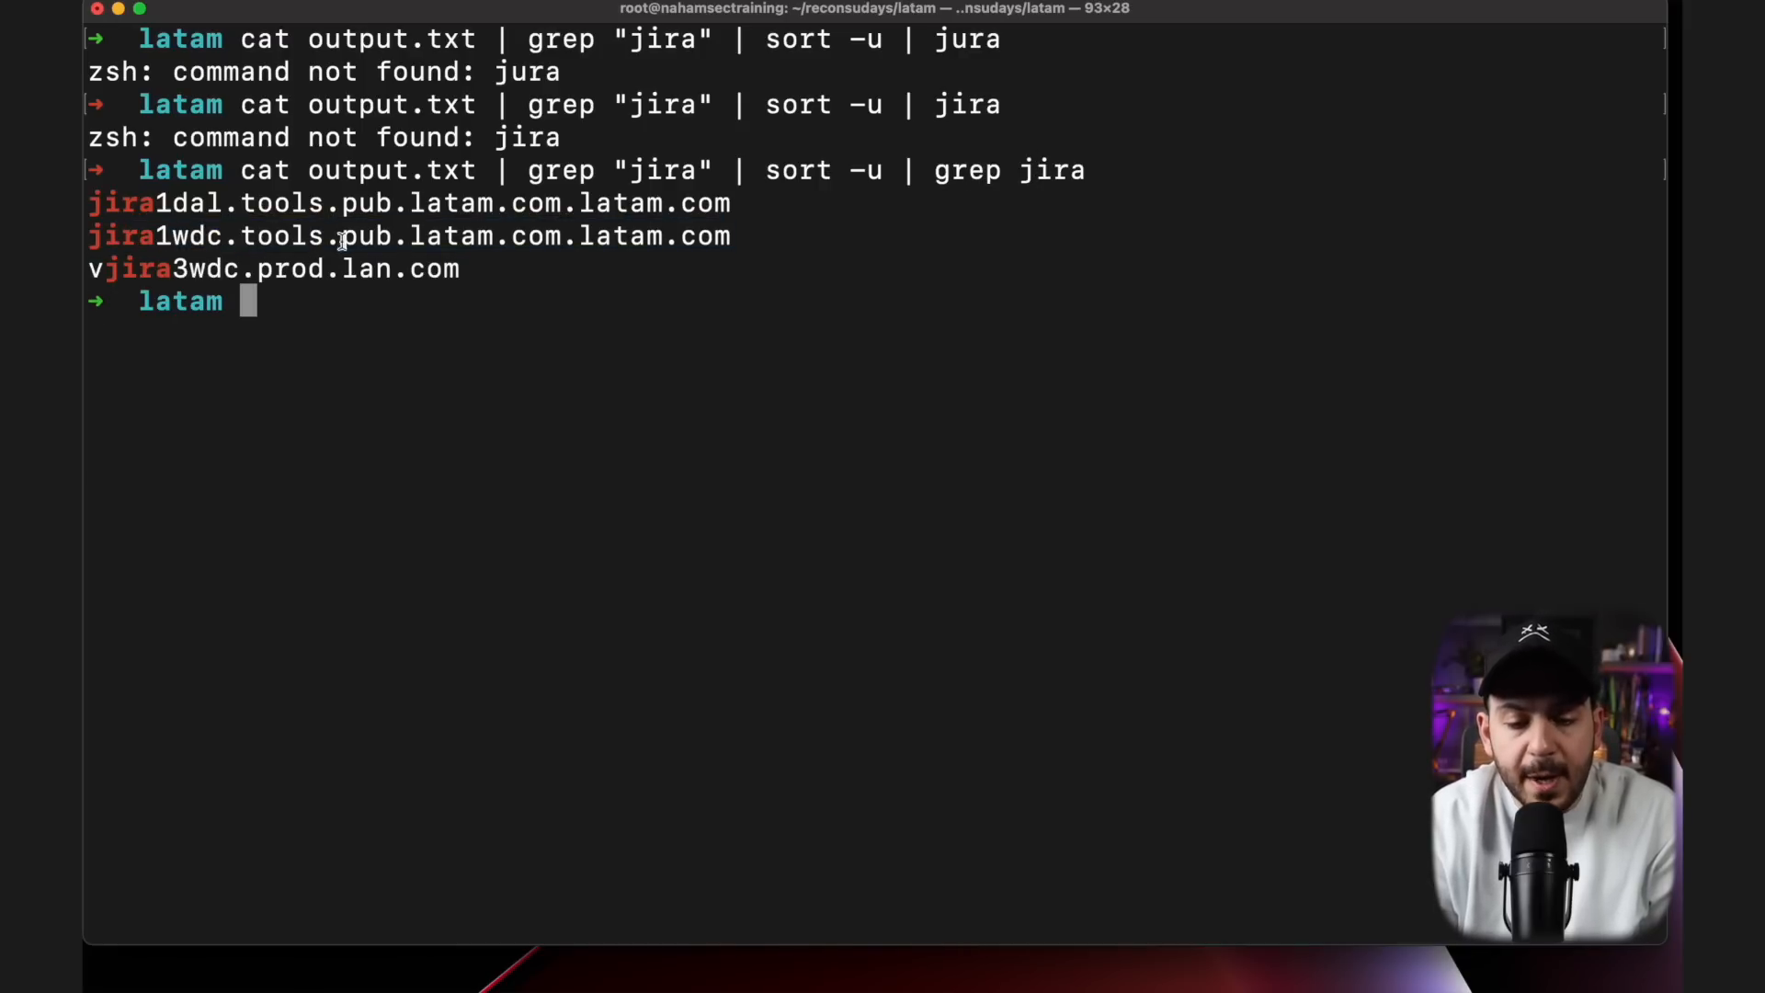
drag(530, 237, 729, 237)
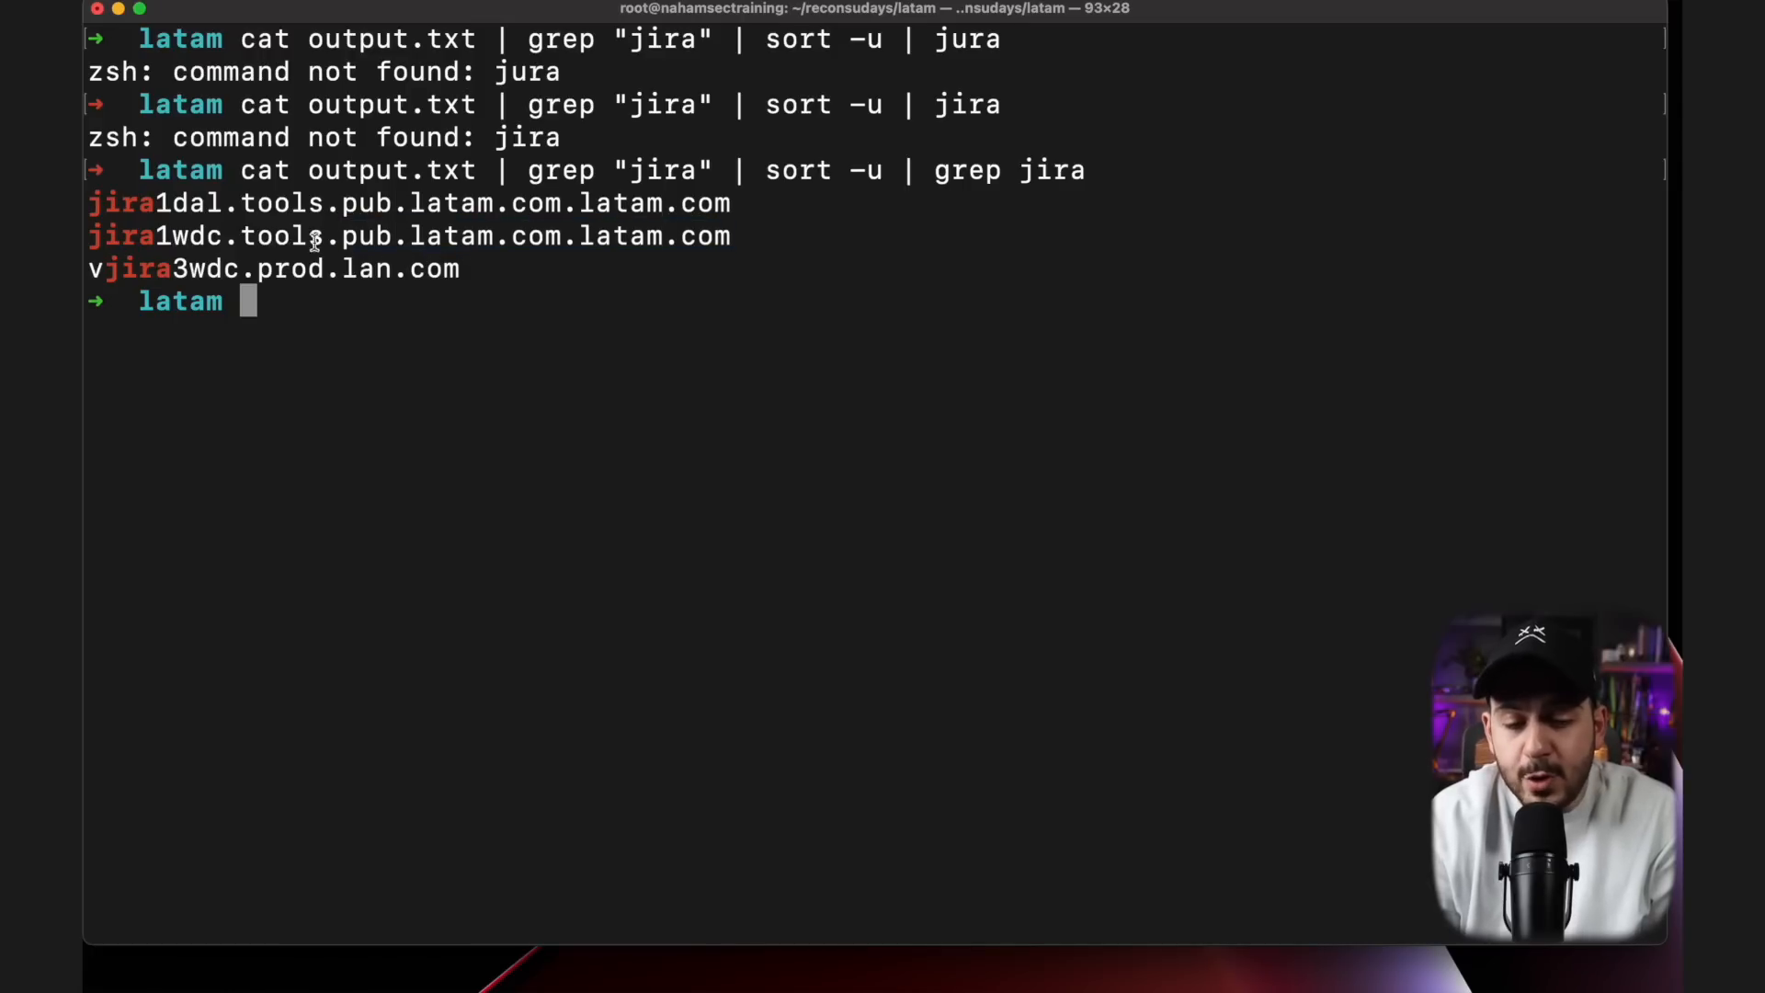
drag(239, 236, 552, 235)
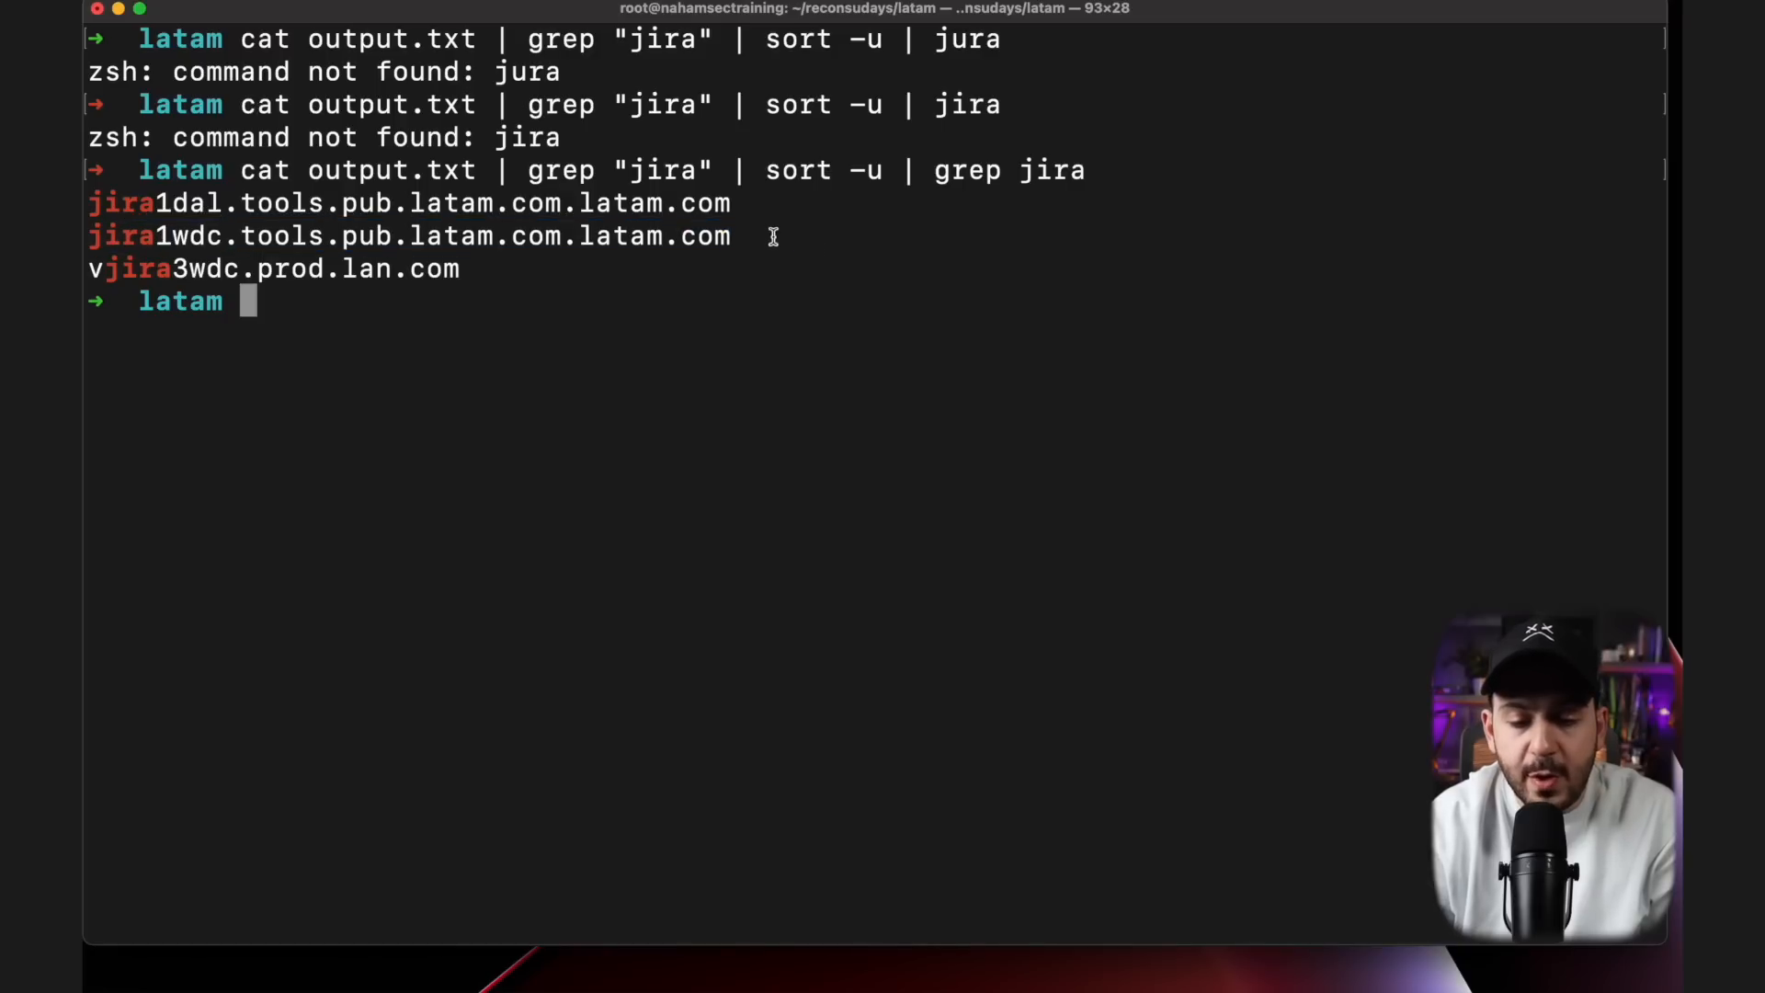
drag(239, 235, 730, 235)
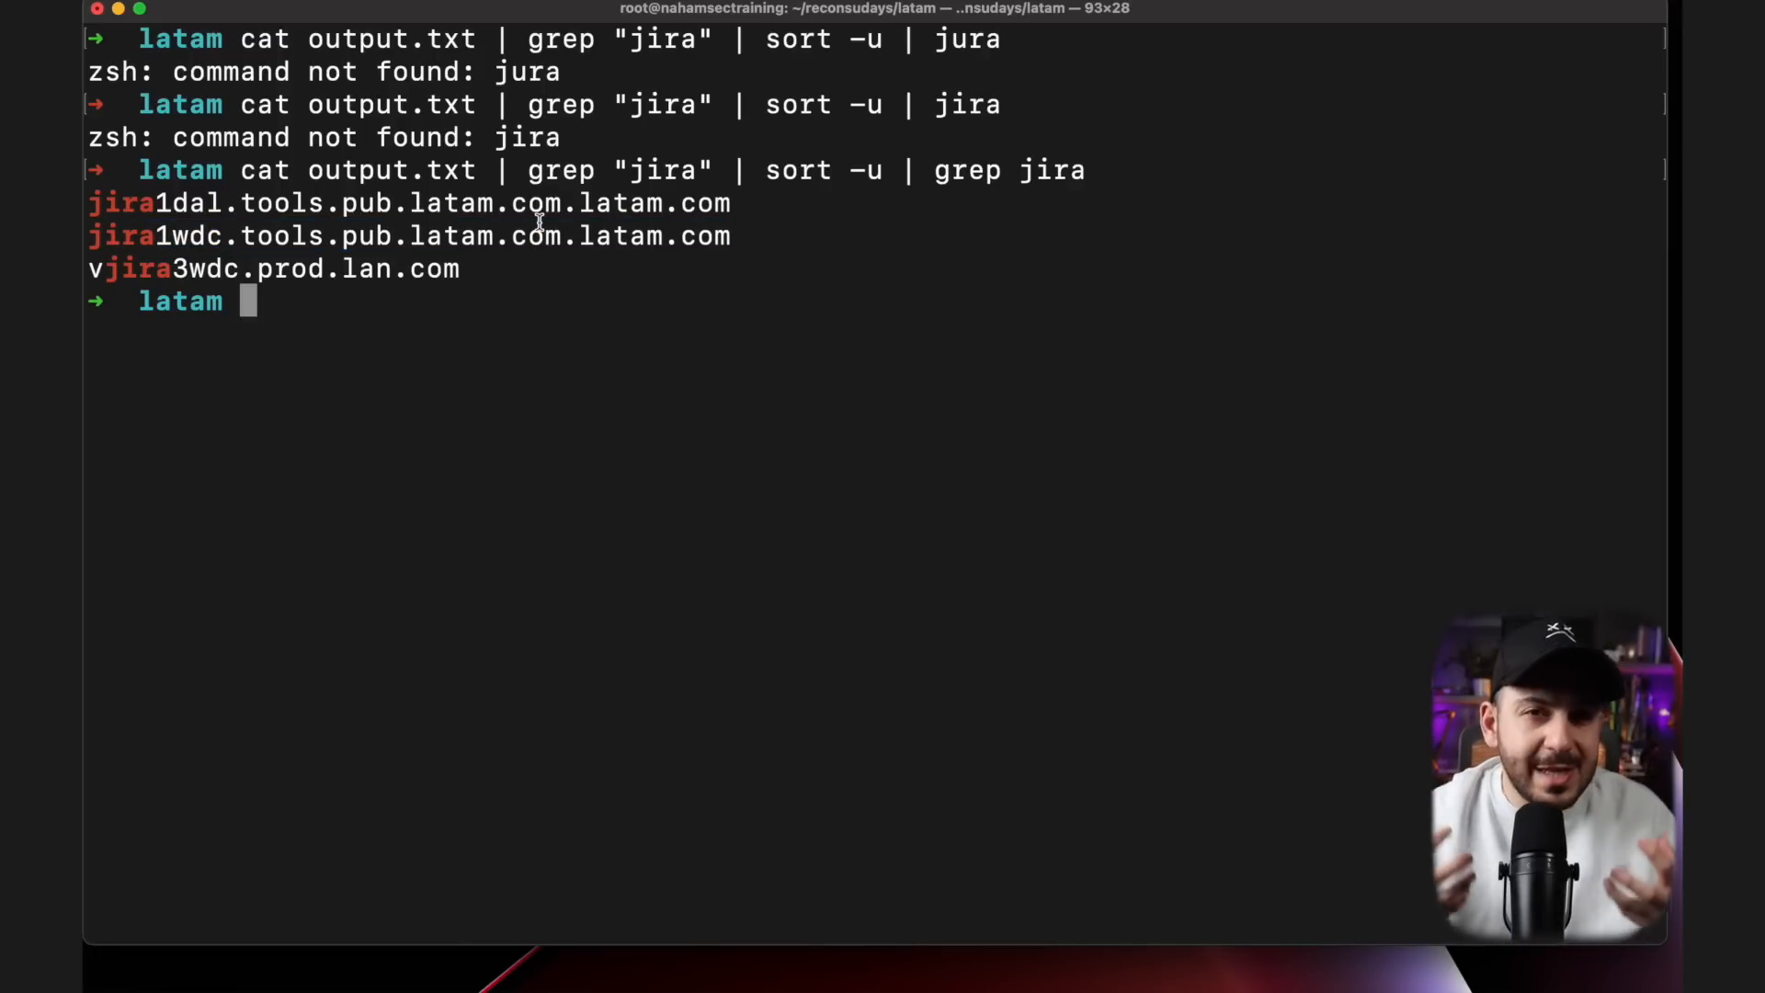
key(Up)
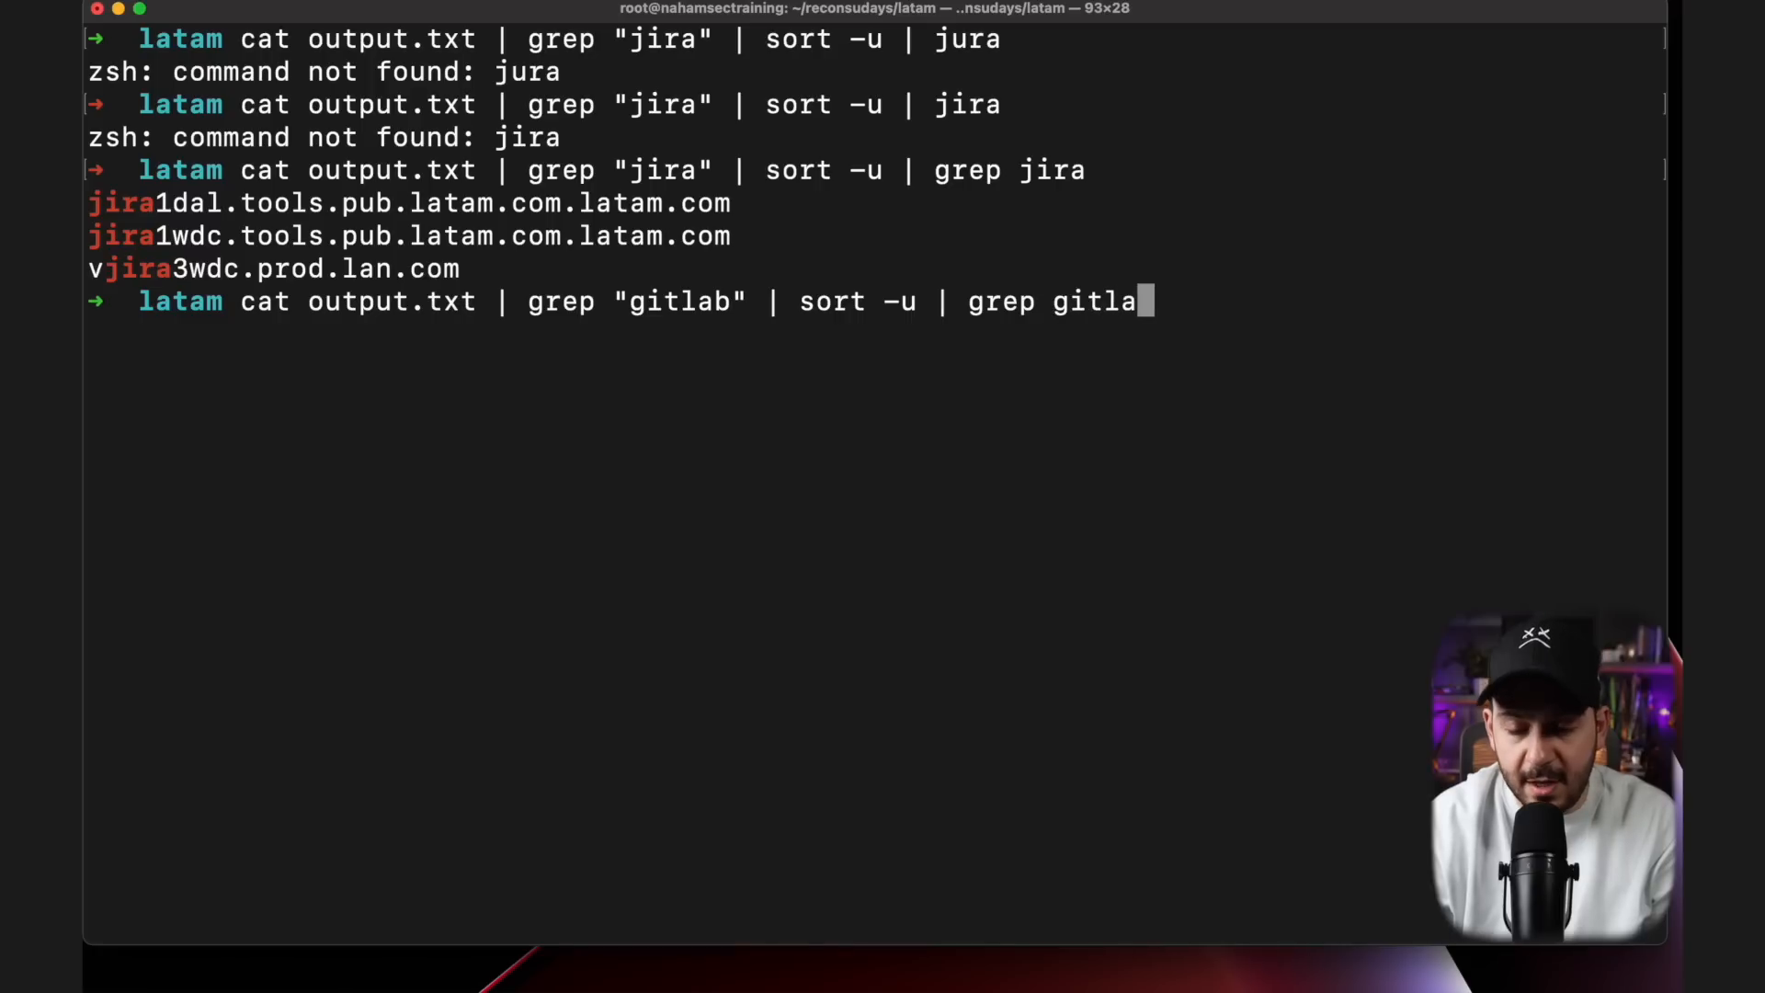
Step: Run the gitlab grep, listing gitlab.it.lan.com and gitlab.it.lan.com.lan.com
text(b)
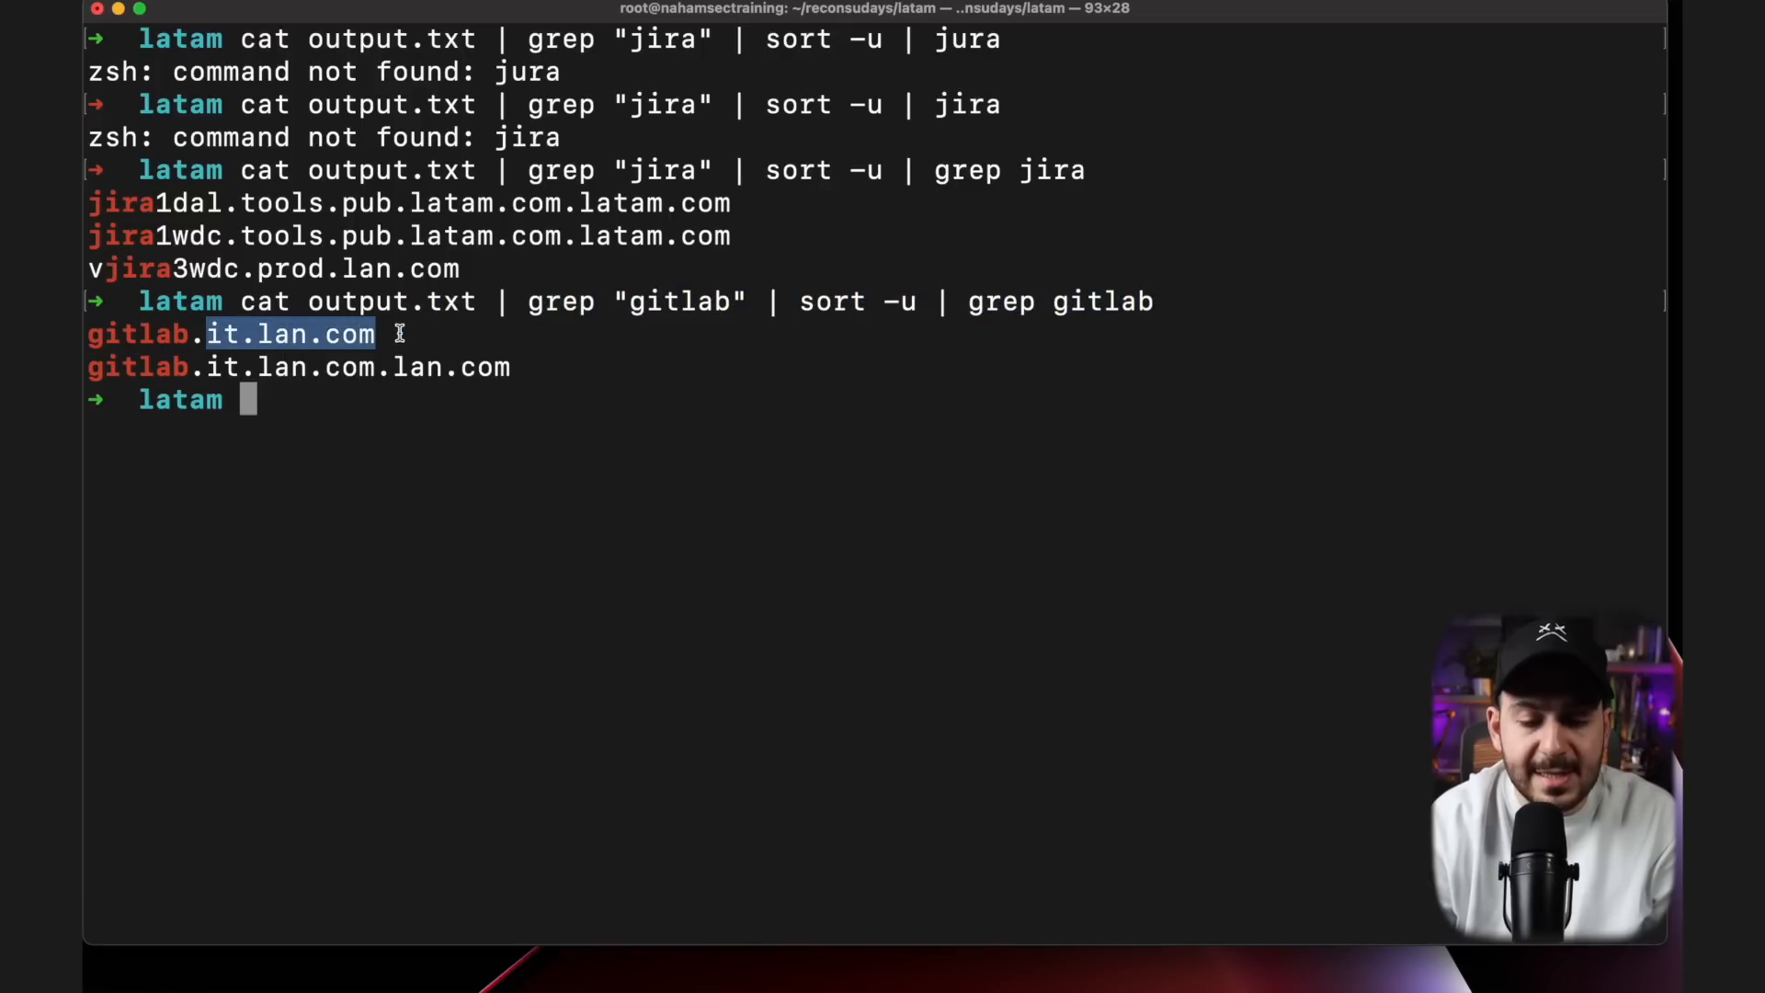
Step: Create juicytargets.txt with echo, writing it.lan.com as the first target
text(echo)
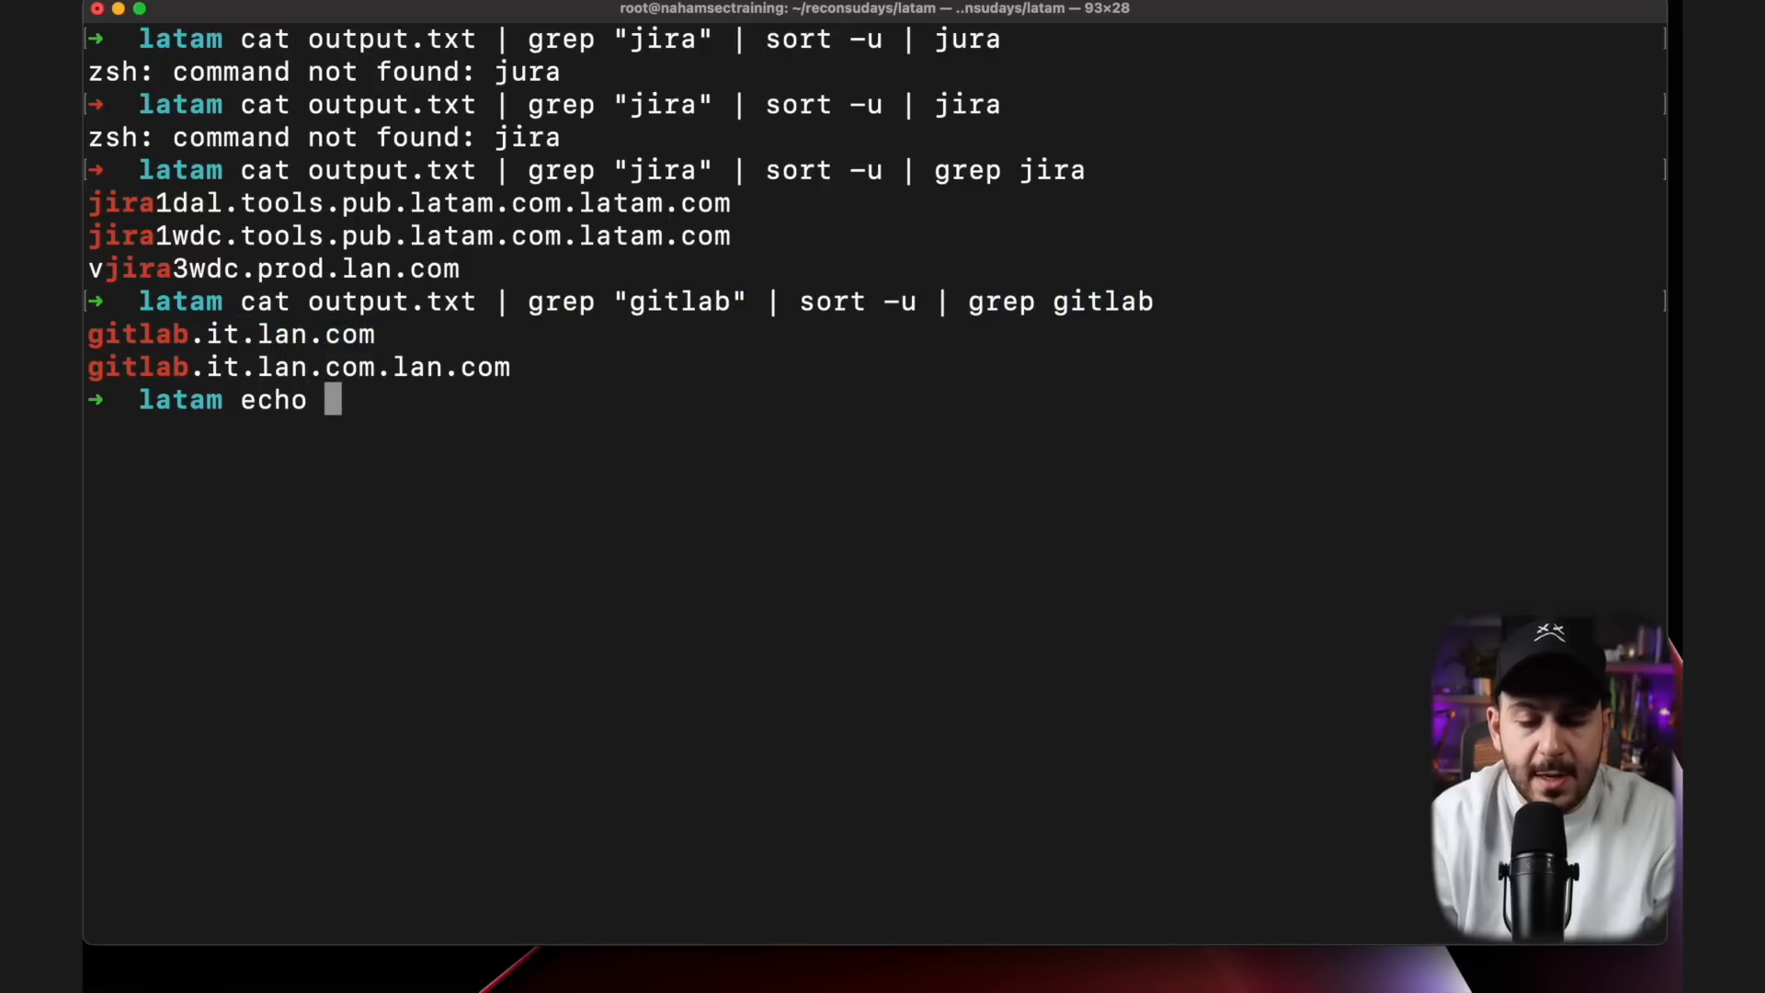
text("it.lan.com" >)
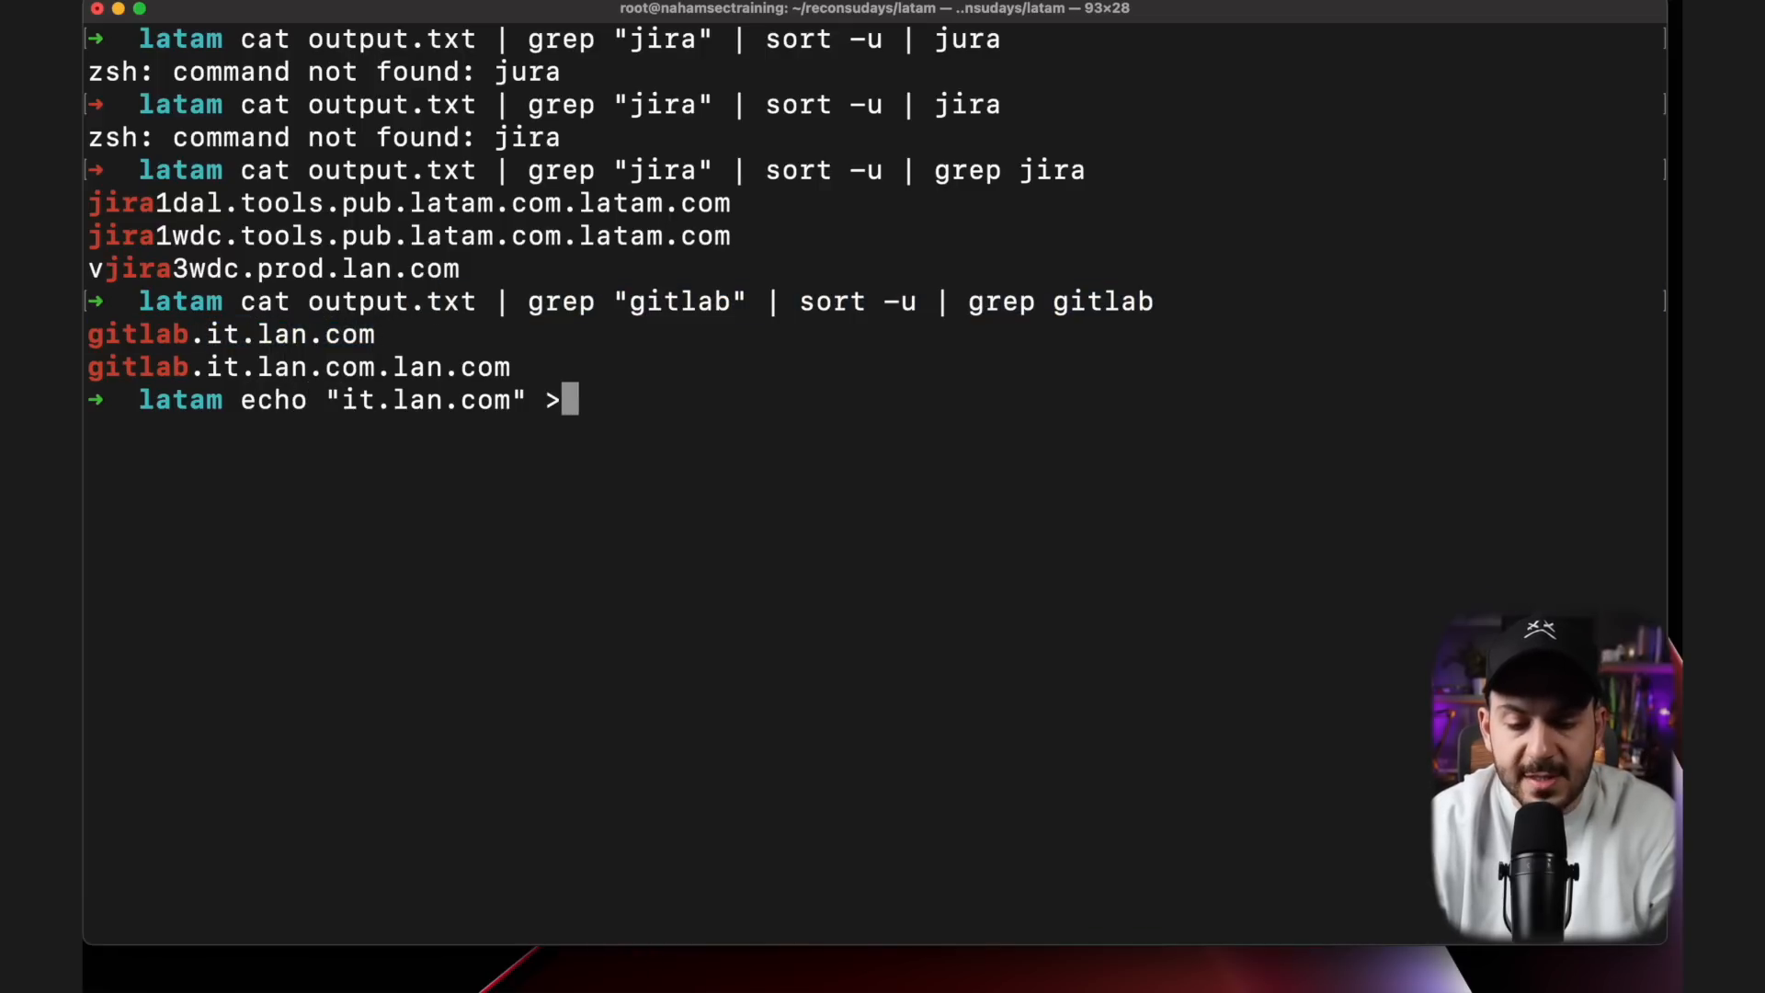
text(targets-)
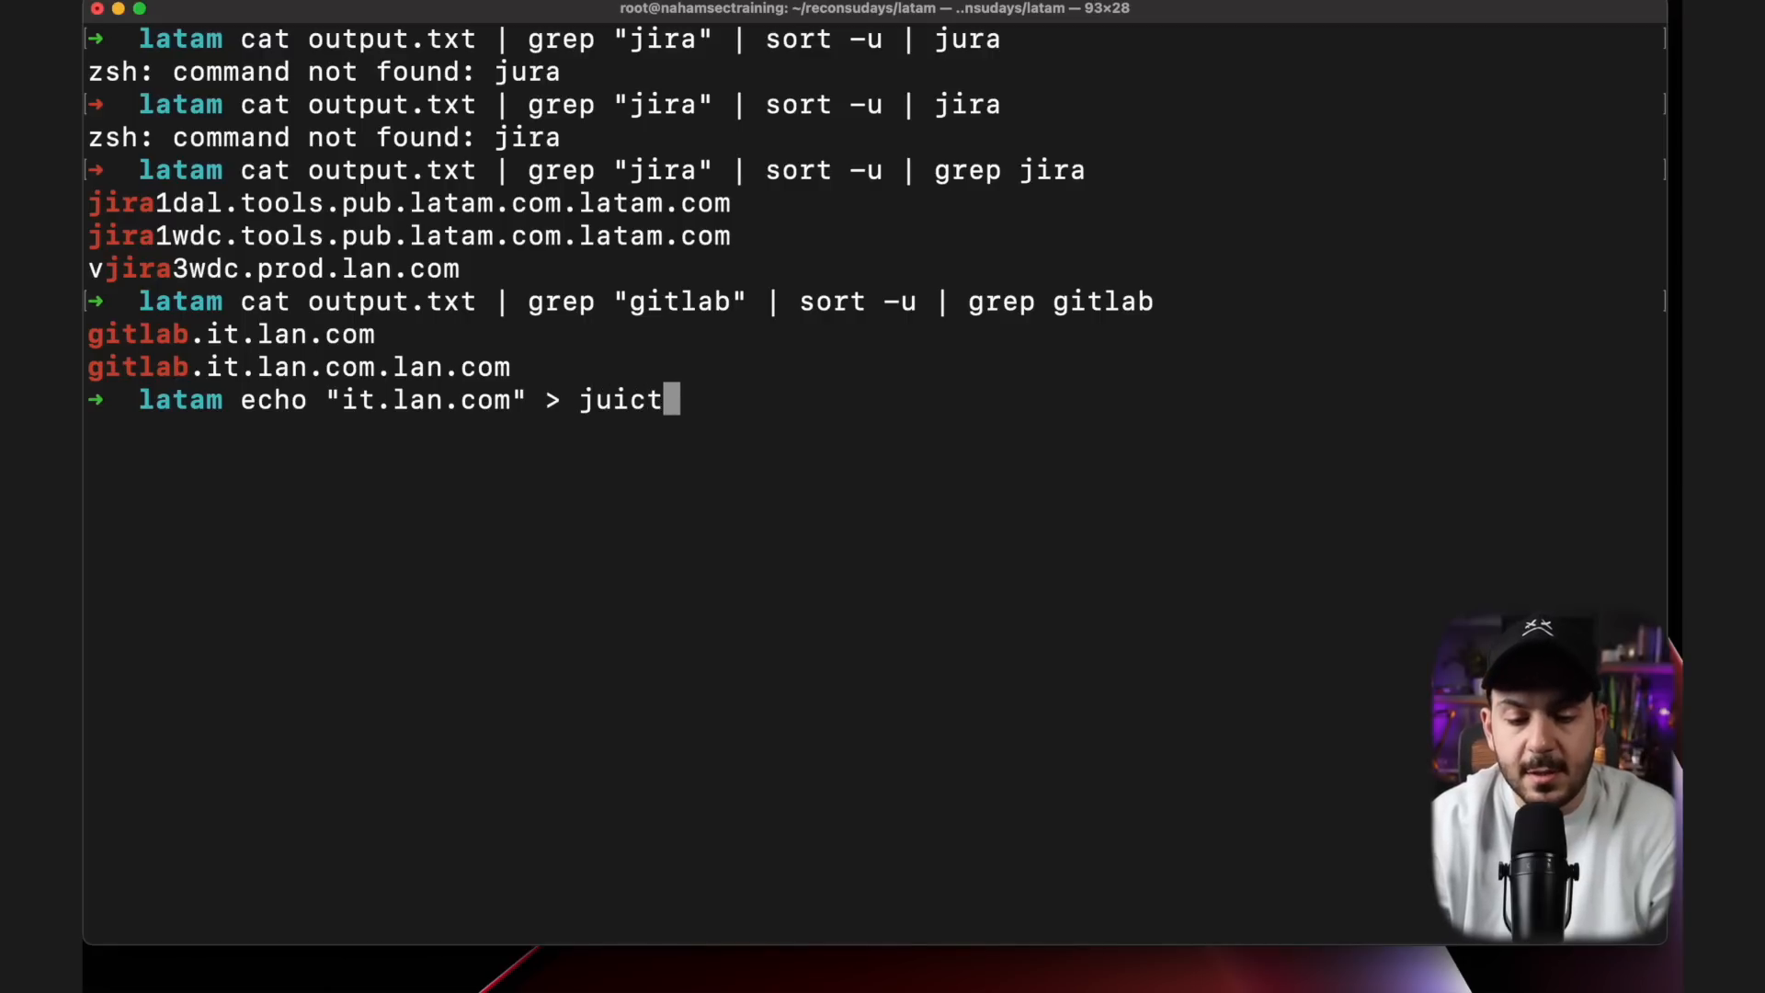
text(ytarget.txt)
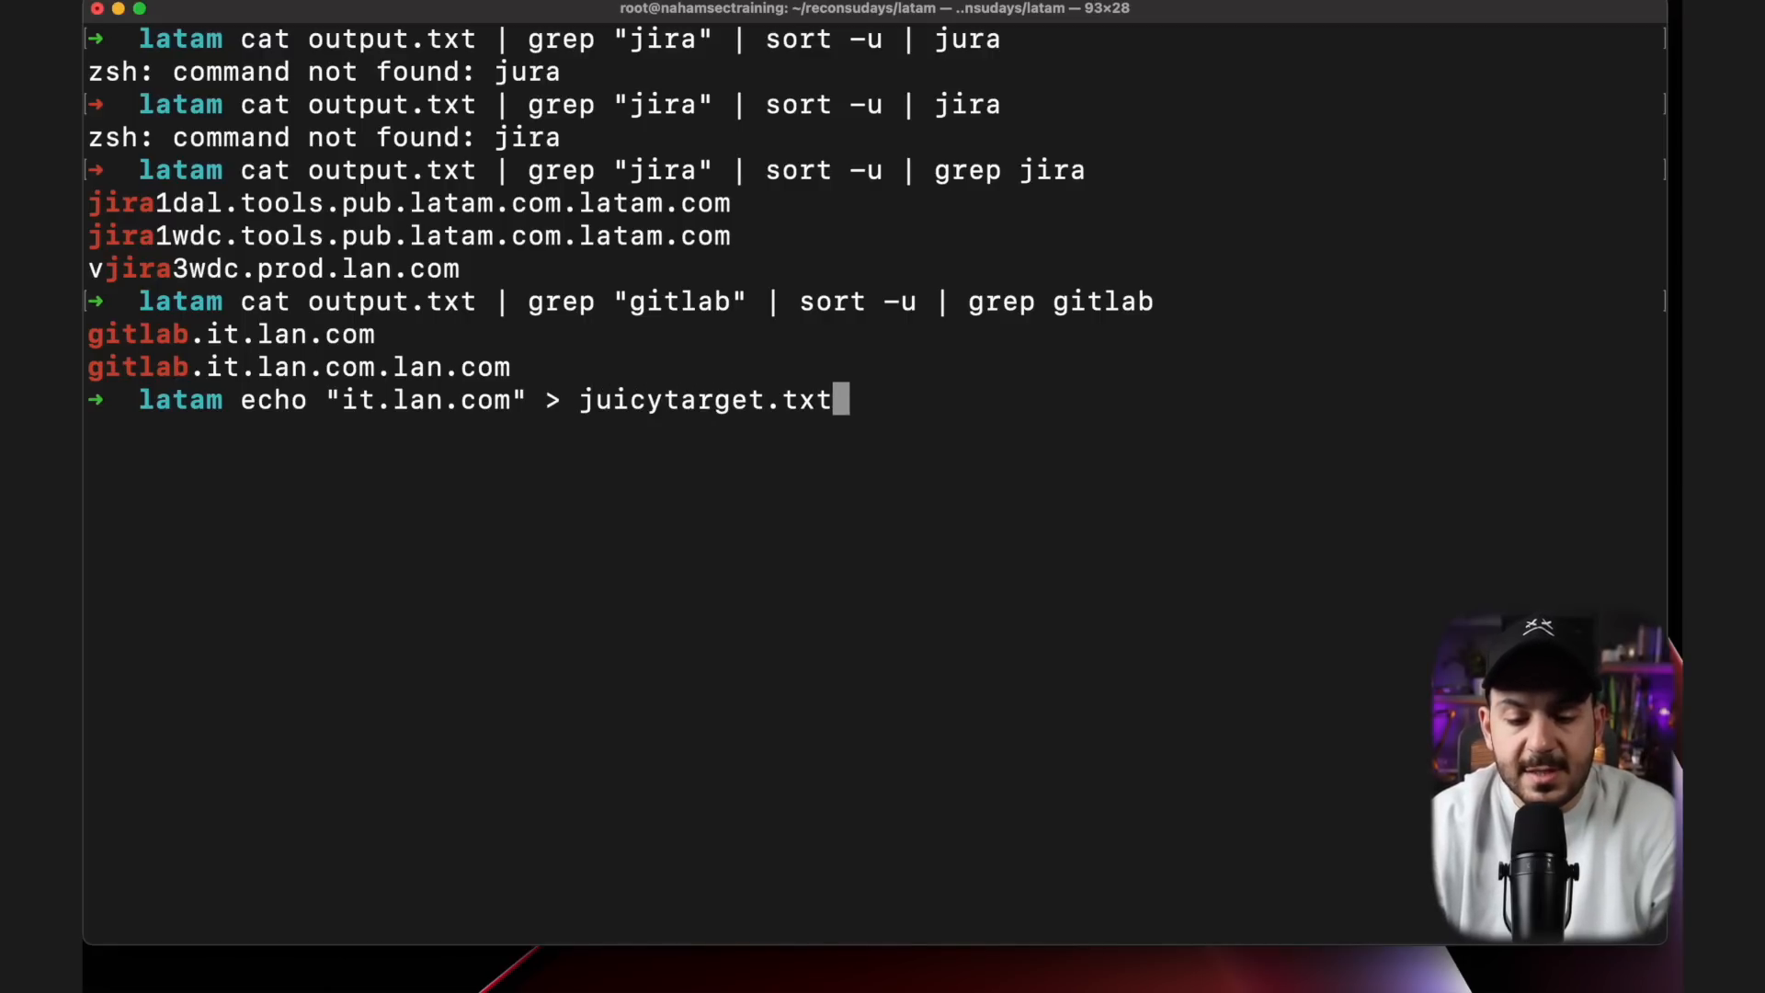
text(s)
key(Return)
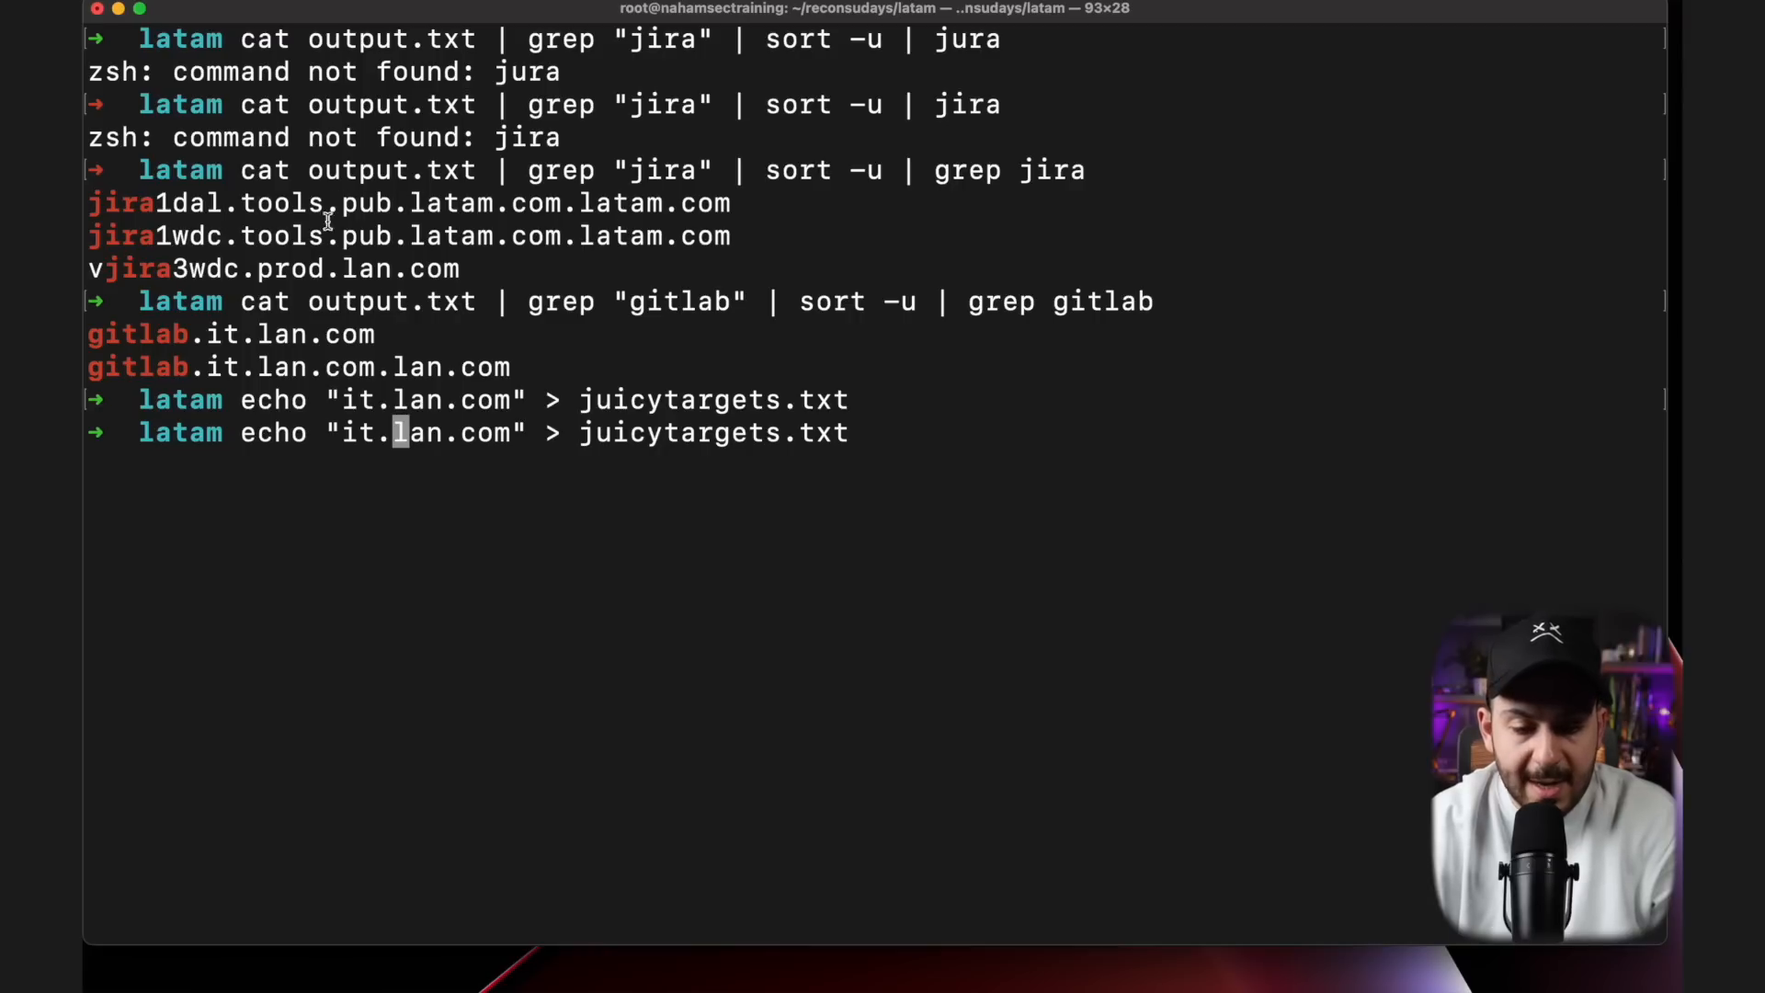
Step: Append tools.pub.latam.com to juicytargets.txt and list the Jenkins hosts with sort -u
drag(239, 236, 461, 235)
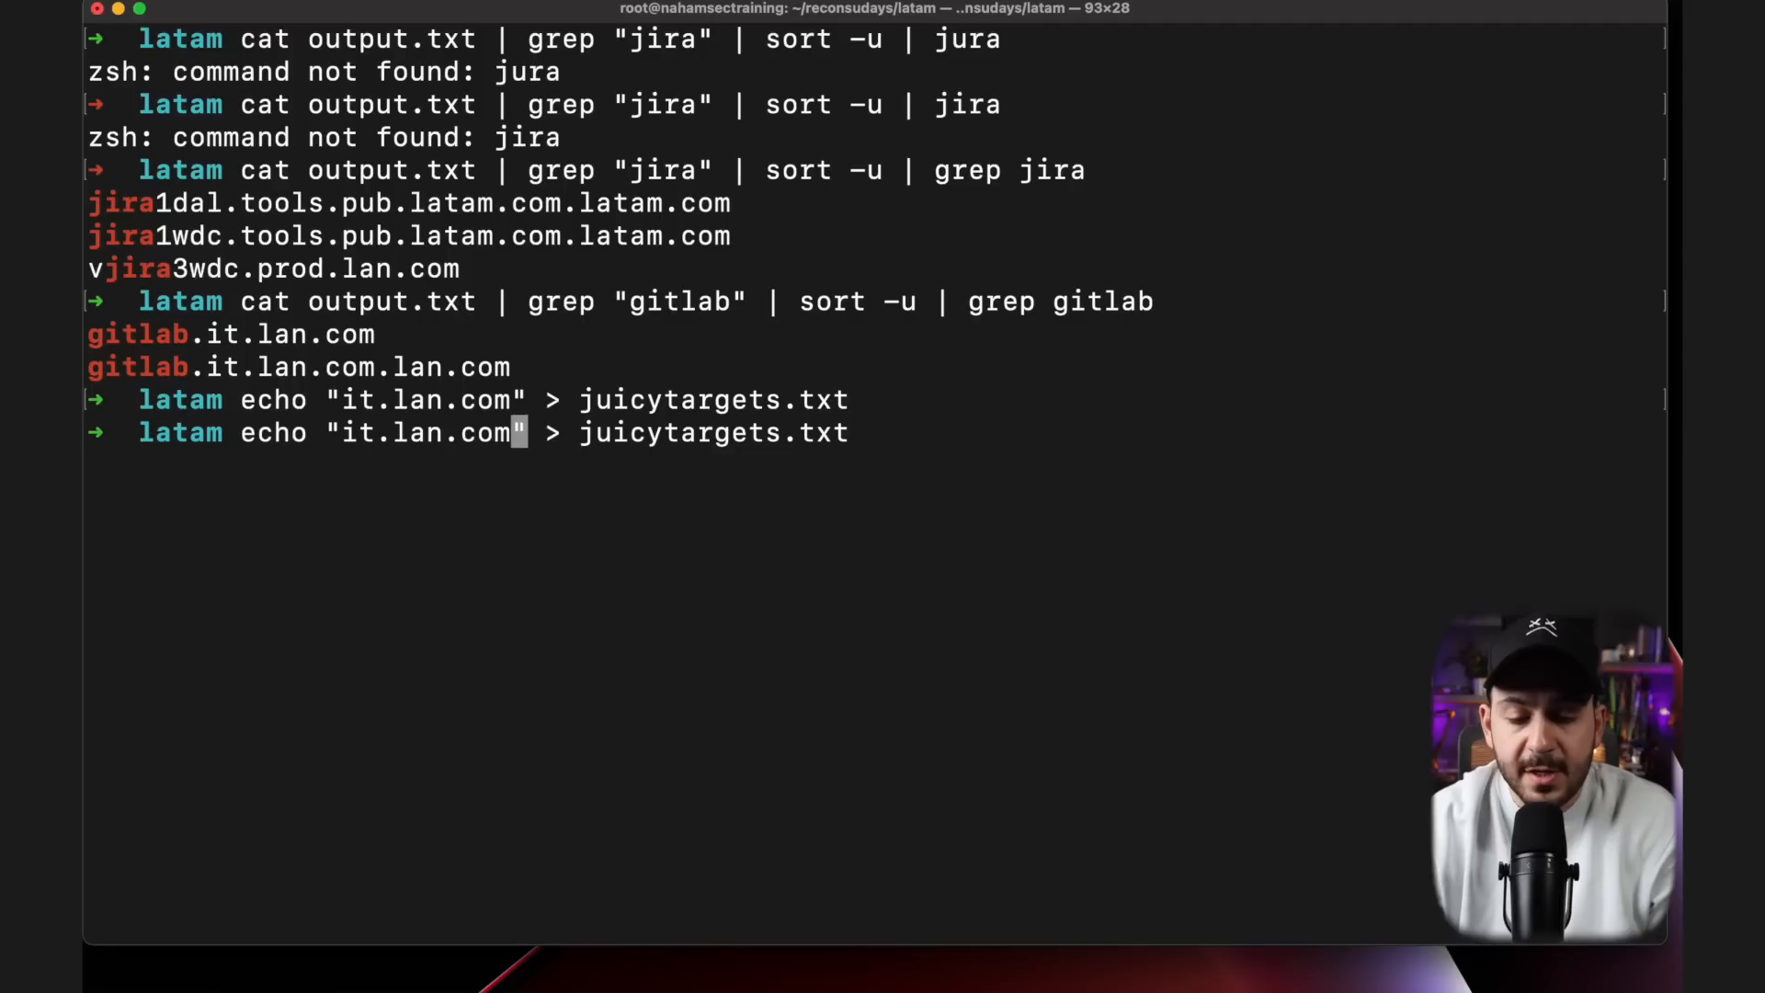
text(tools.pub.latam.com)
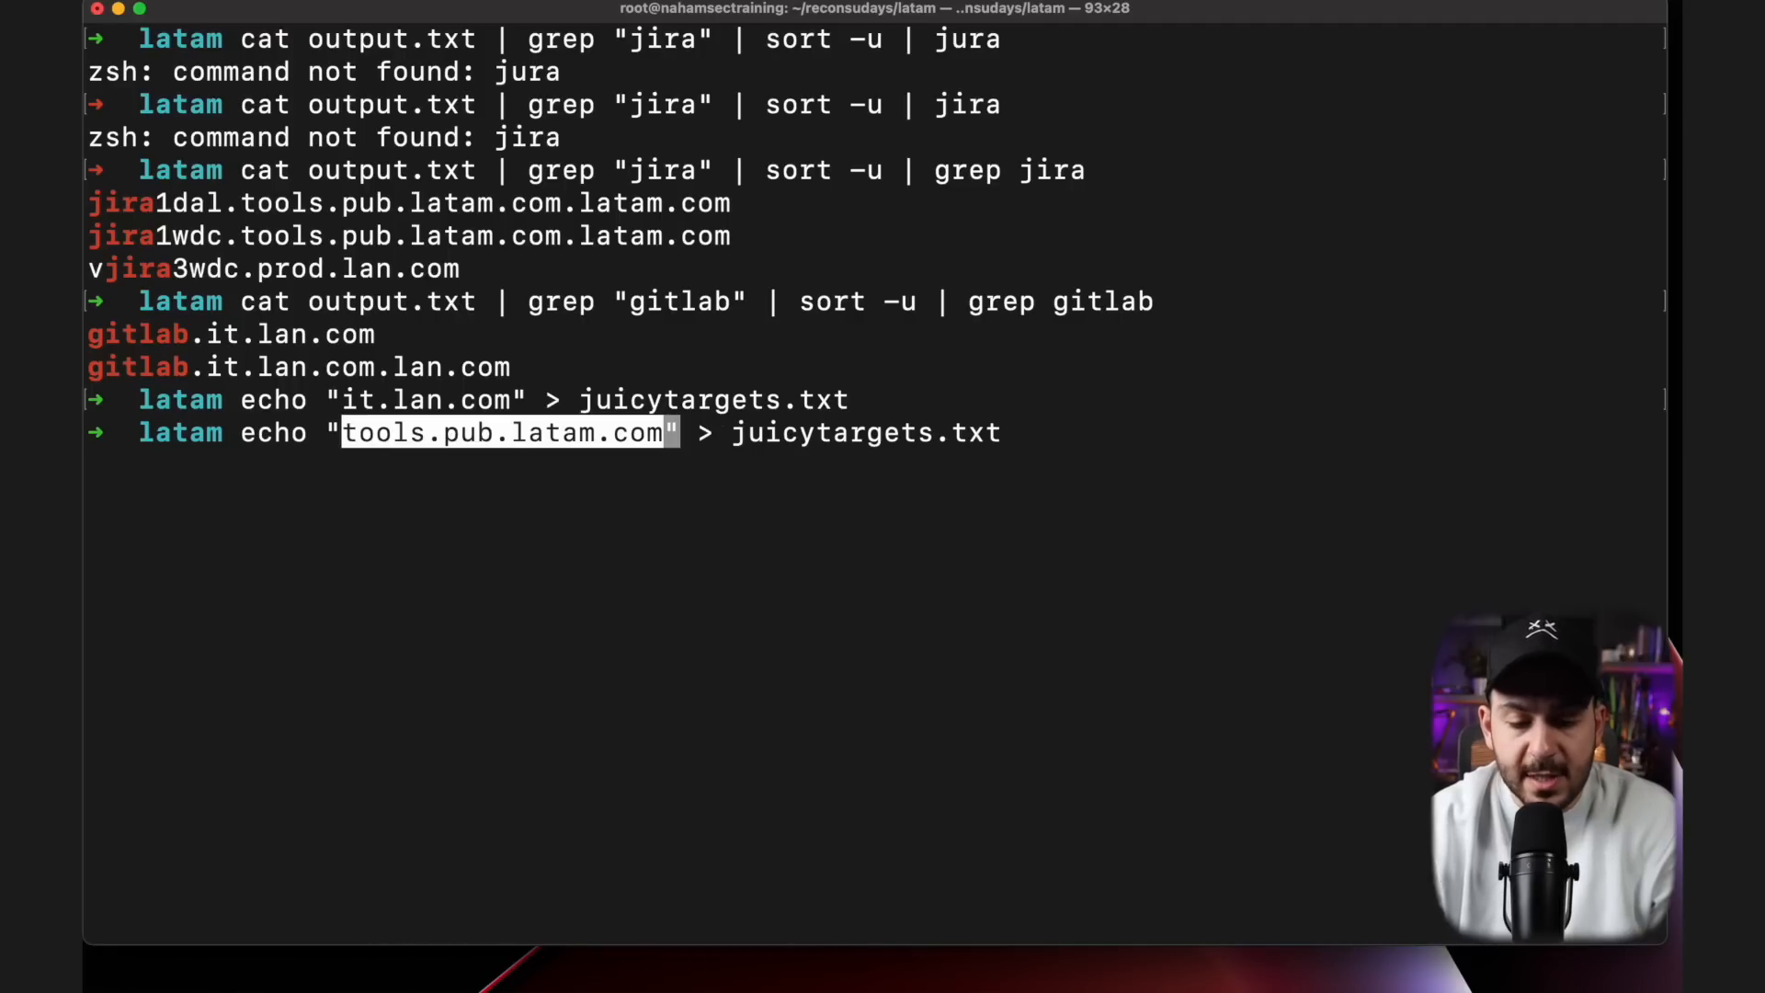
key(Return)
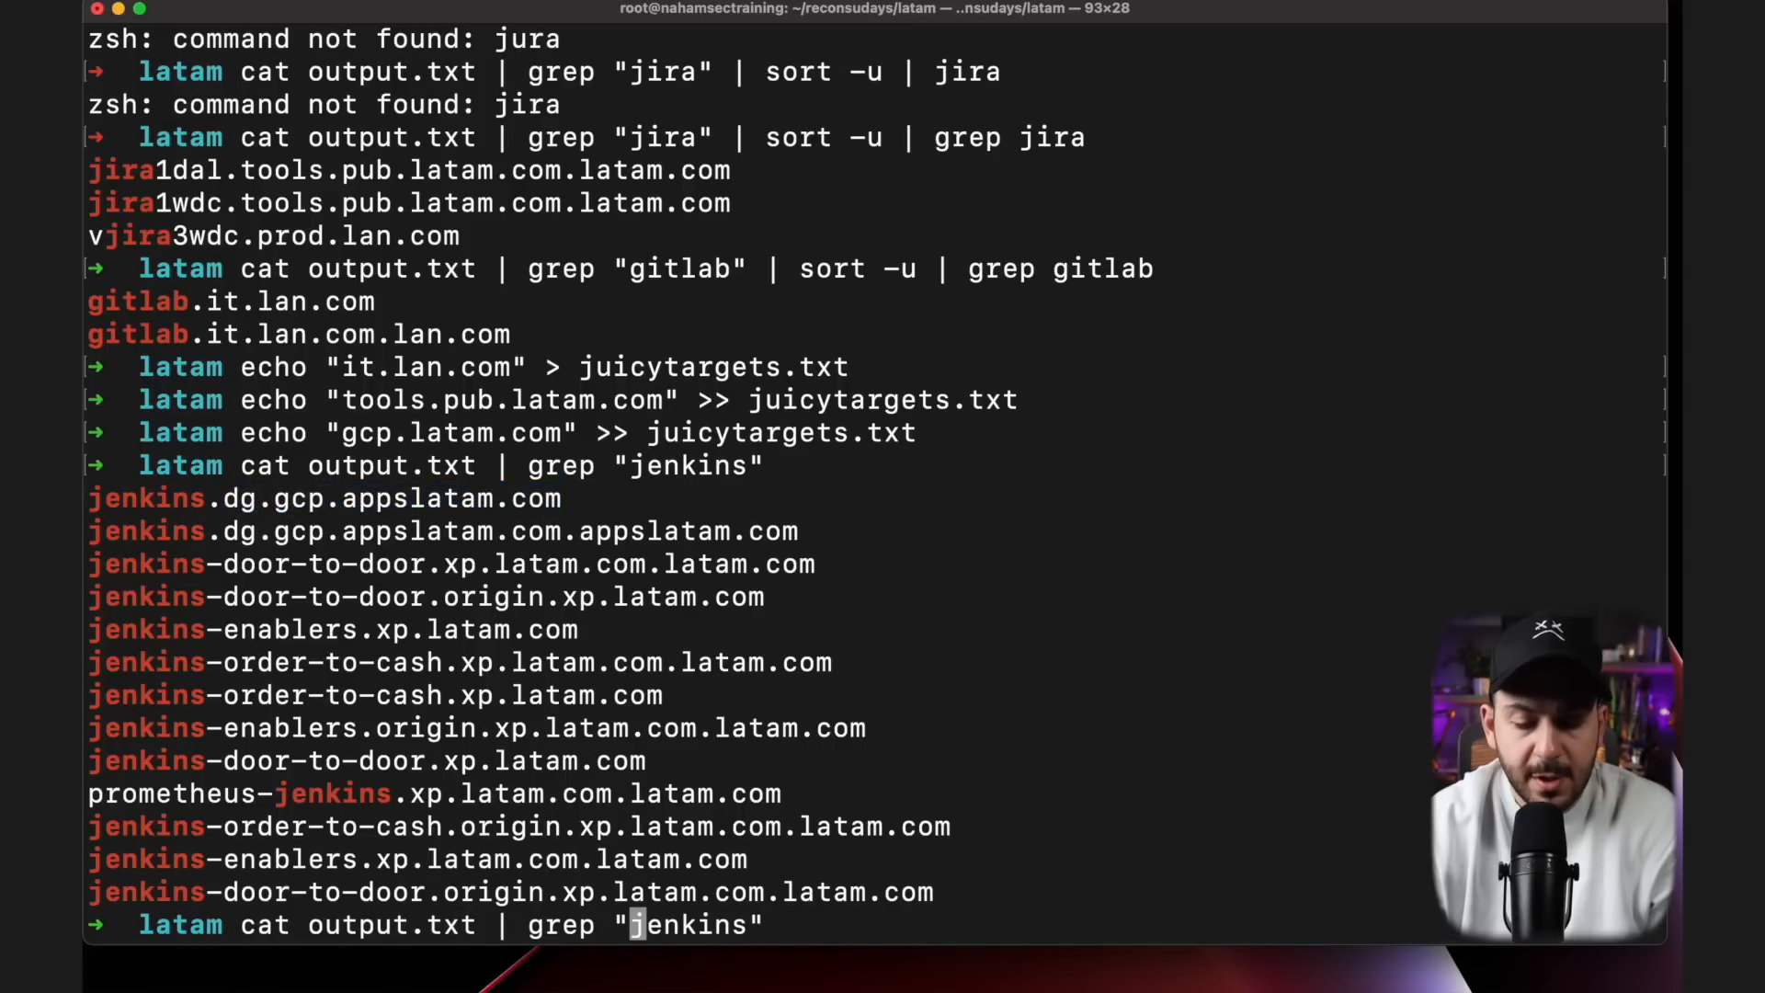
text(| sort -u)
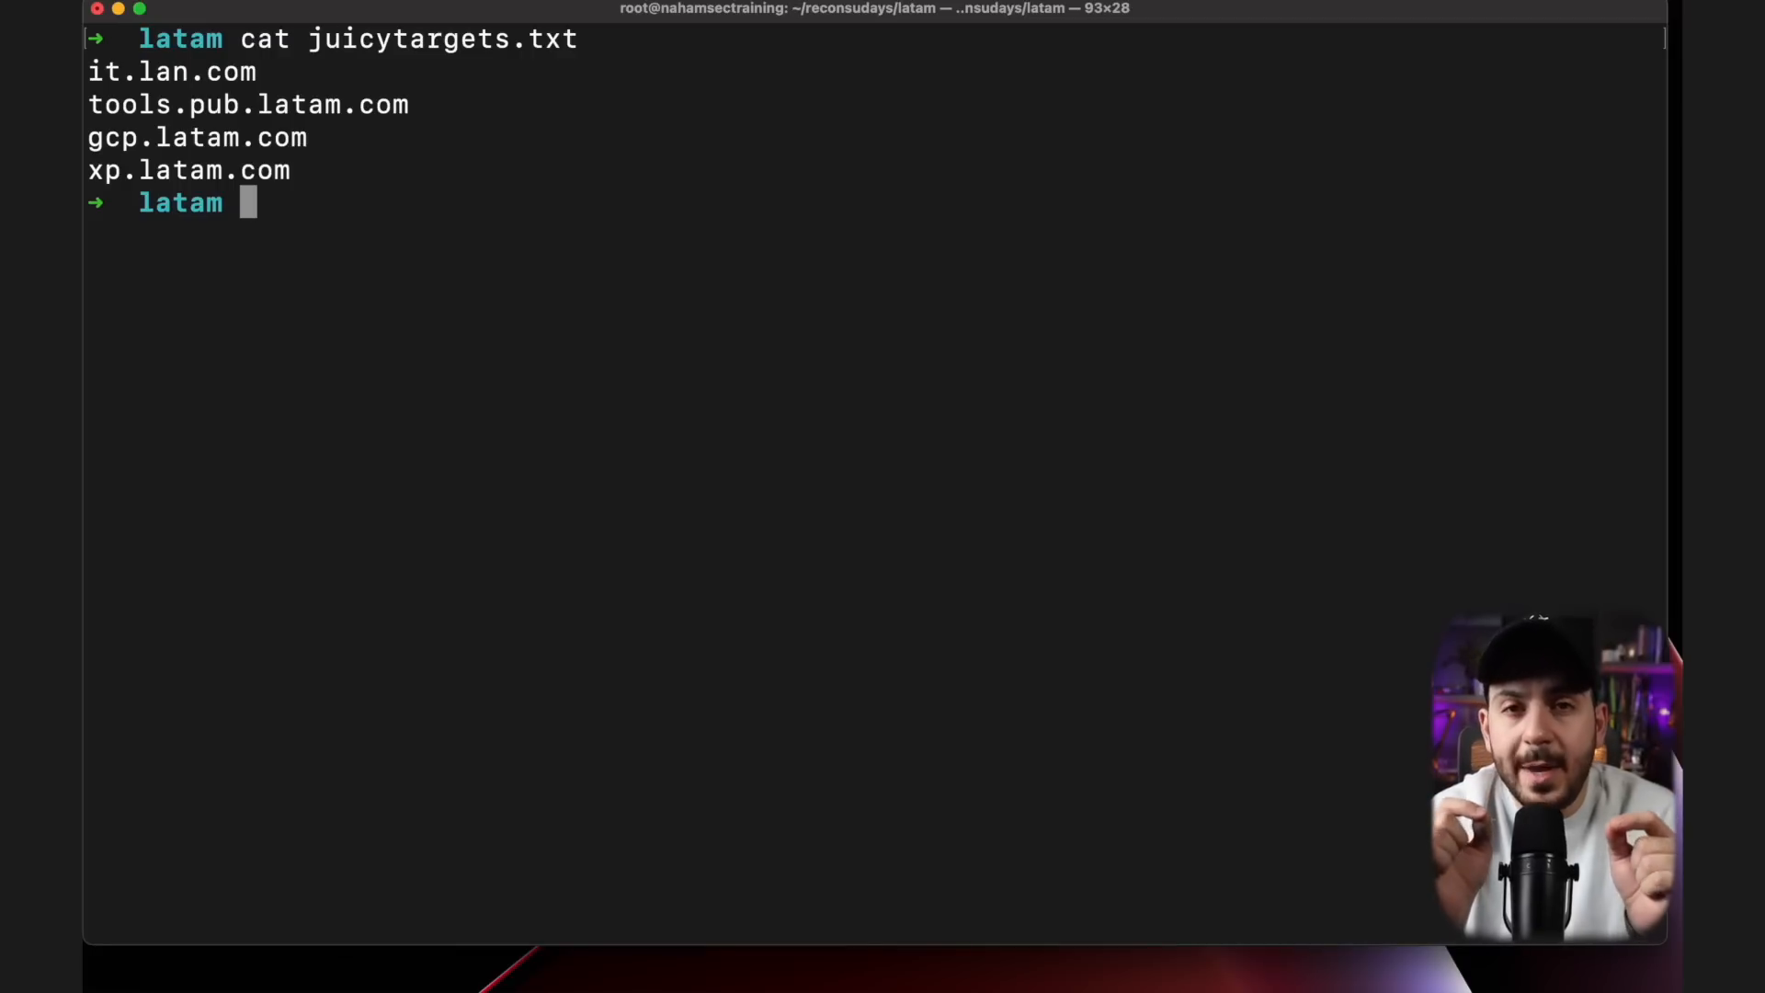
Step: Count the unique subdomains in output.txt with sort -u | wc -l (8234) and start a grep for sonar hosts
text(cat output.txt |)
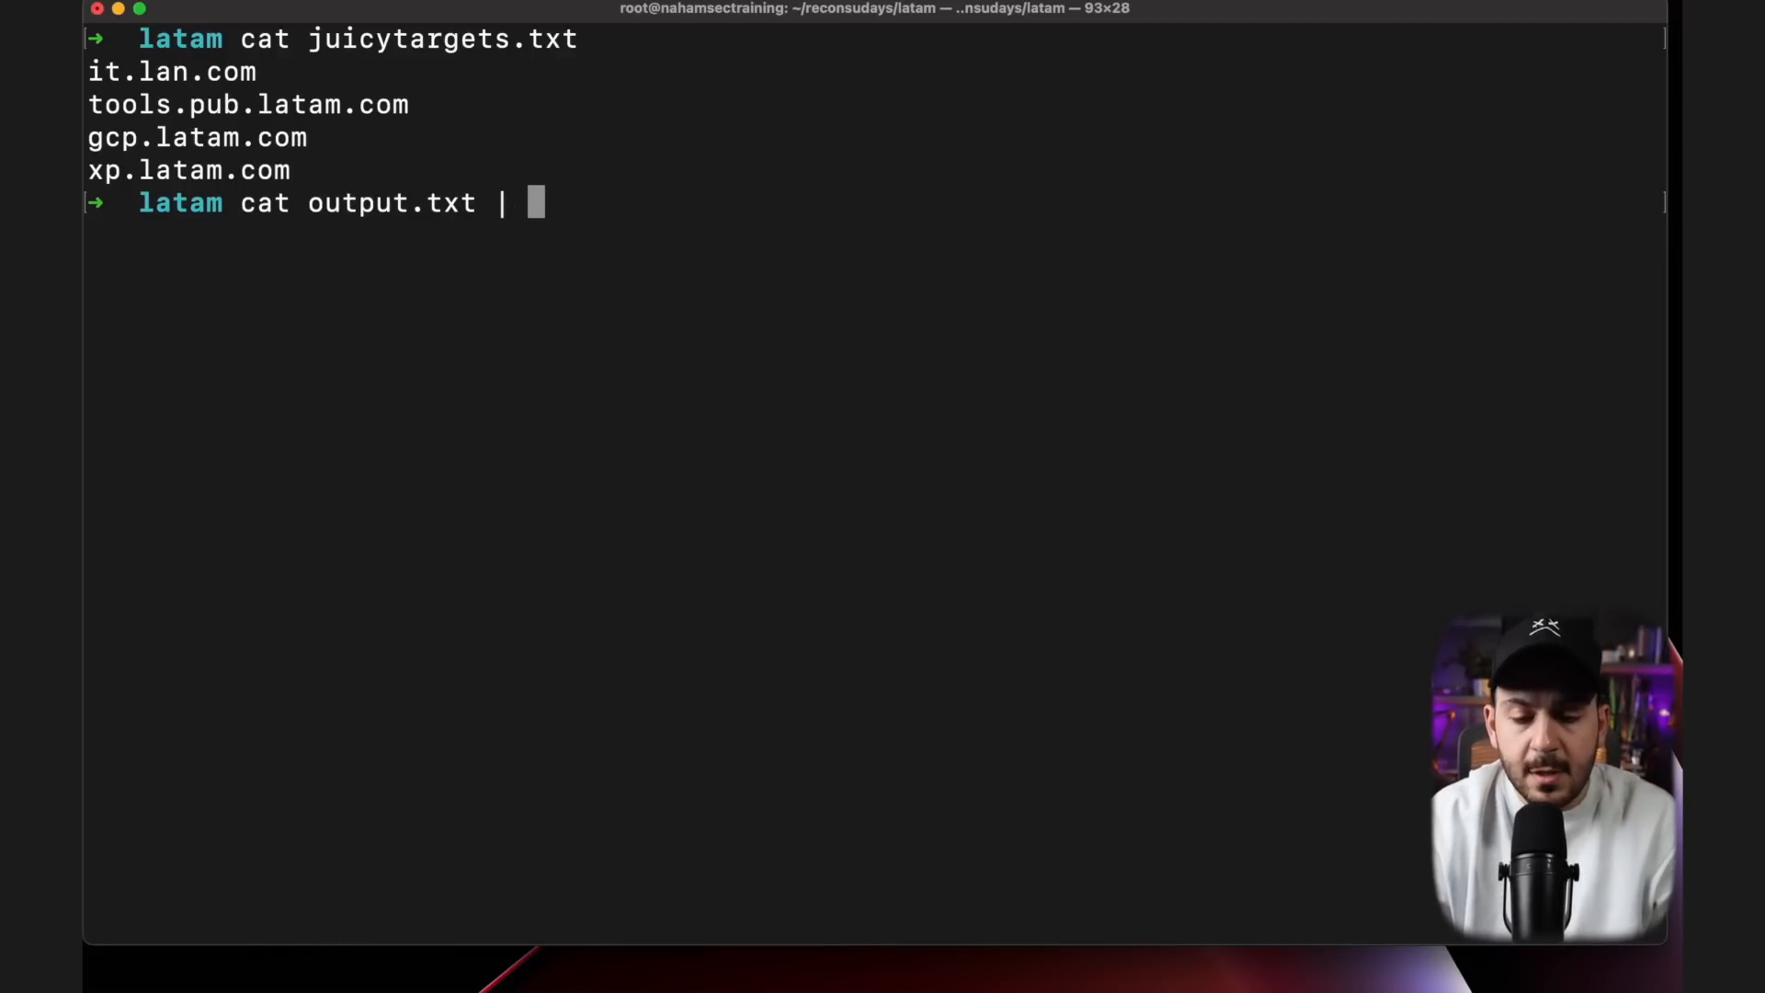
text(sort -u | wc -l)
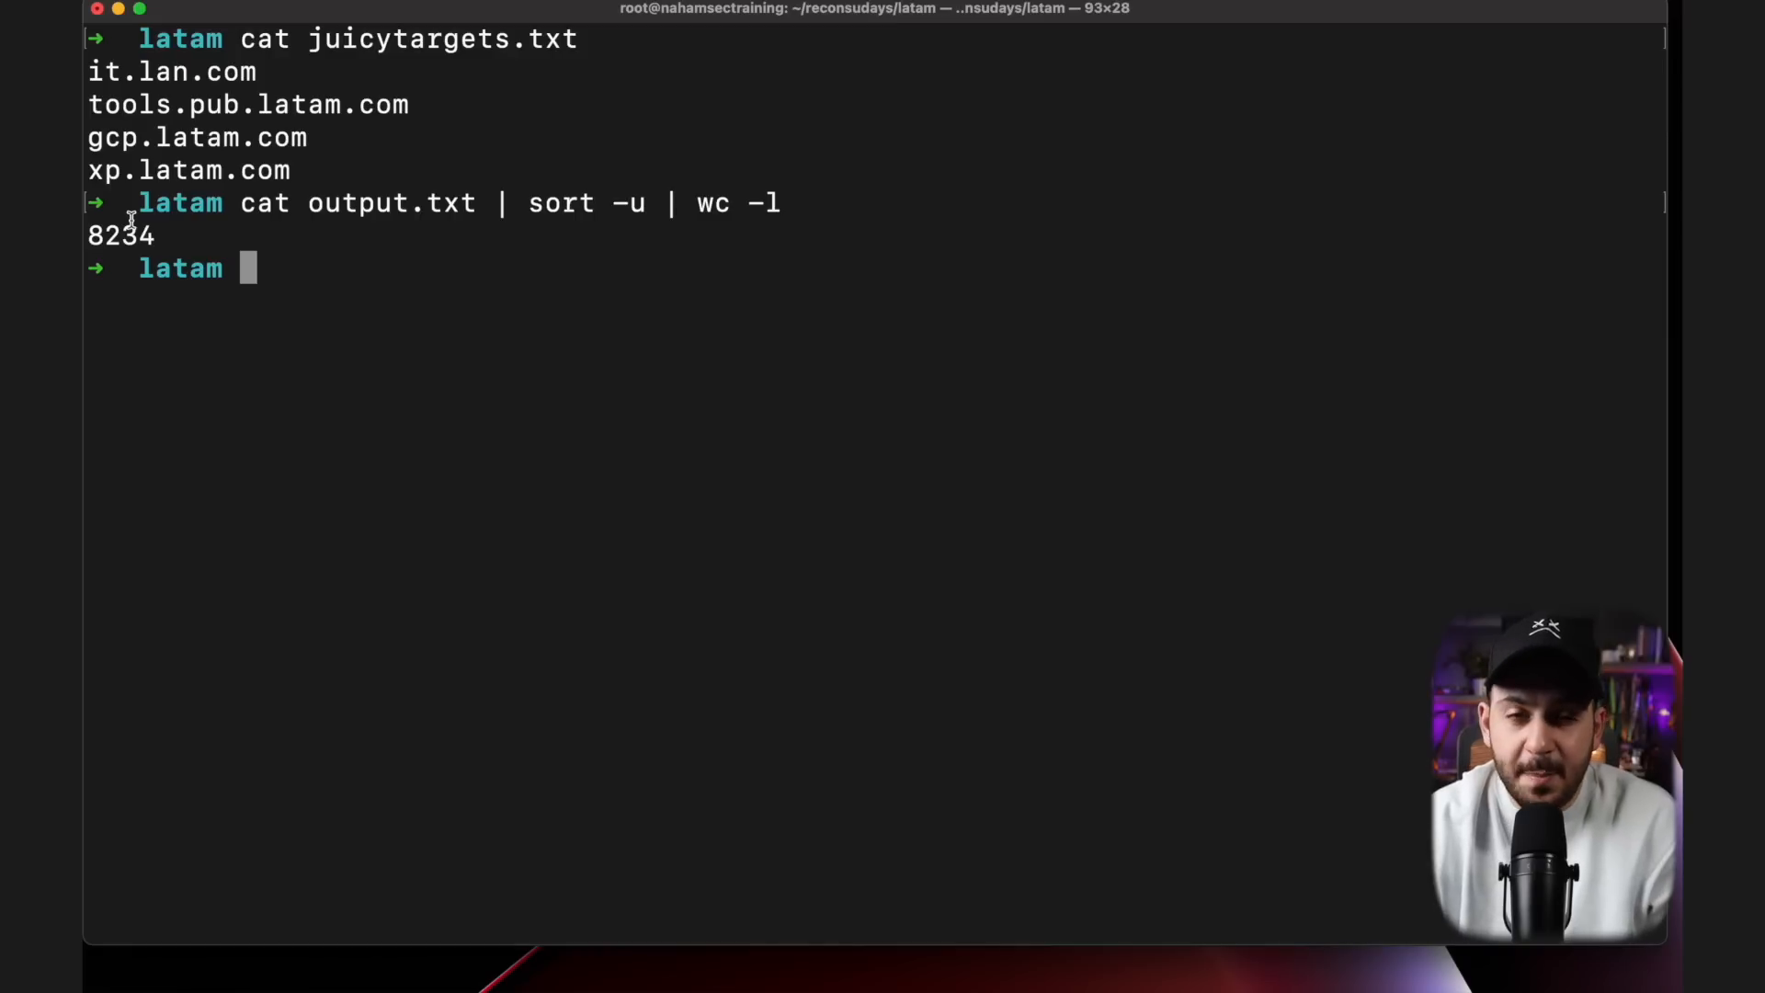
mouse_move(243, 149)
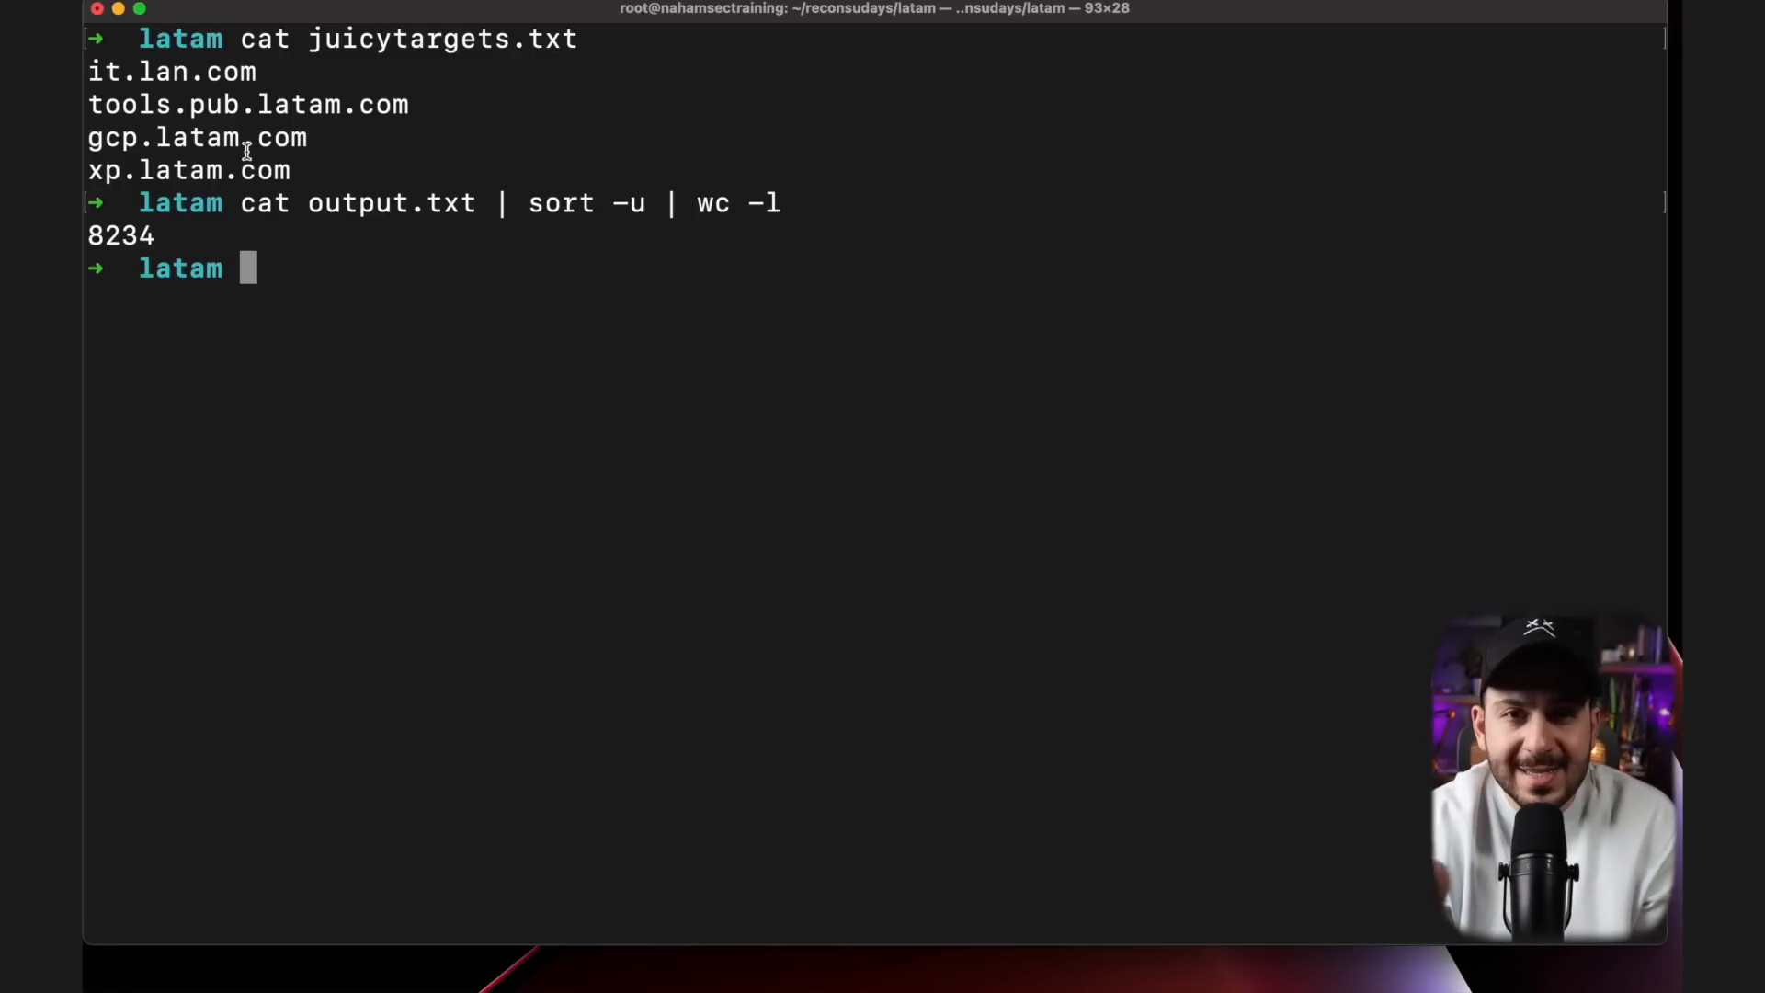
double_click(197, 138)
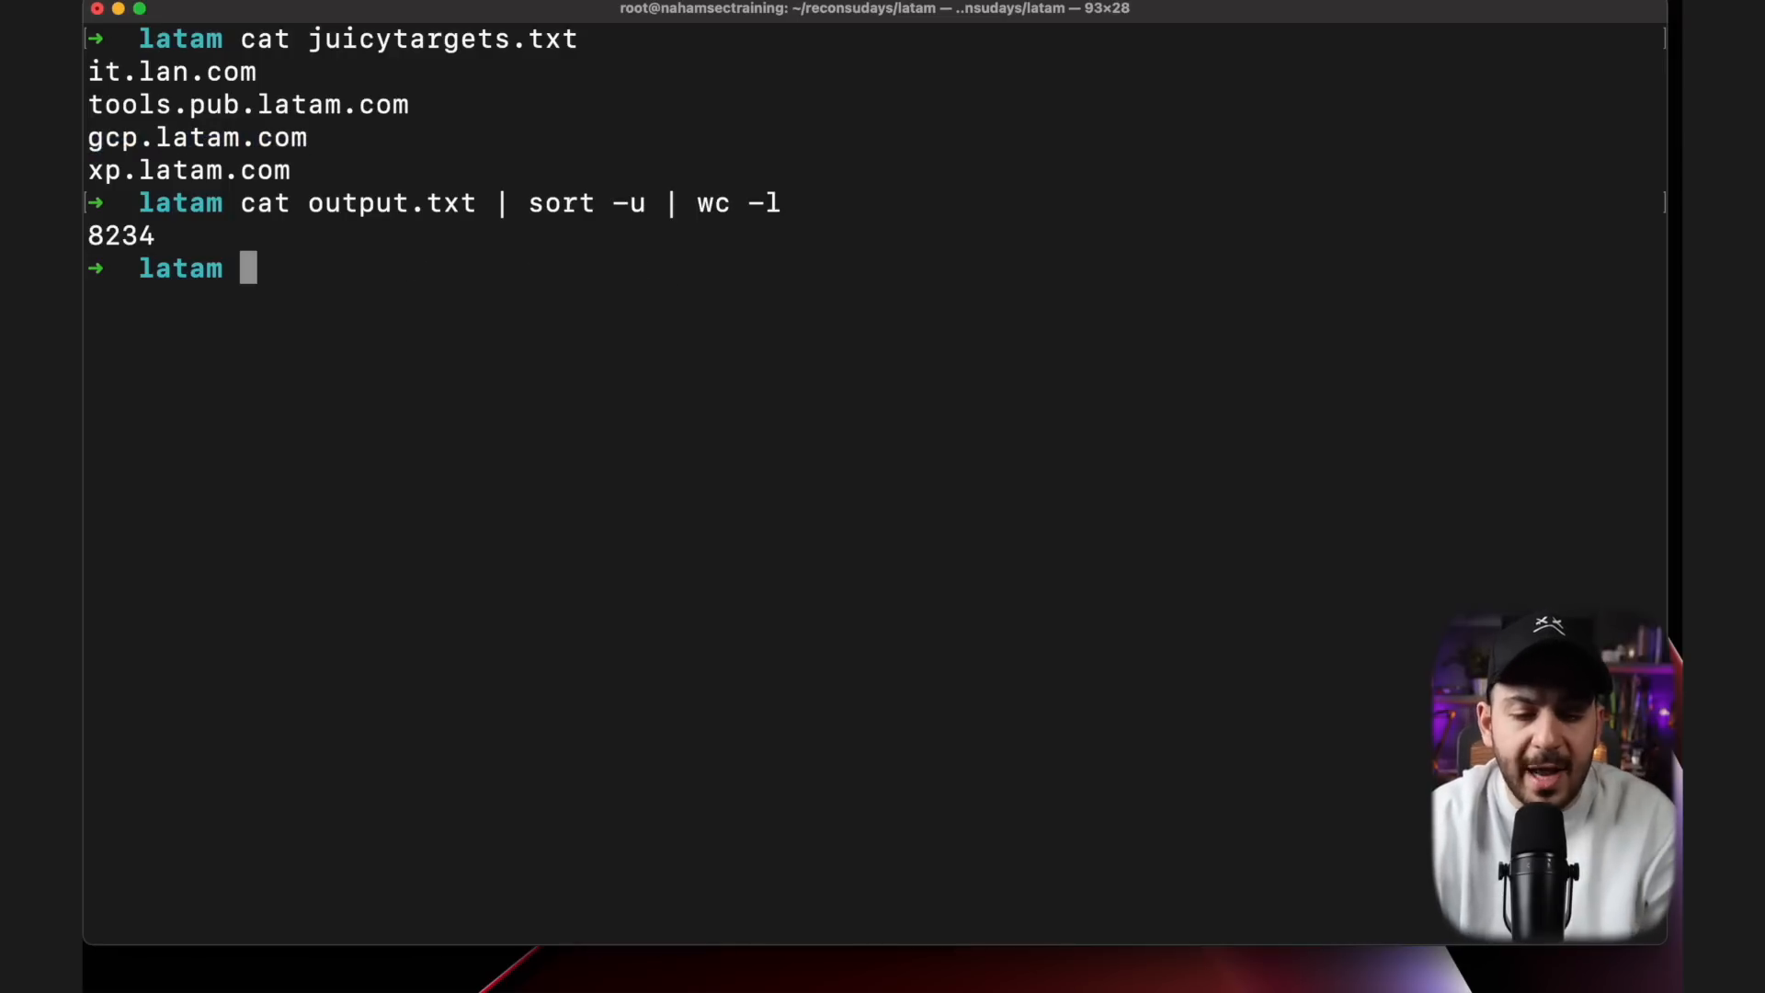
text(cat output.txt | grep "jenkins")
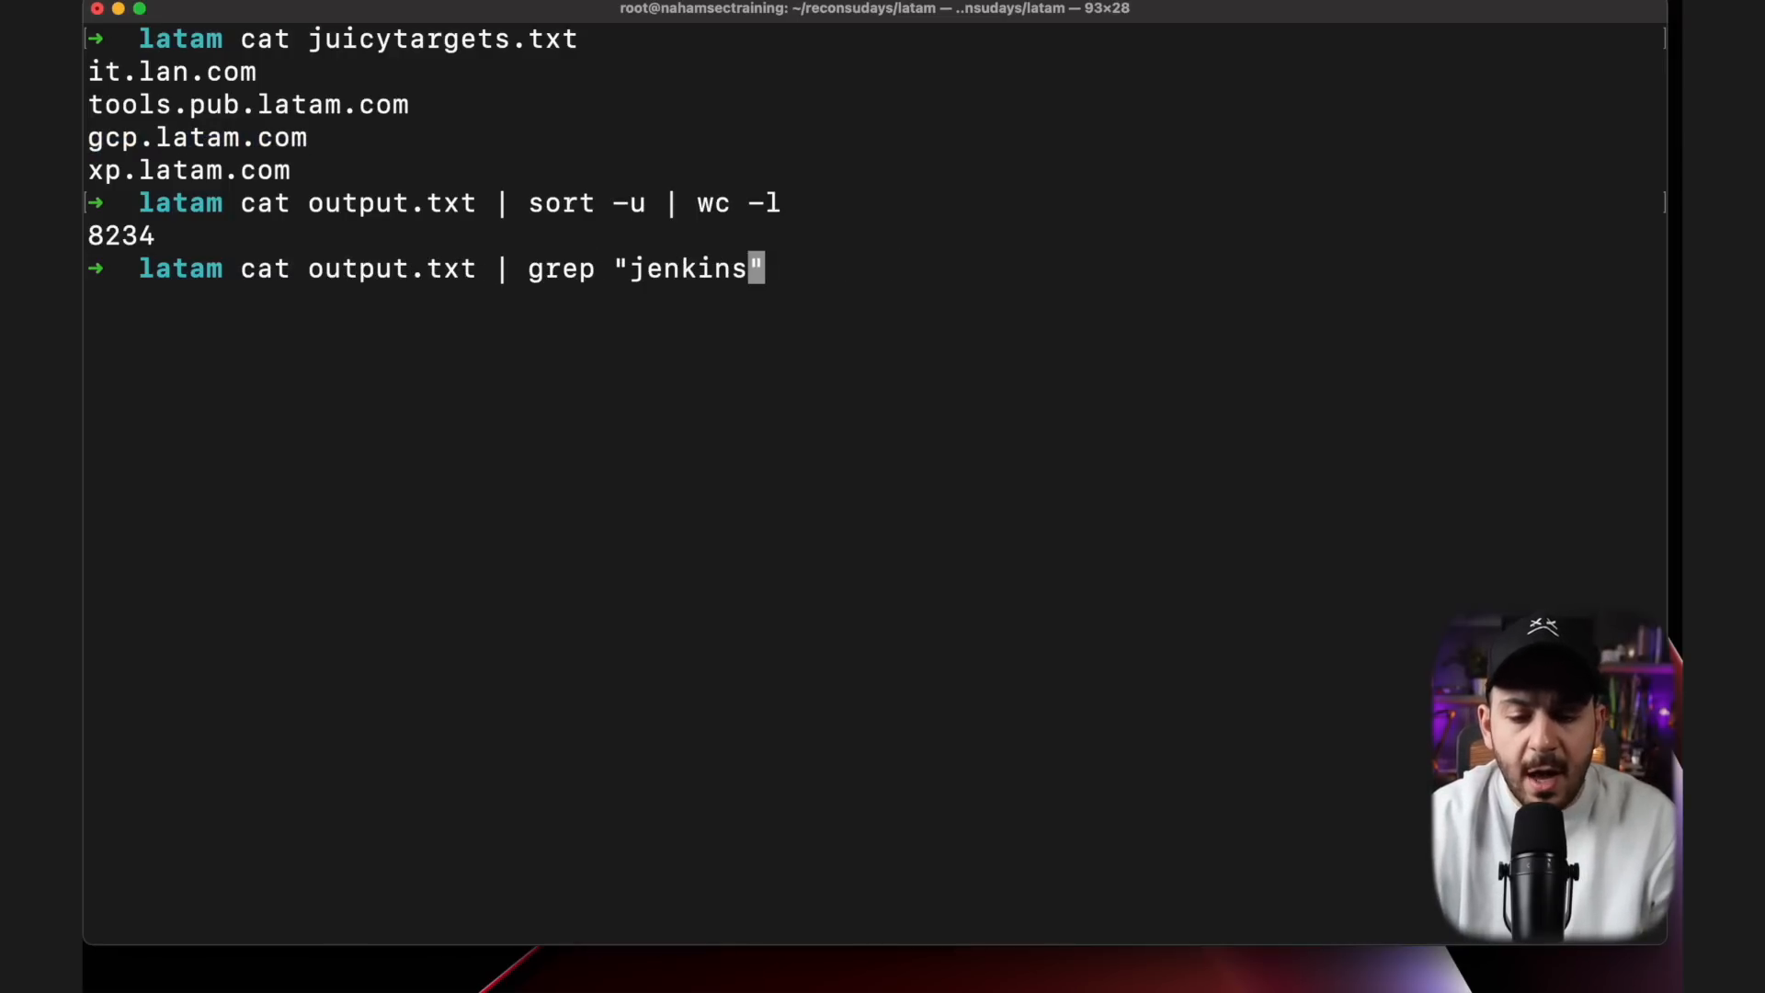
text(sonar)
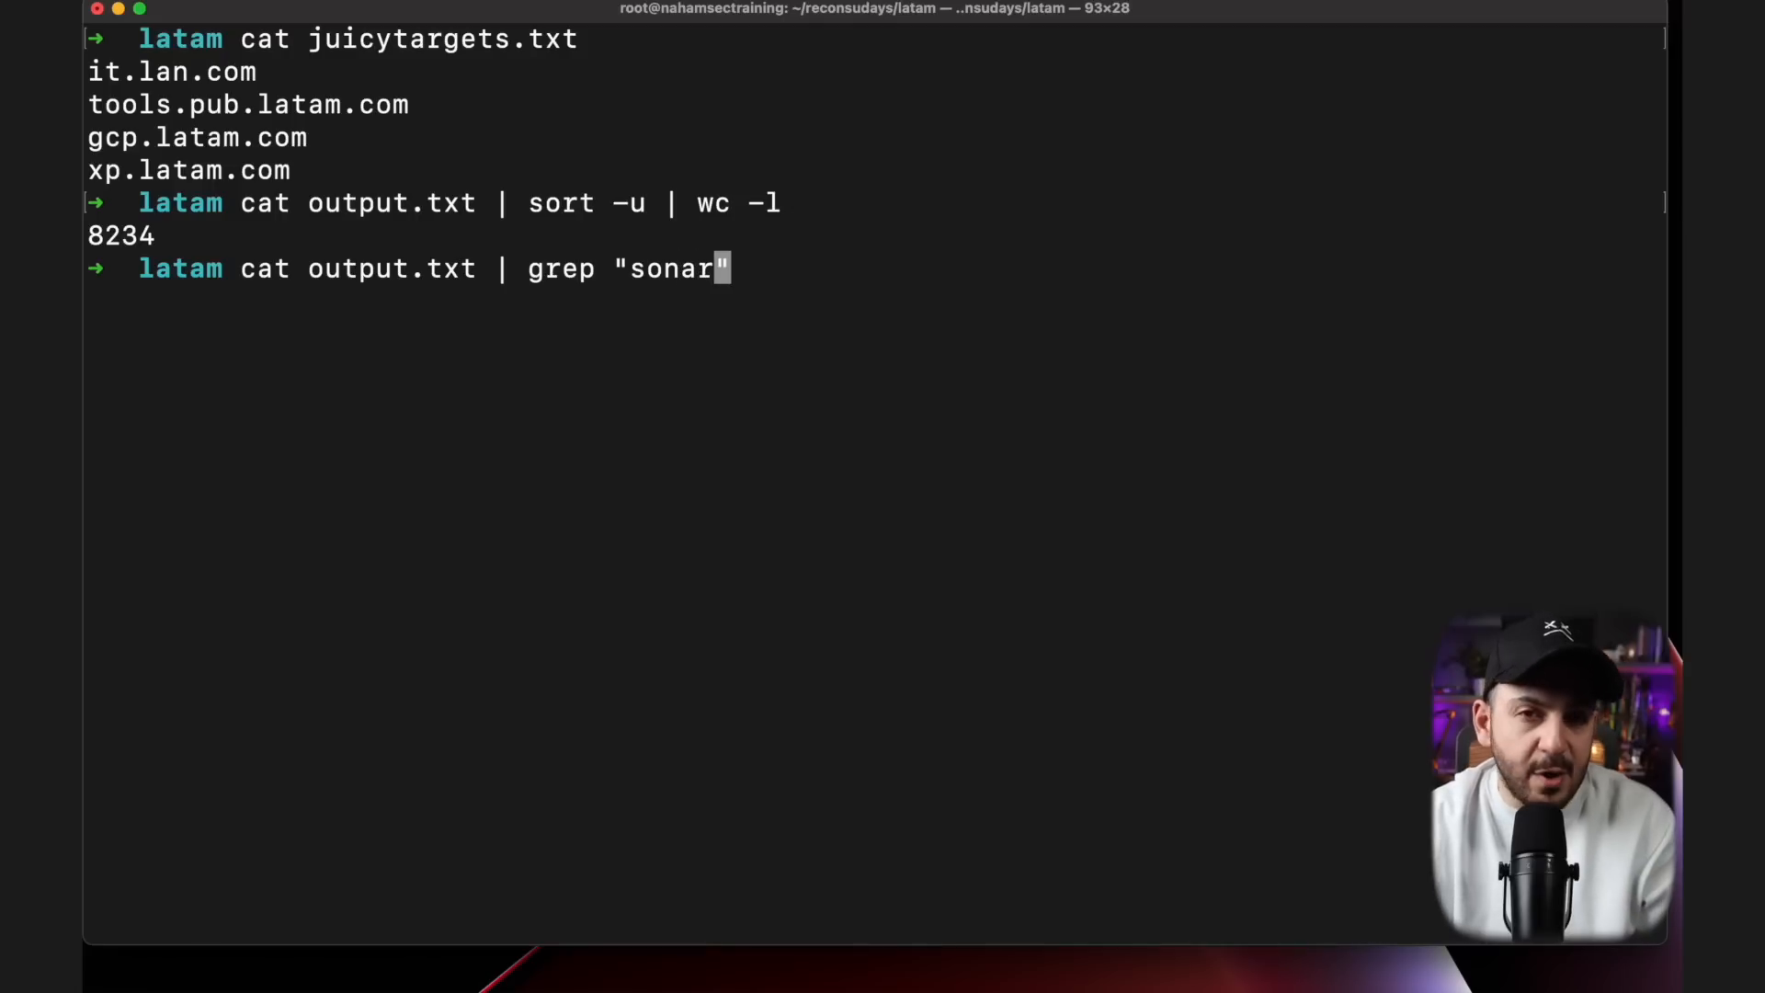